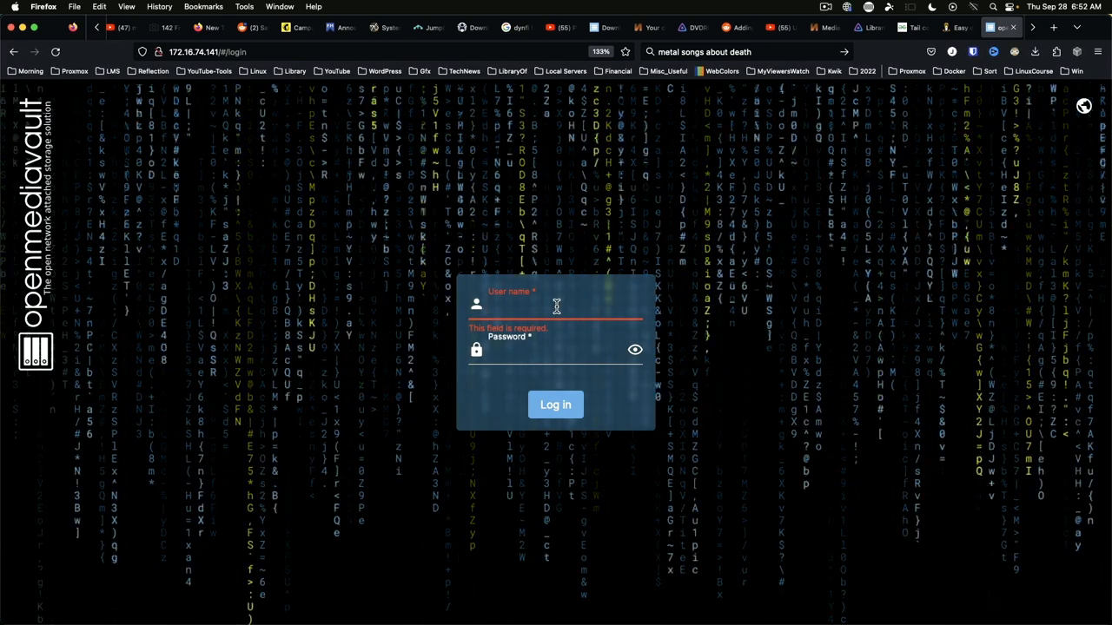
Step: Log in as admin and land on the system dashboard
text(admin)
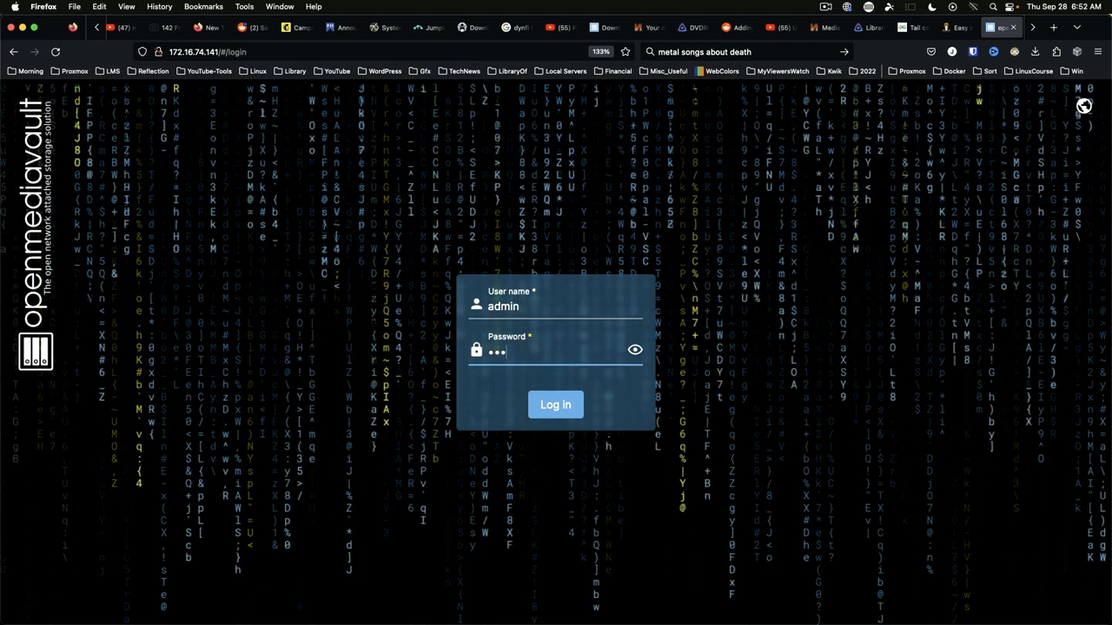
click(556, 404)
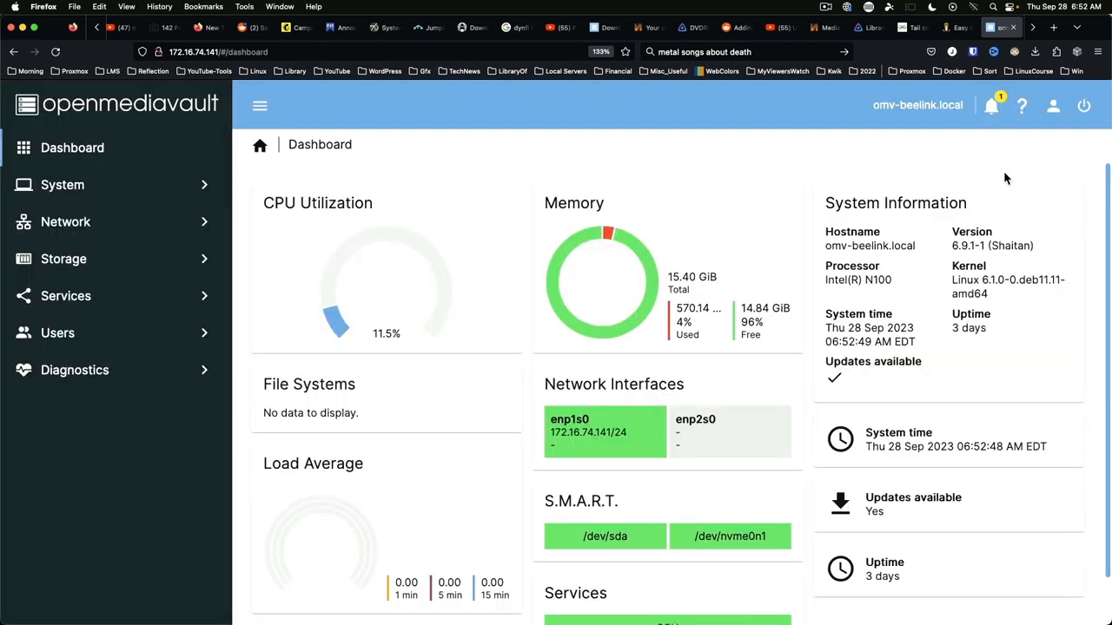
click(990, 106)
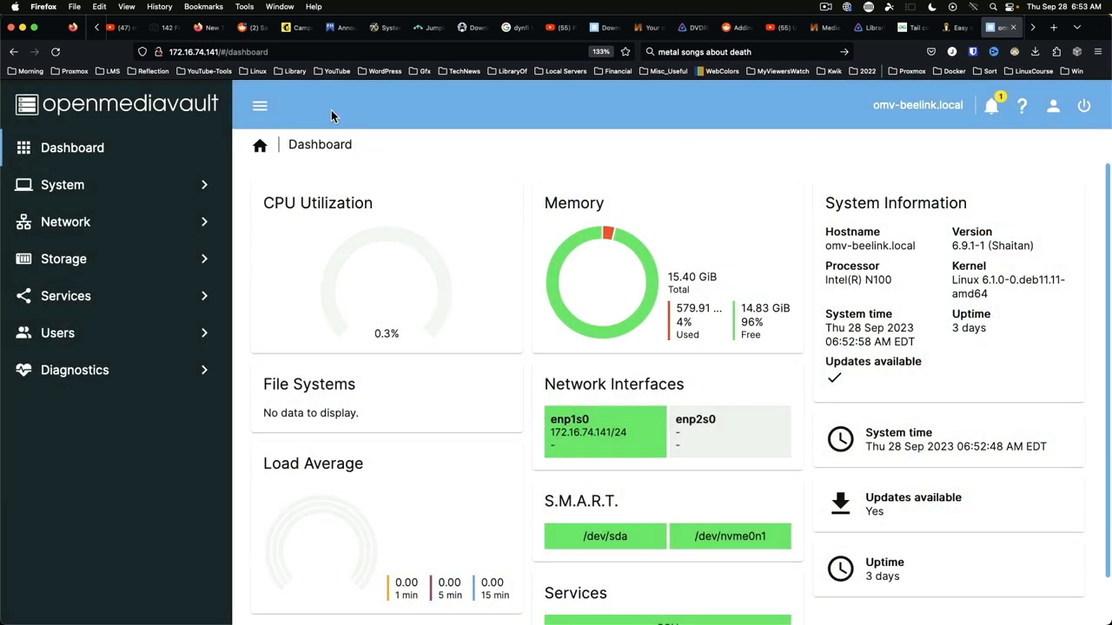
mouse_move(21, 164)
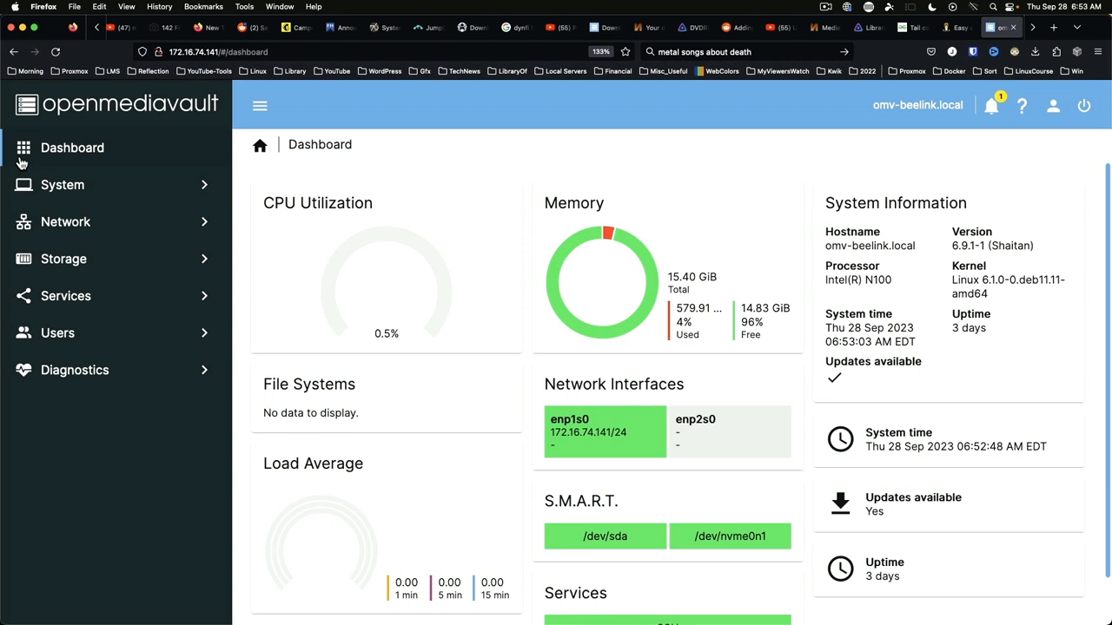
mouse_move(138, 241)
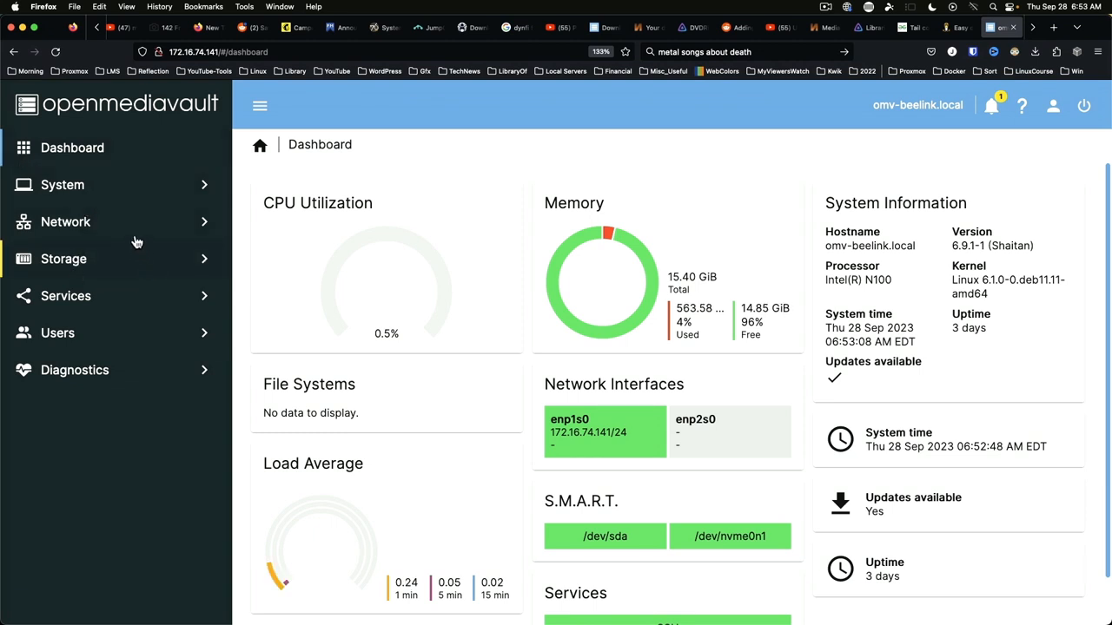
Step: Install the pending firmware update from Update Management and return to the dashboard
click(62, 184)
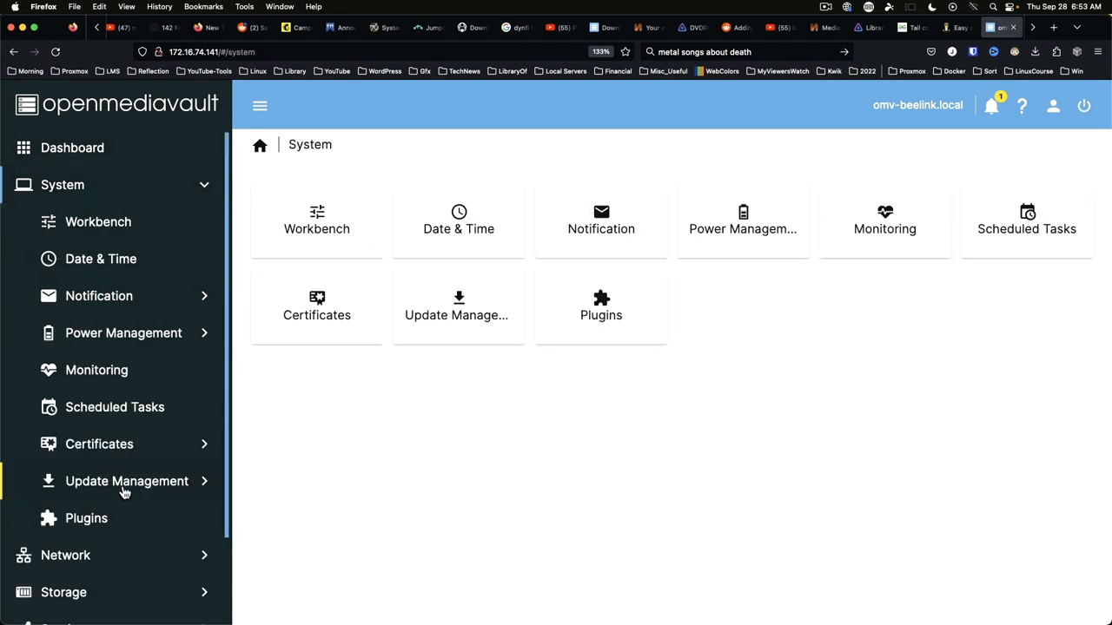
click(127, 482)
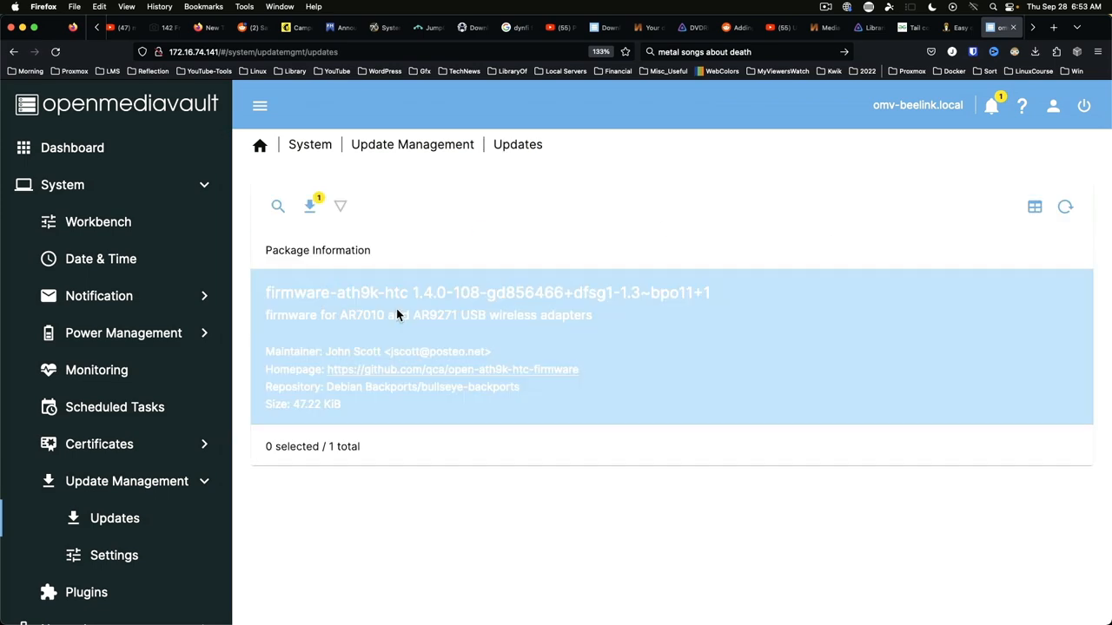
click(310, 205)
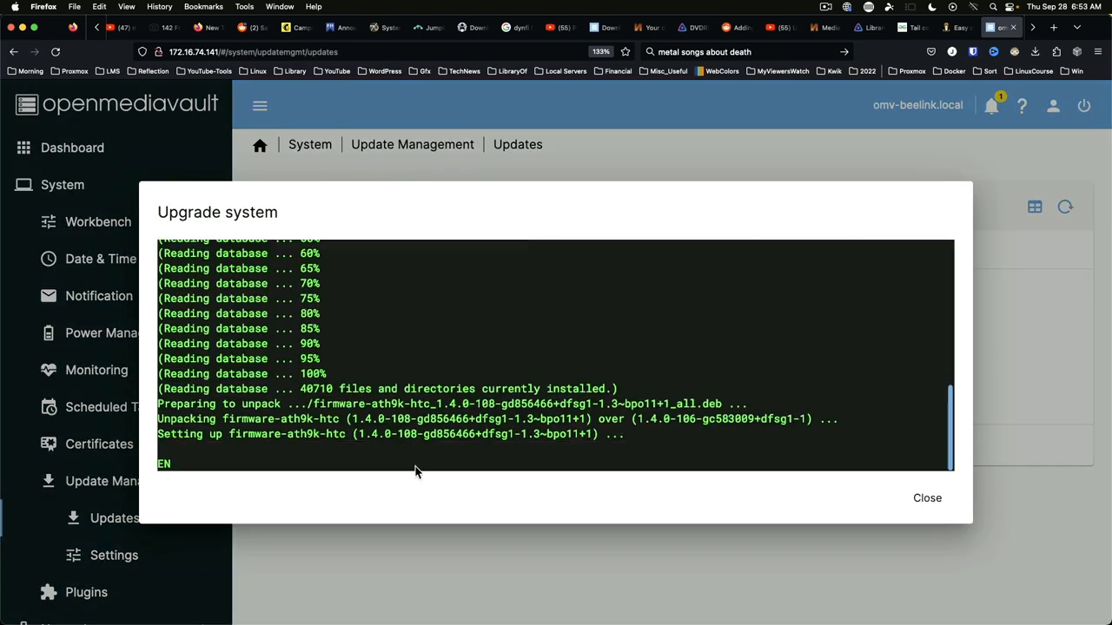
click(926, 497)
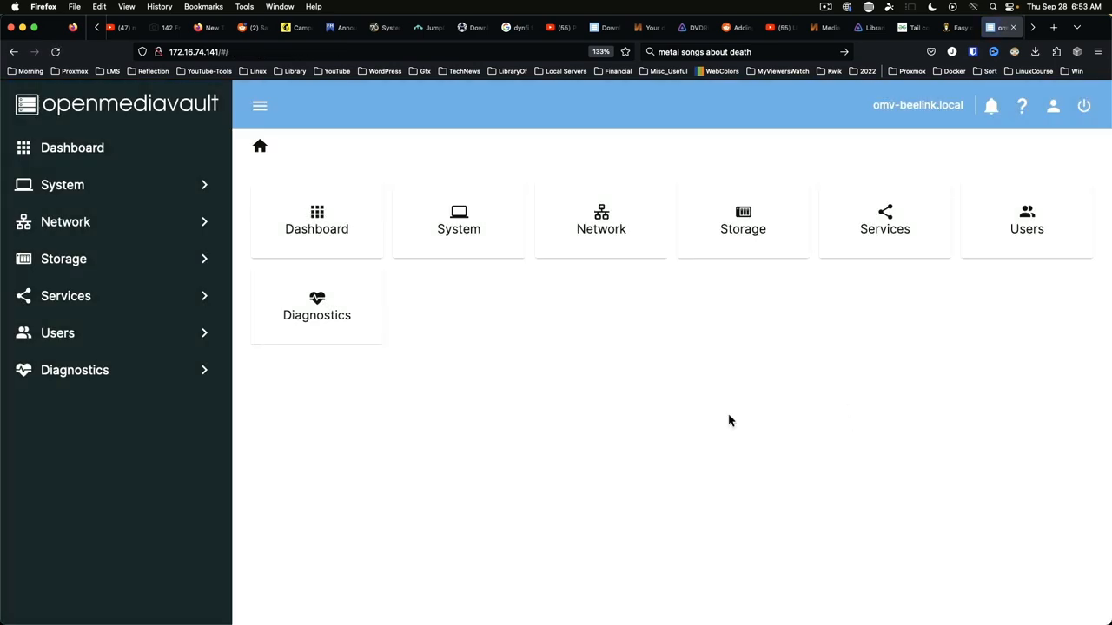
click(317, 219)
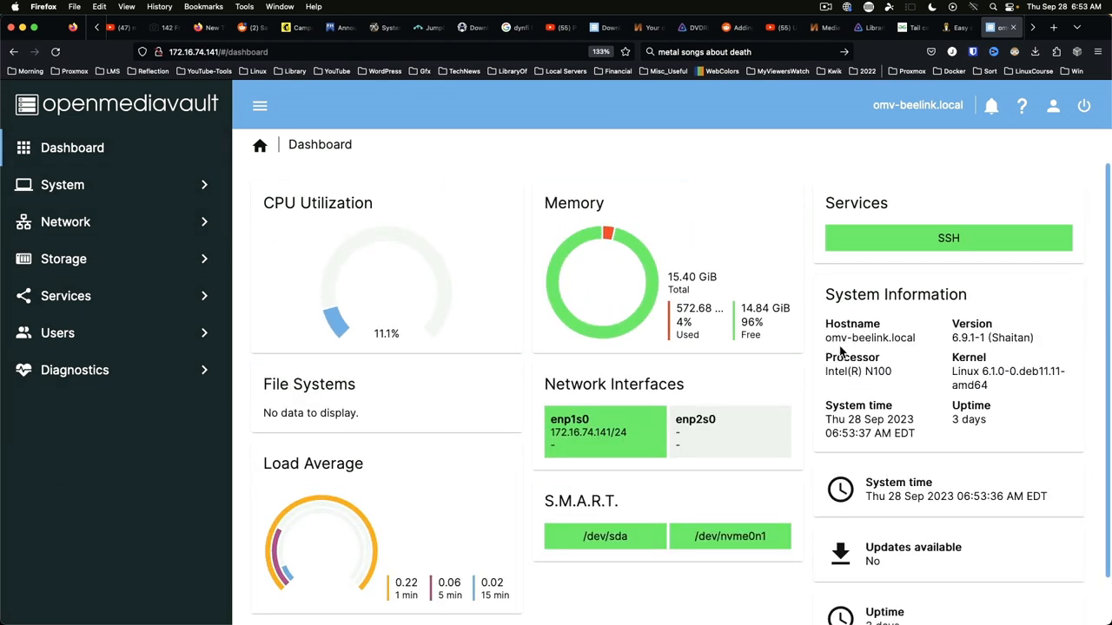
scroll(down, 3)
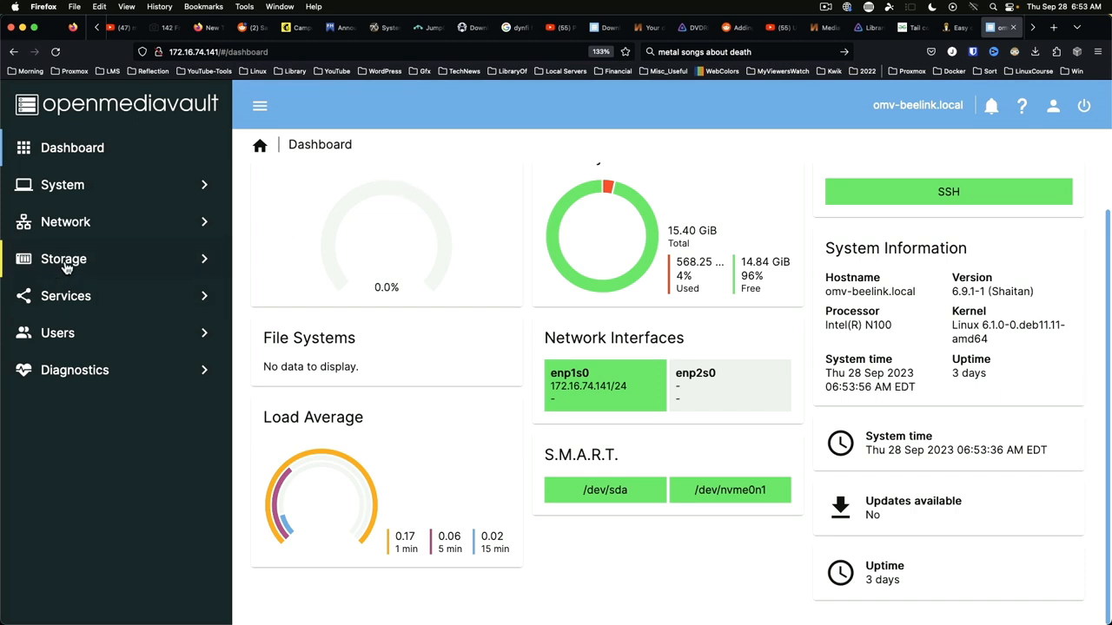
Step: Open Storage > Disks showing the 512GB NVMe SSD and 1TB WD Blue drive
click(63, 259)
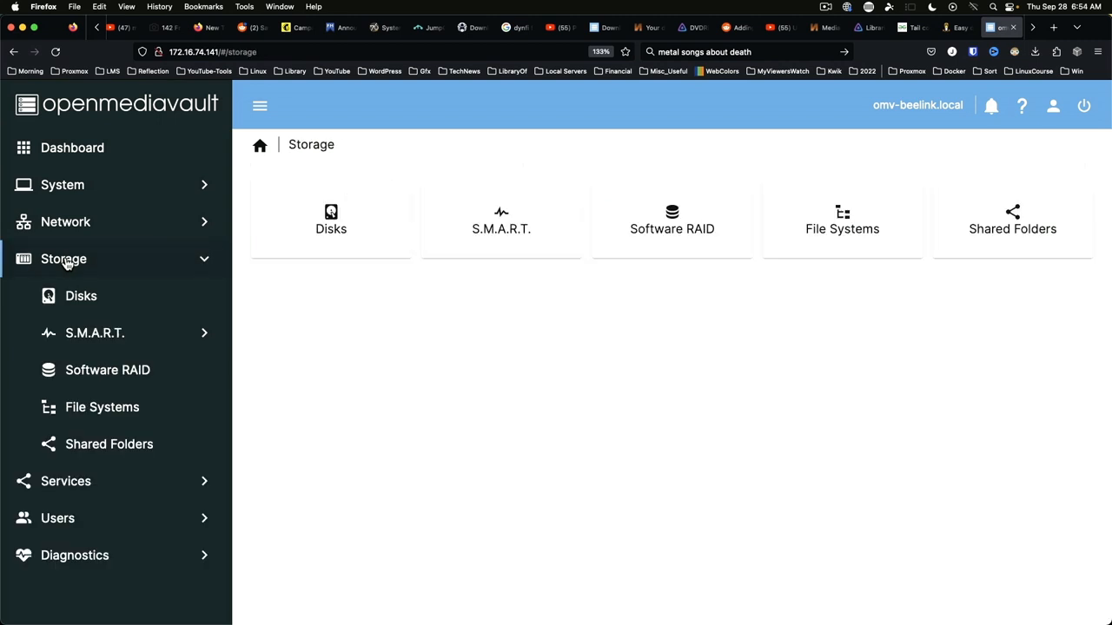
mouse_move(511, 295)
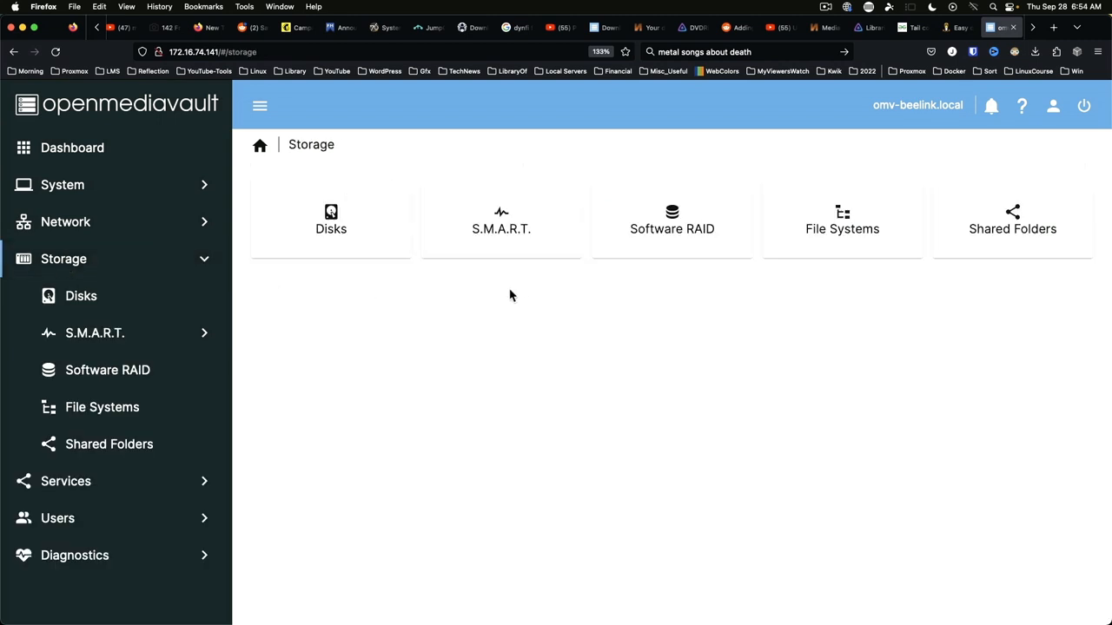
click(330, 222)
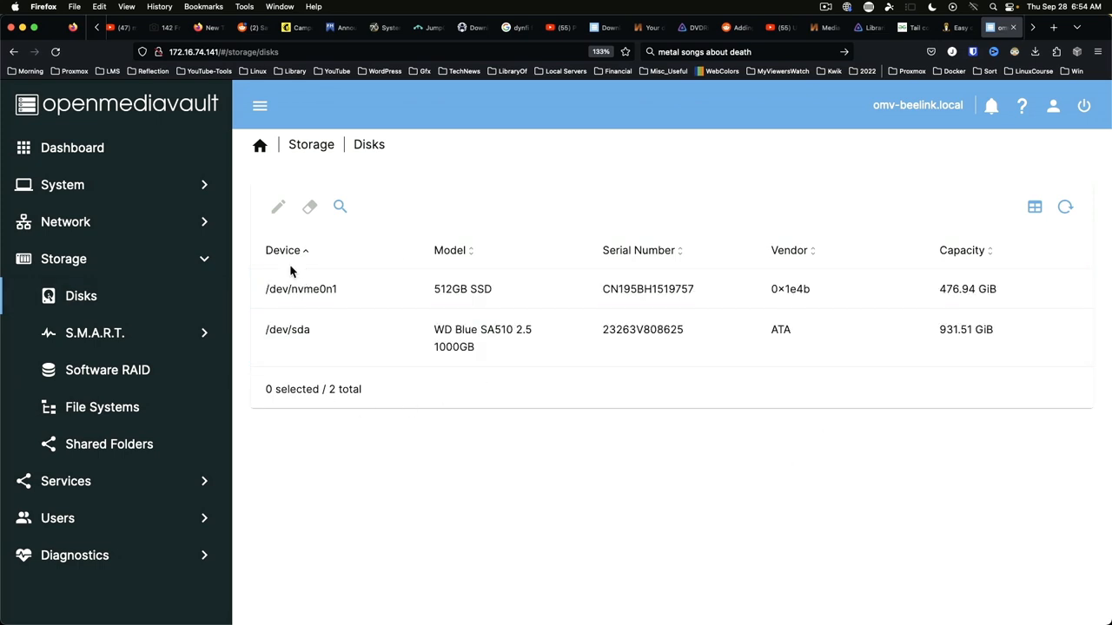
mouse_move(301, 288)
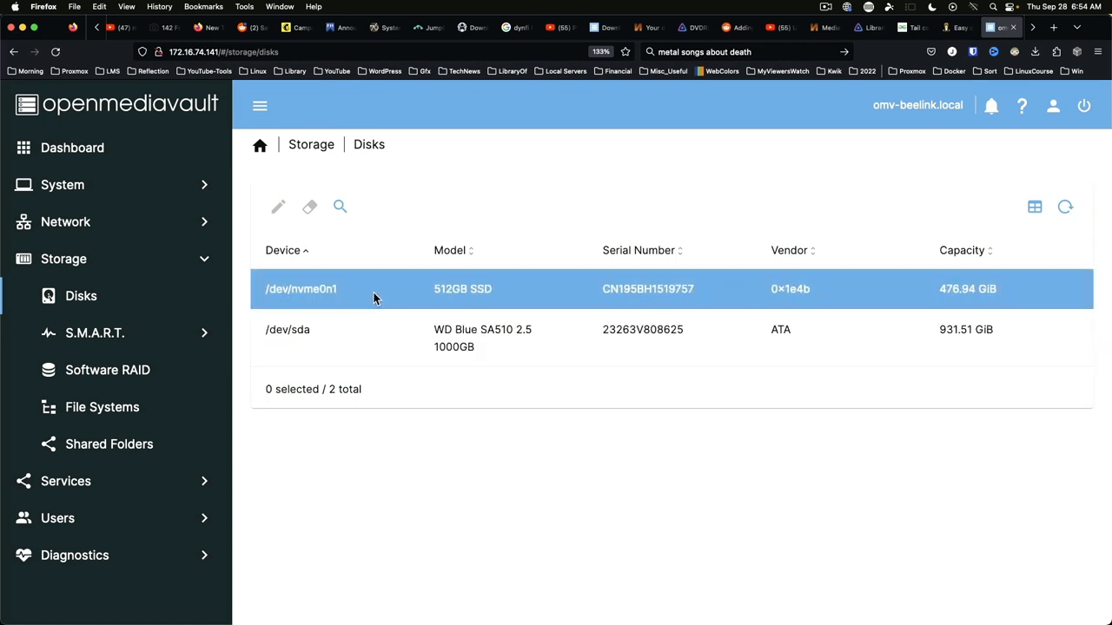
click(304, 337)
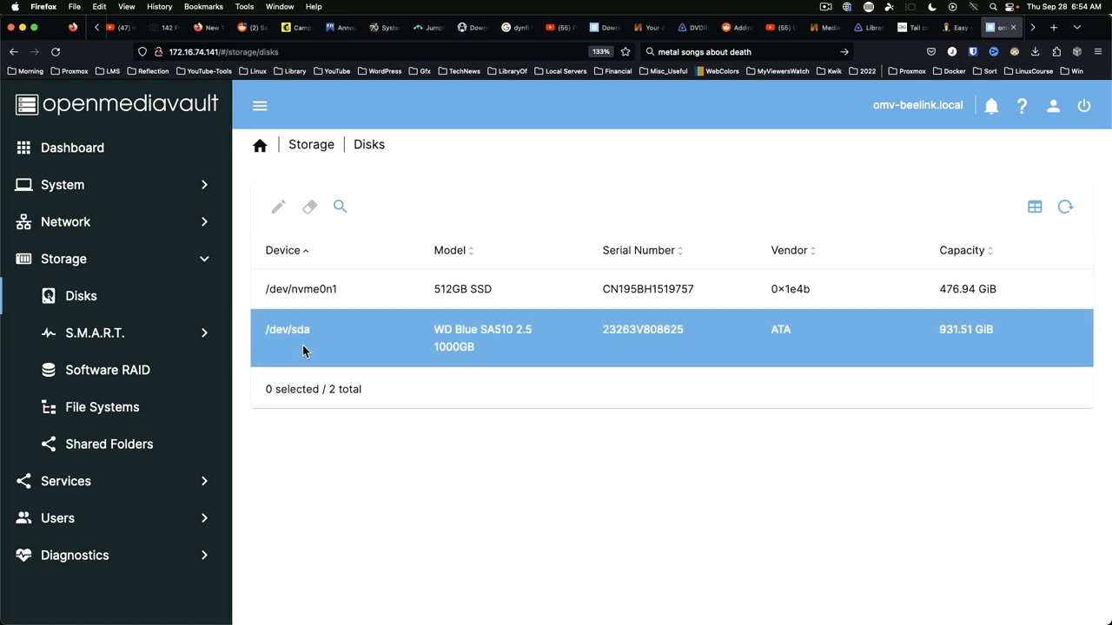
mouse_move(450, 360)
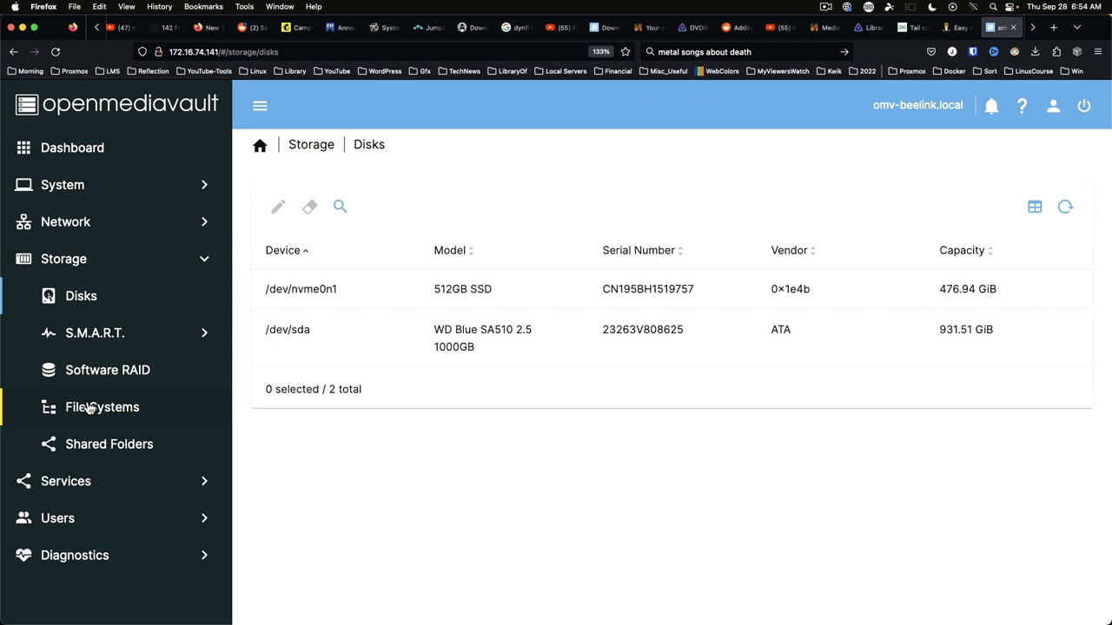
Step: Create a Btrfs file system with the Single profile on /dev/sda, the 1000GB WD Blue drive
click(101, 406)
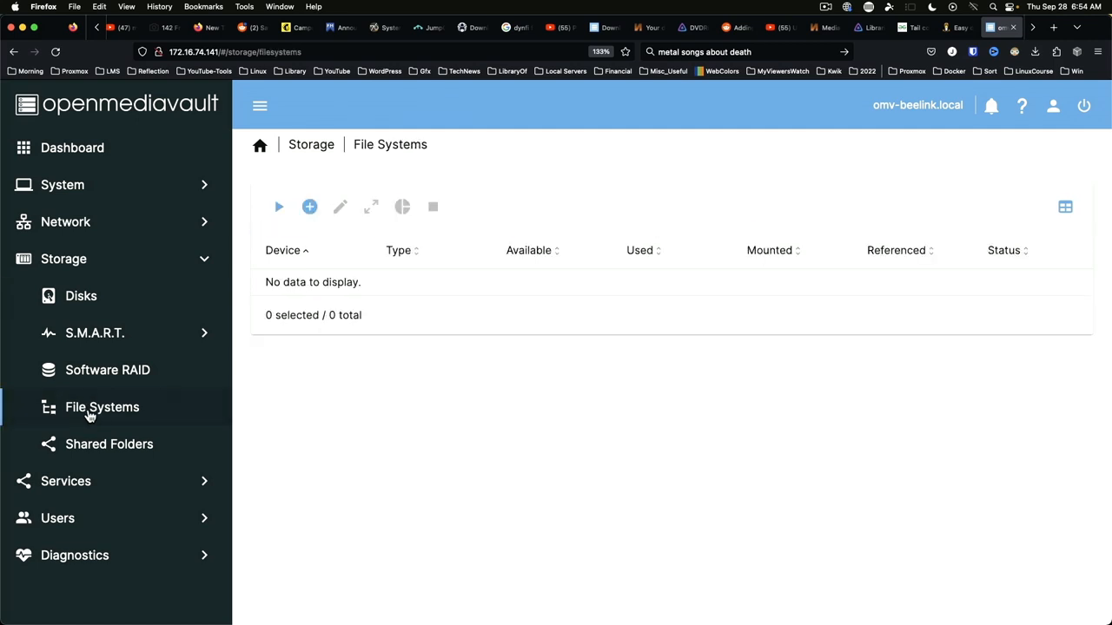
mouse_move(310, 207)
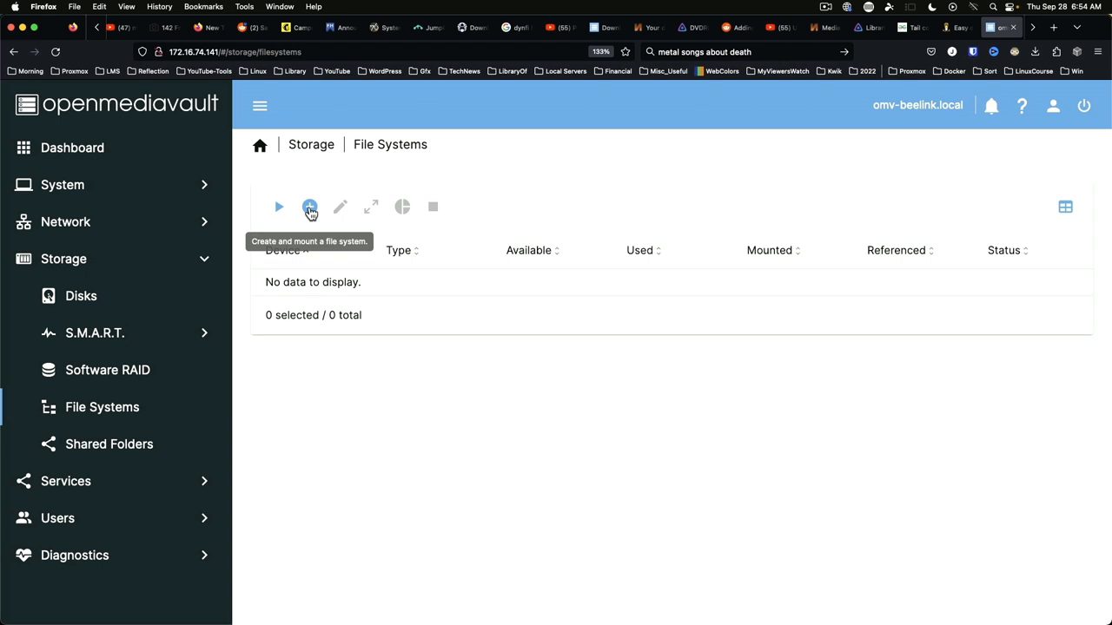
click(309, 207)
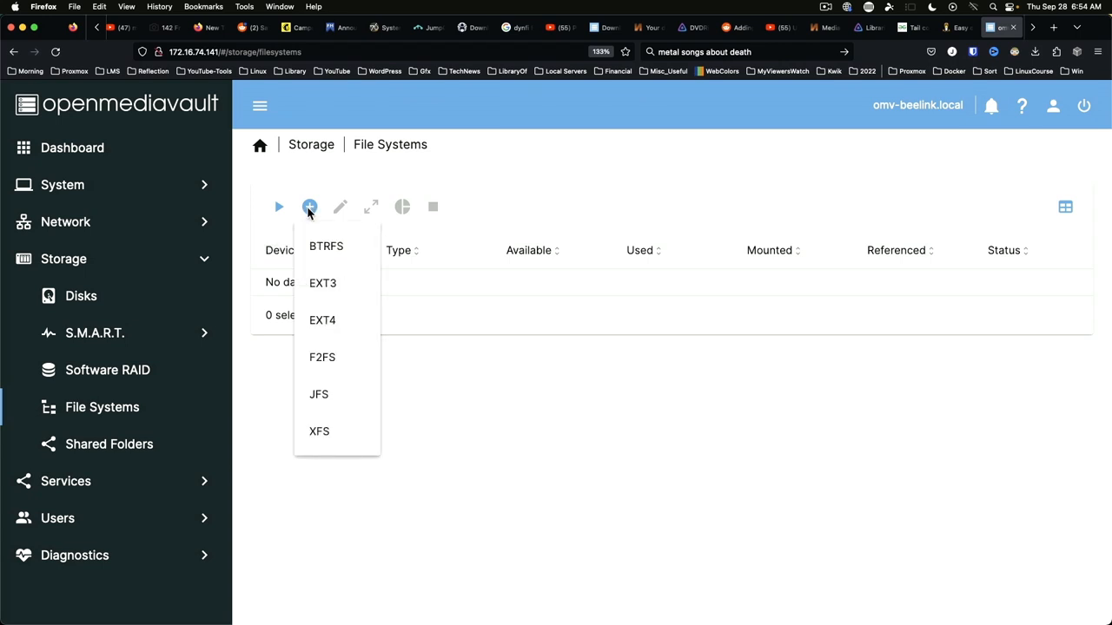
mouse_move(327, 254)
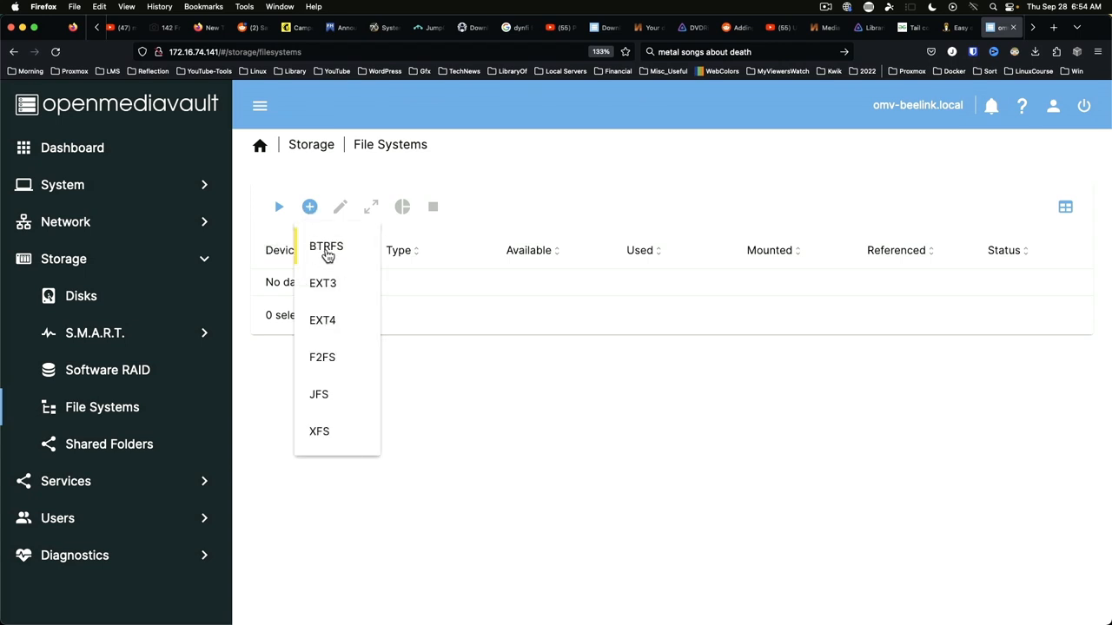
click(327, 247)
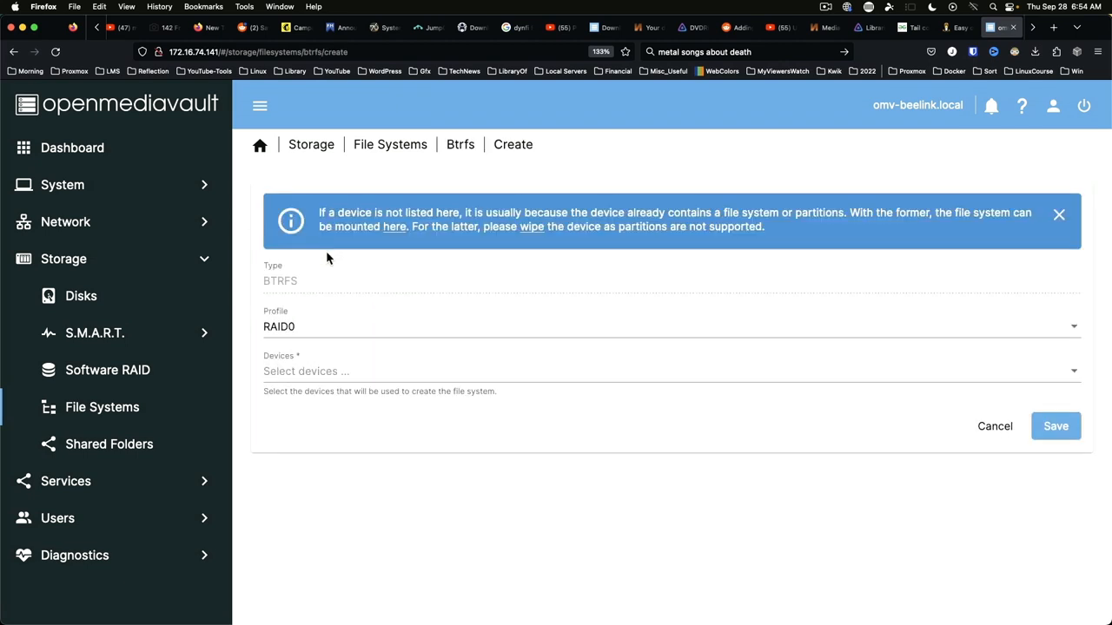
mouse_move(518, 330)
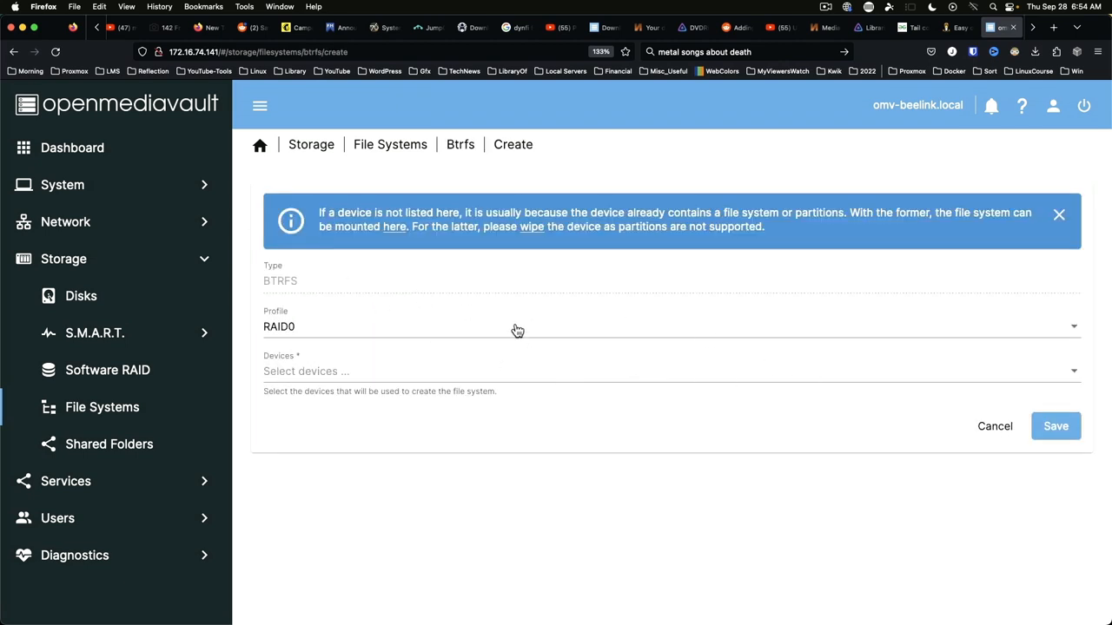
click(518, 327)
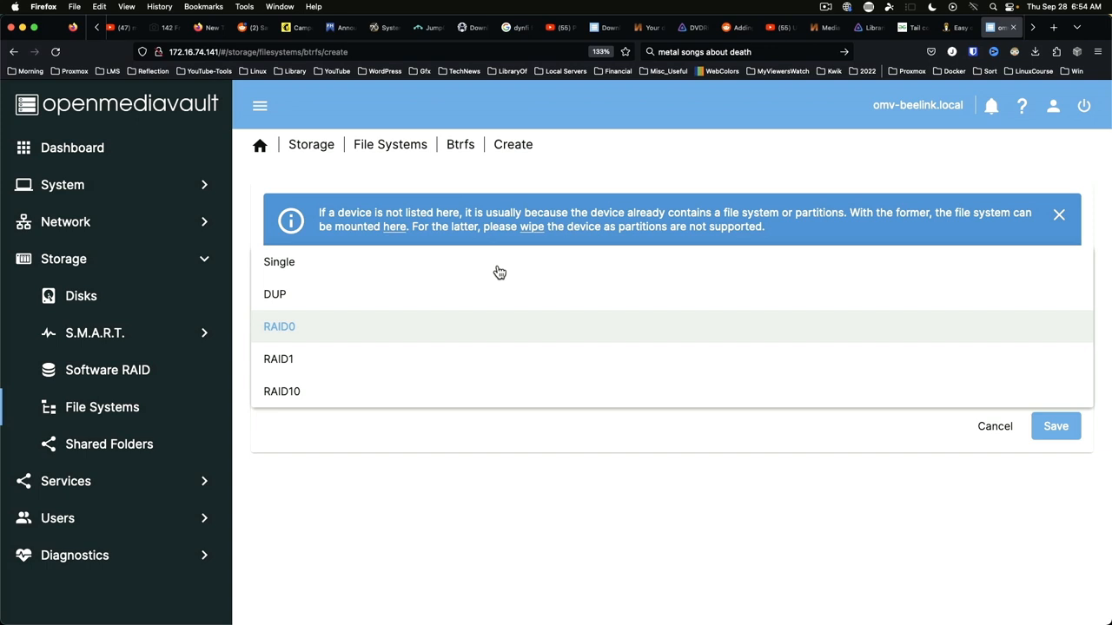
click(278, 261)
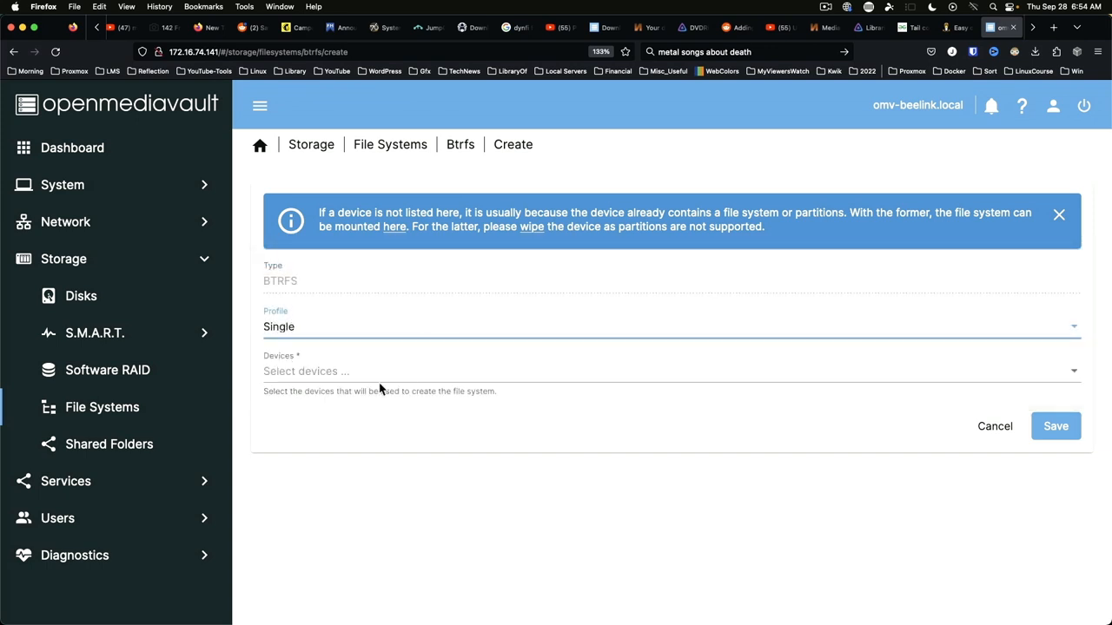
click(669, 372)
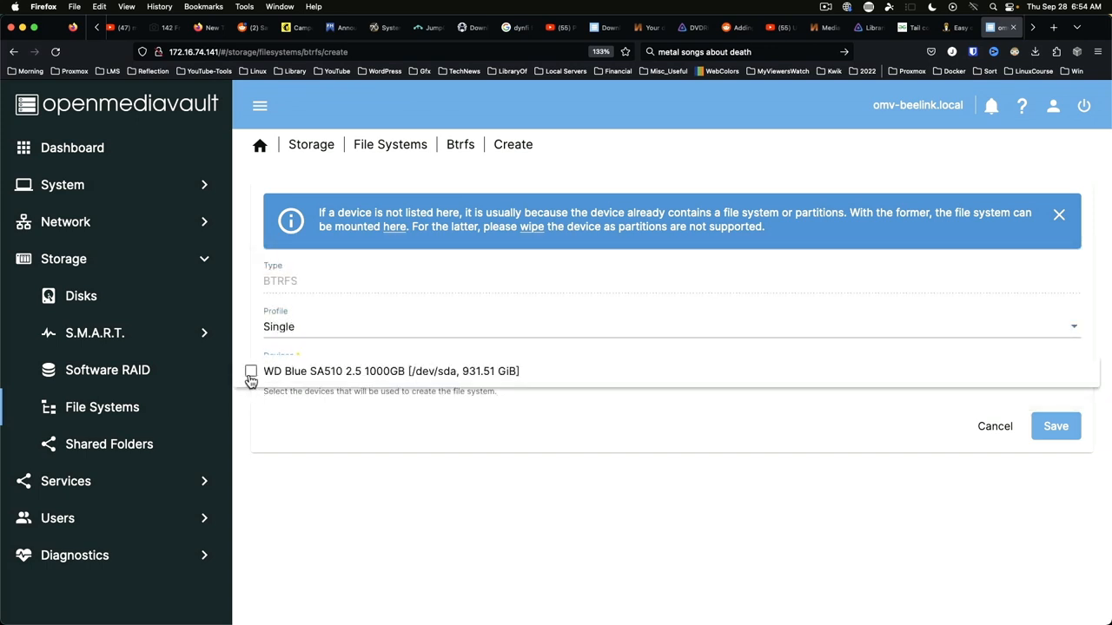
click(250, 372)
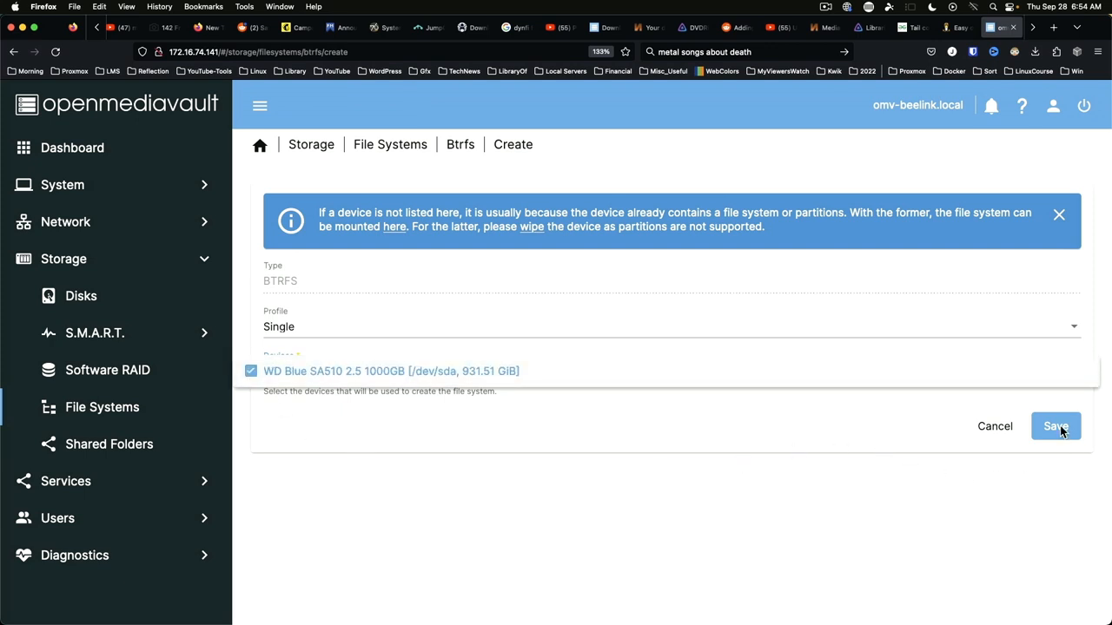
click(1056, 425)
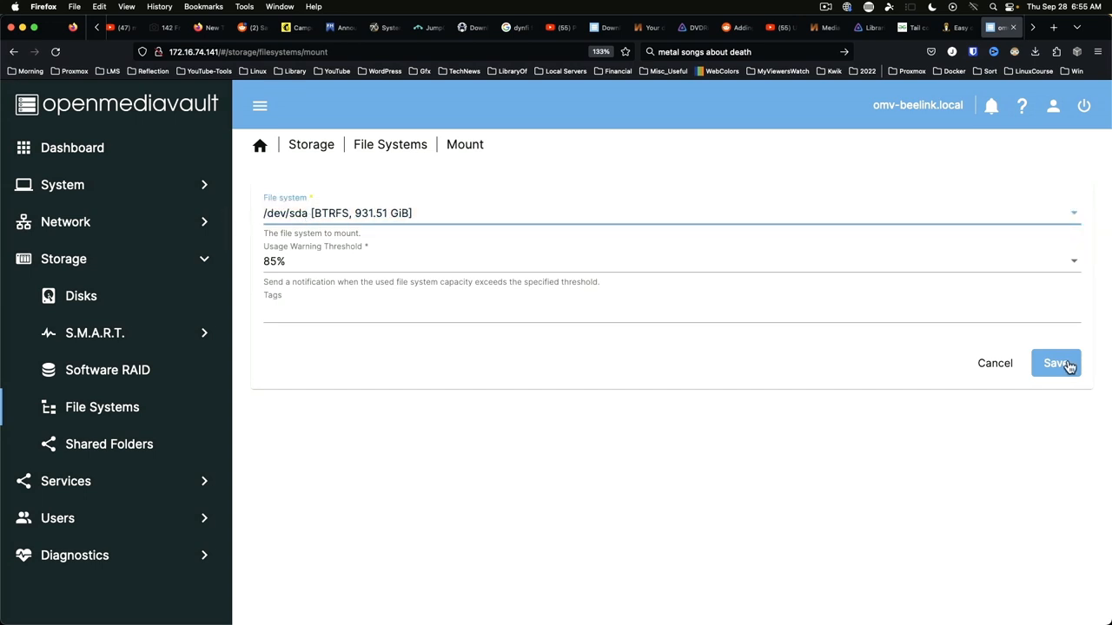
Step: Mount the new Btrfs file system and apply the pending configuration changes
click(1056, 363)
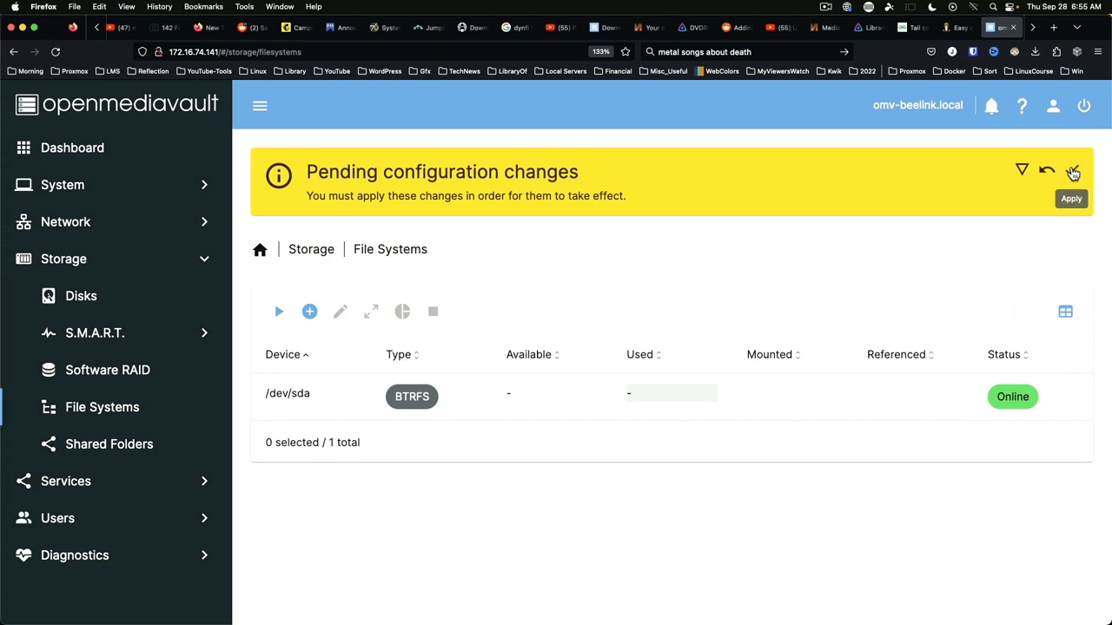
click(1070, 198)
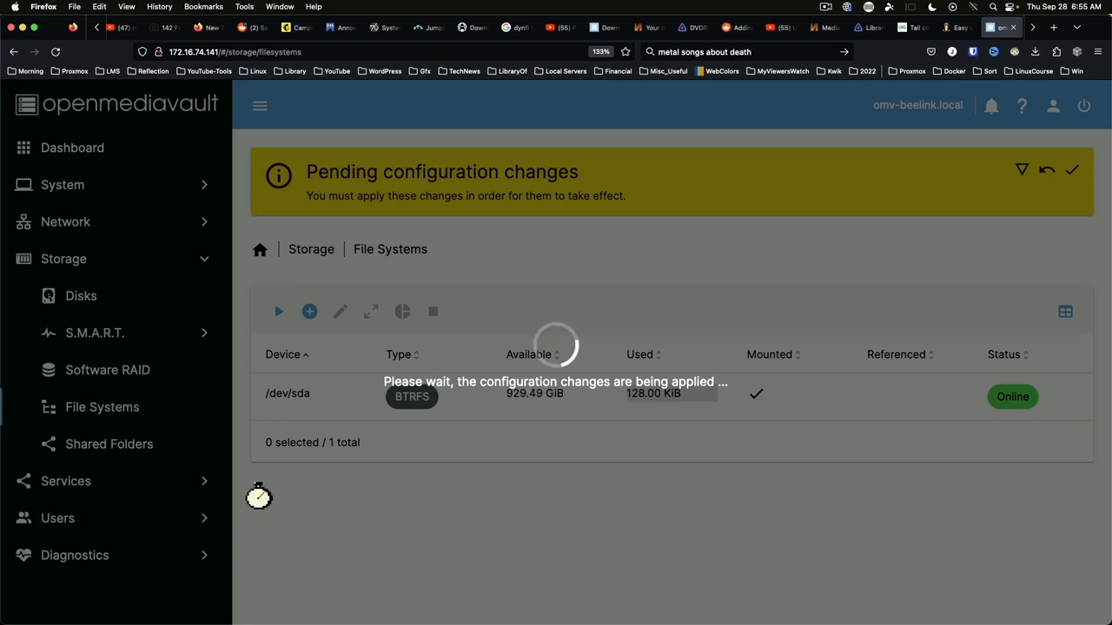
click(1072, 170)
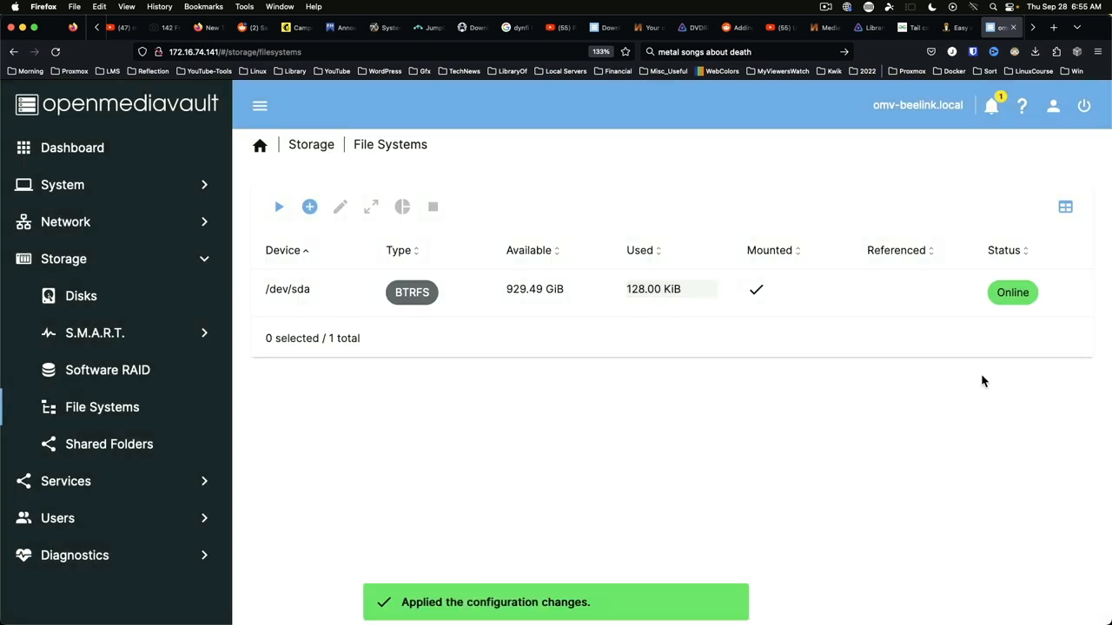
mouse_move(244, 327)
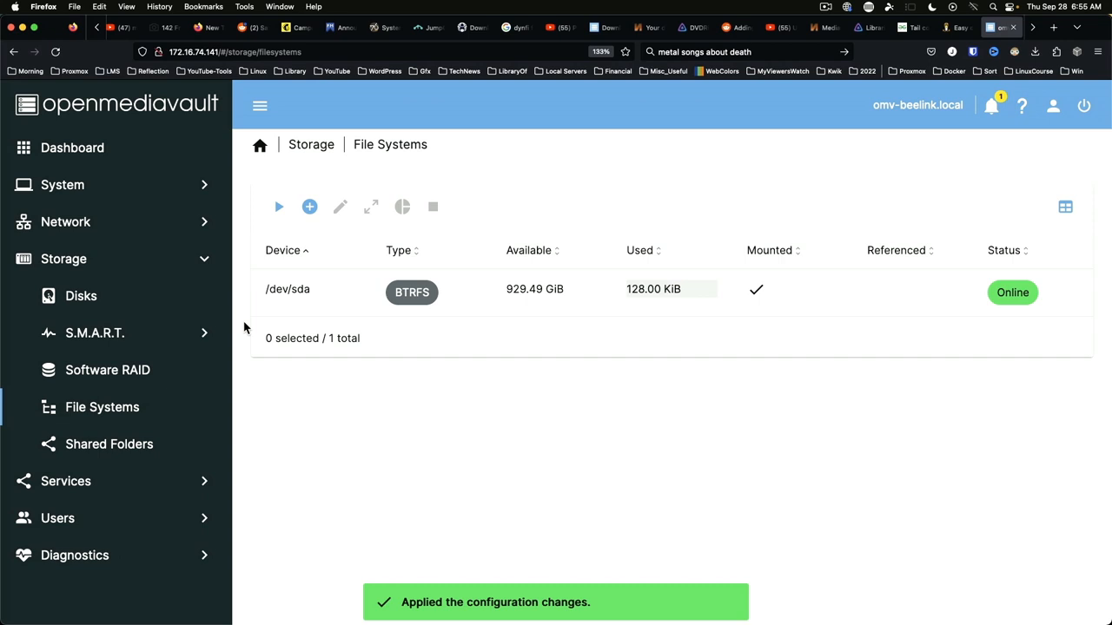
click(288, 289)
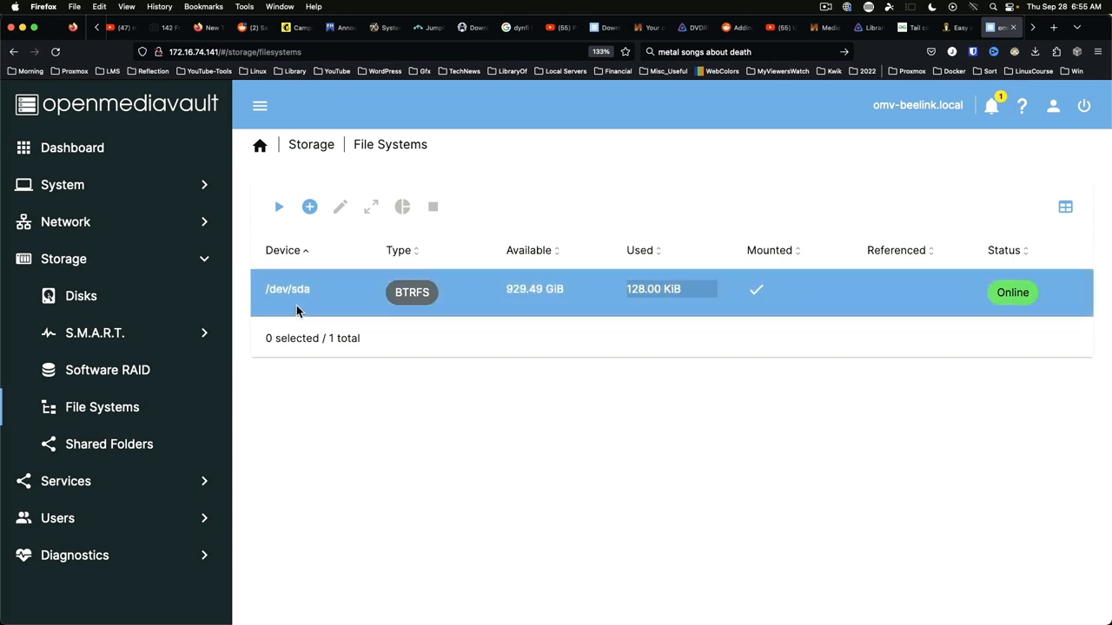
mouse_move(327, 312)
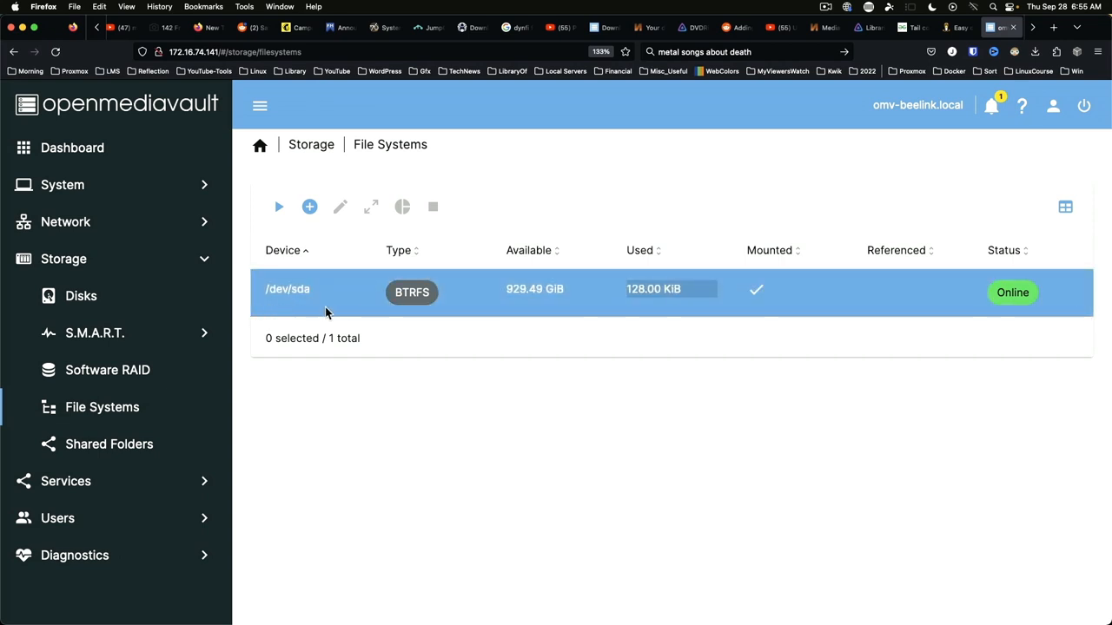
mouse_move(389, 312)
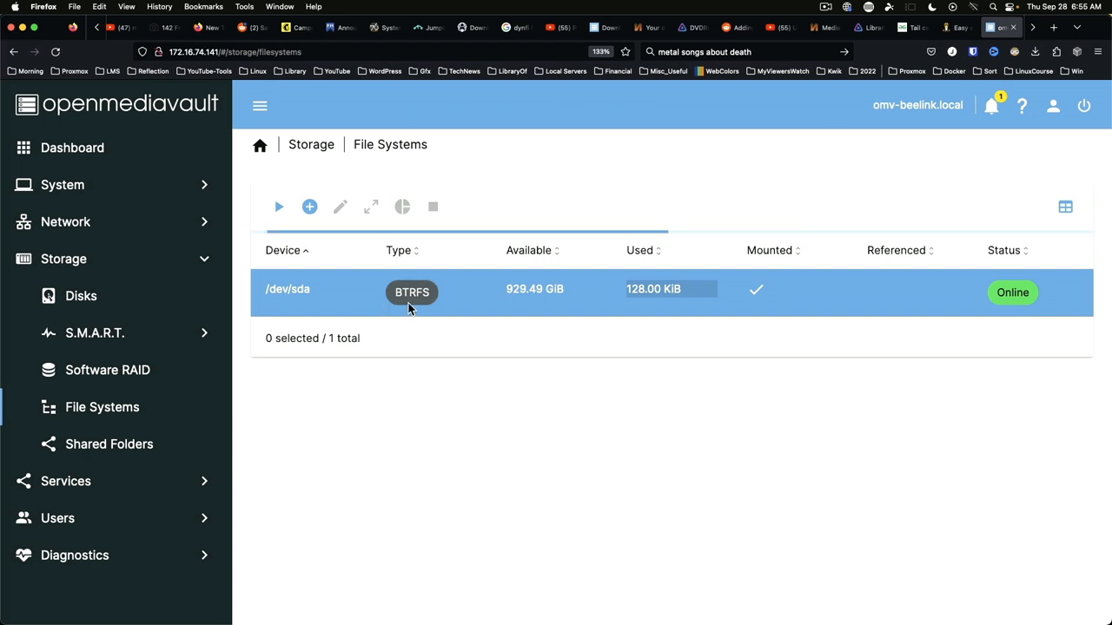
mouse_move(746, 313)
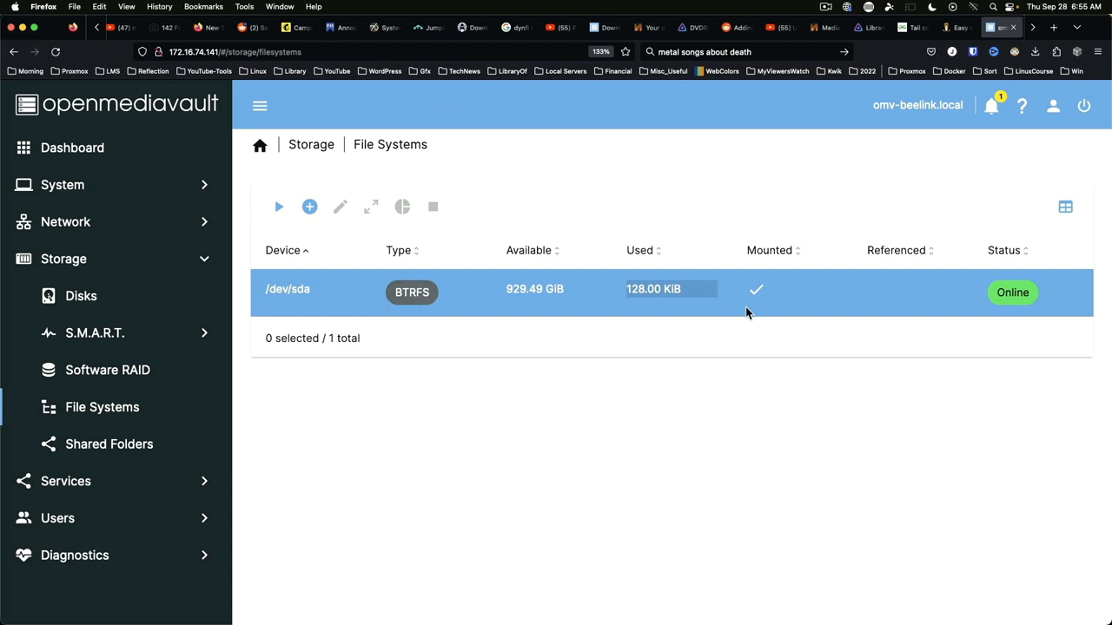
mouse_move(994, 311)
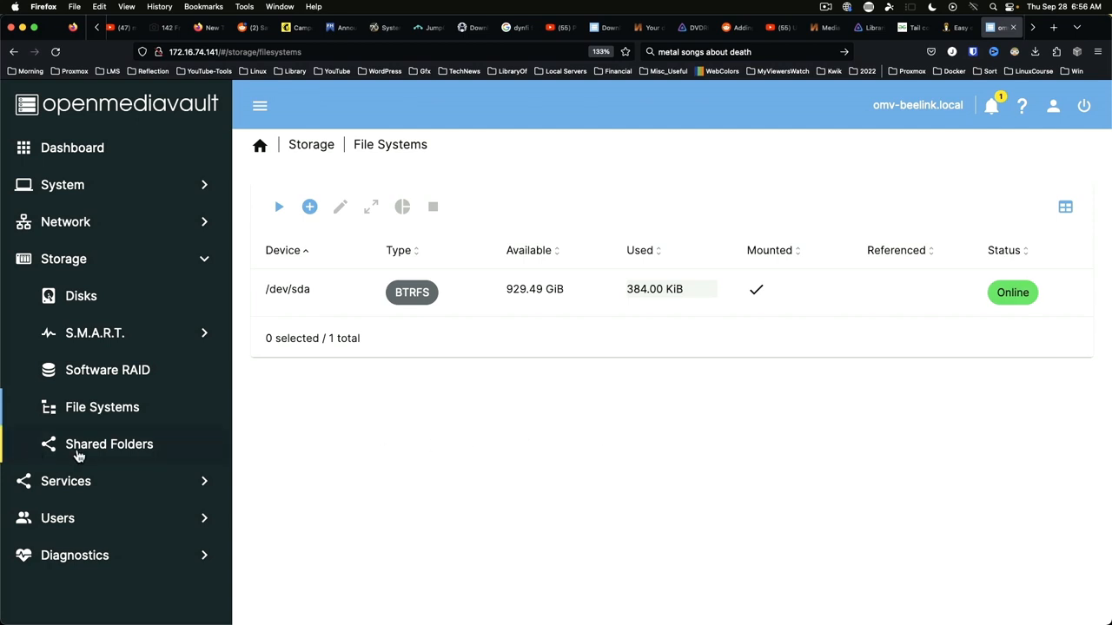
Step: Create shared folder 'Test' on /dev/sda and apply the configuration change
click(108, 445)
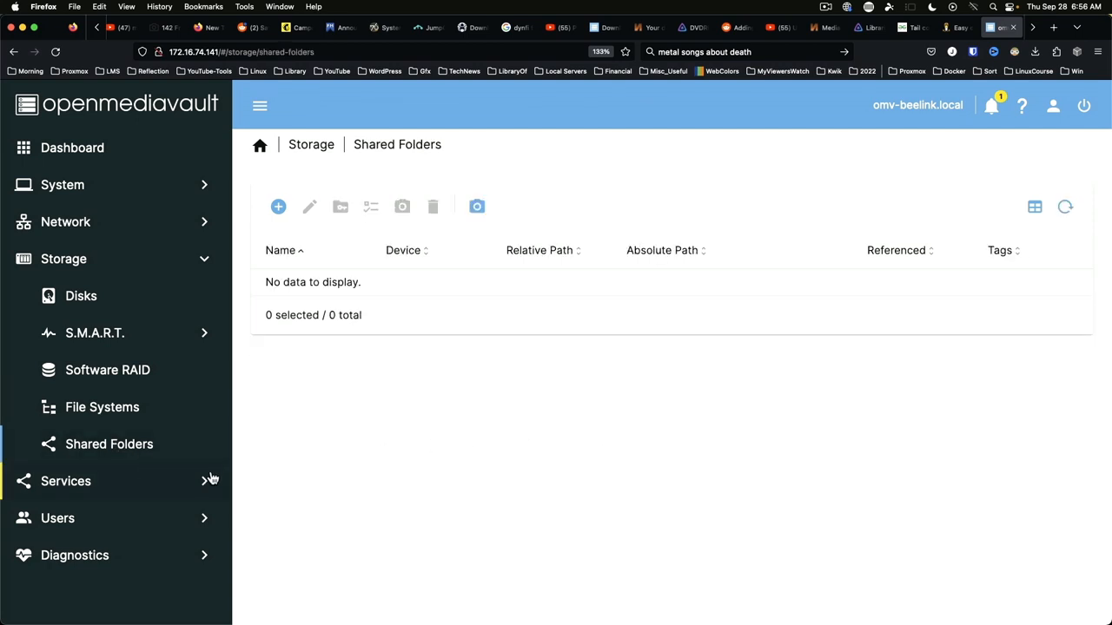
mouse_move(278, 207)
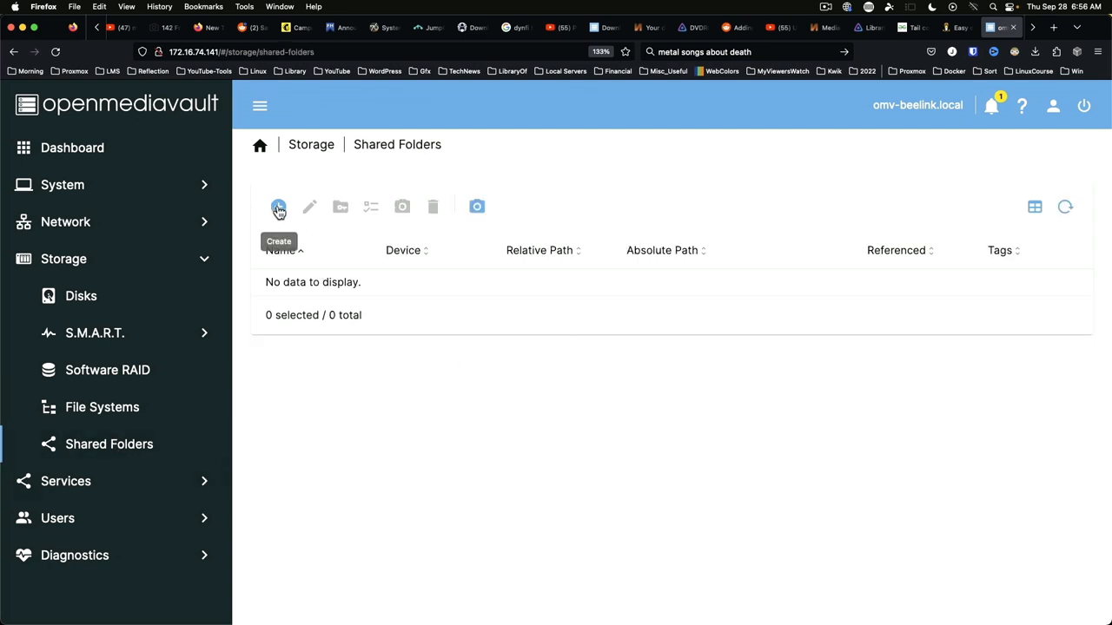
click(278, 207)
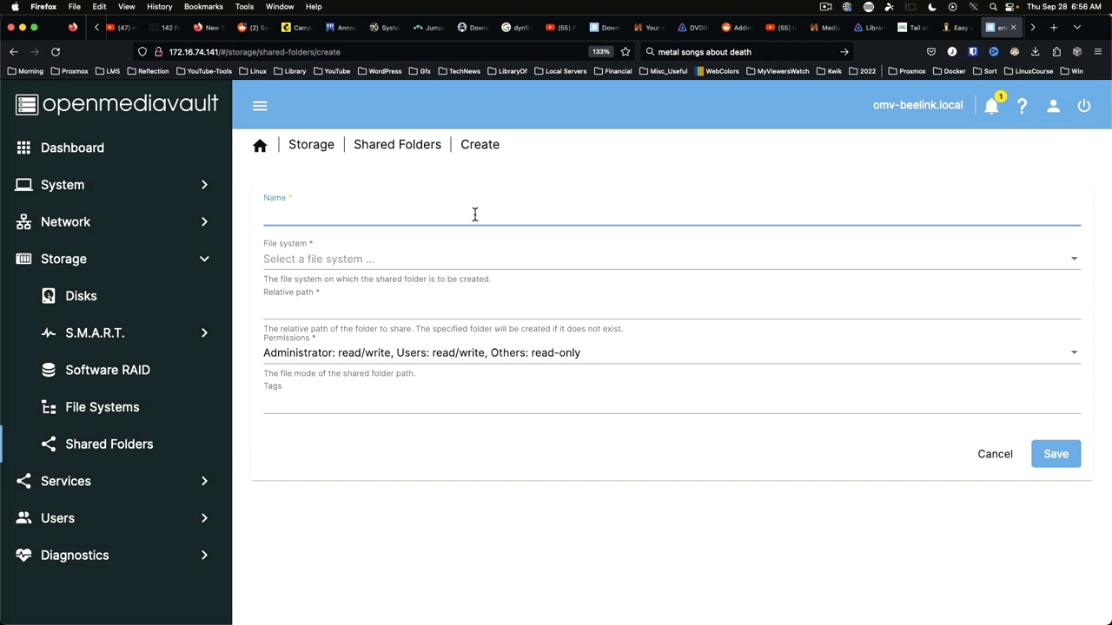
text(Test)
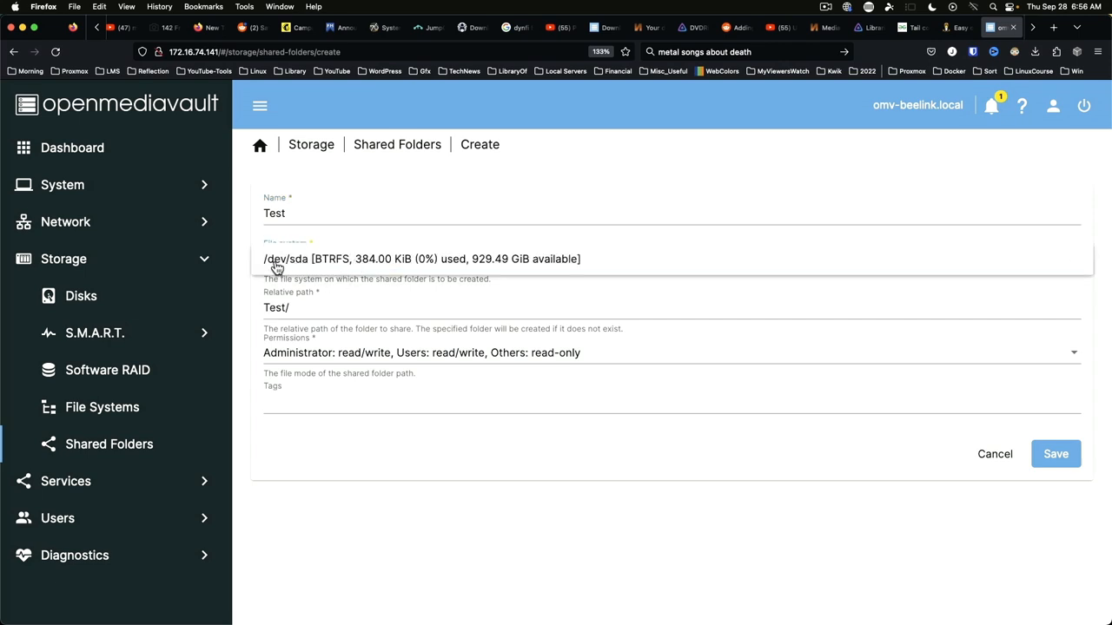
click(420, 259)
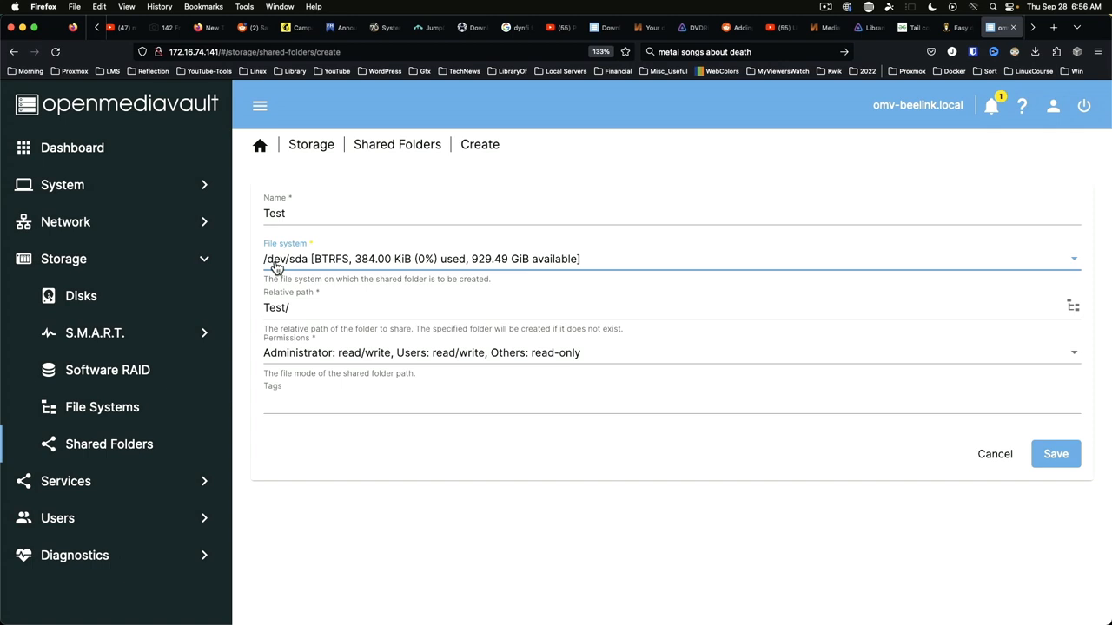
mouse_move(247, 315)
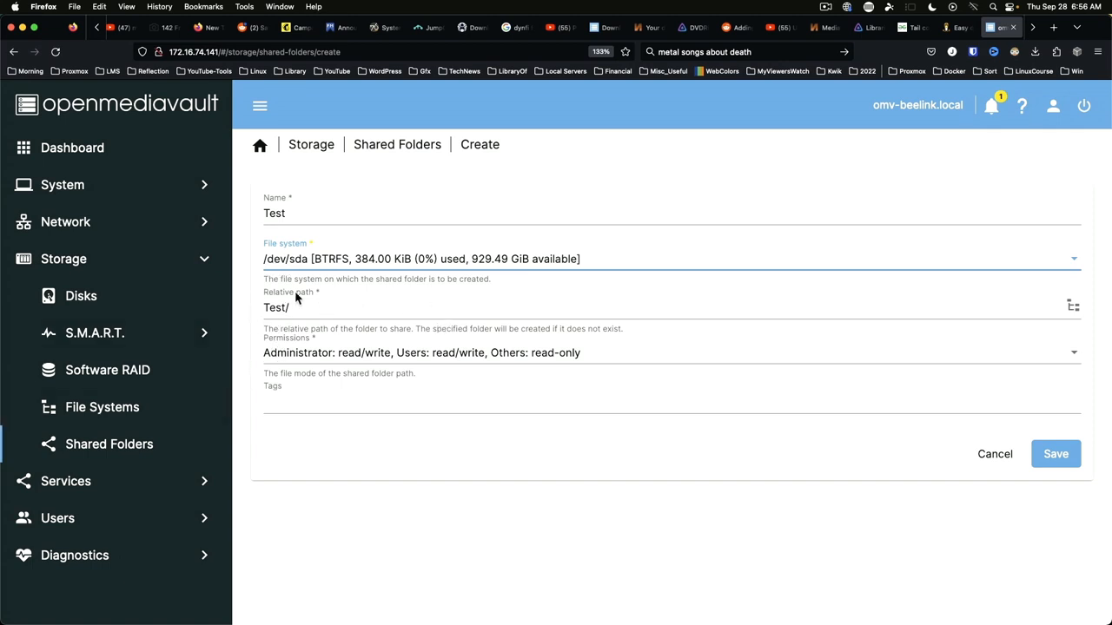
mouse_move(437, 419)
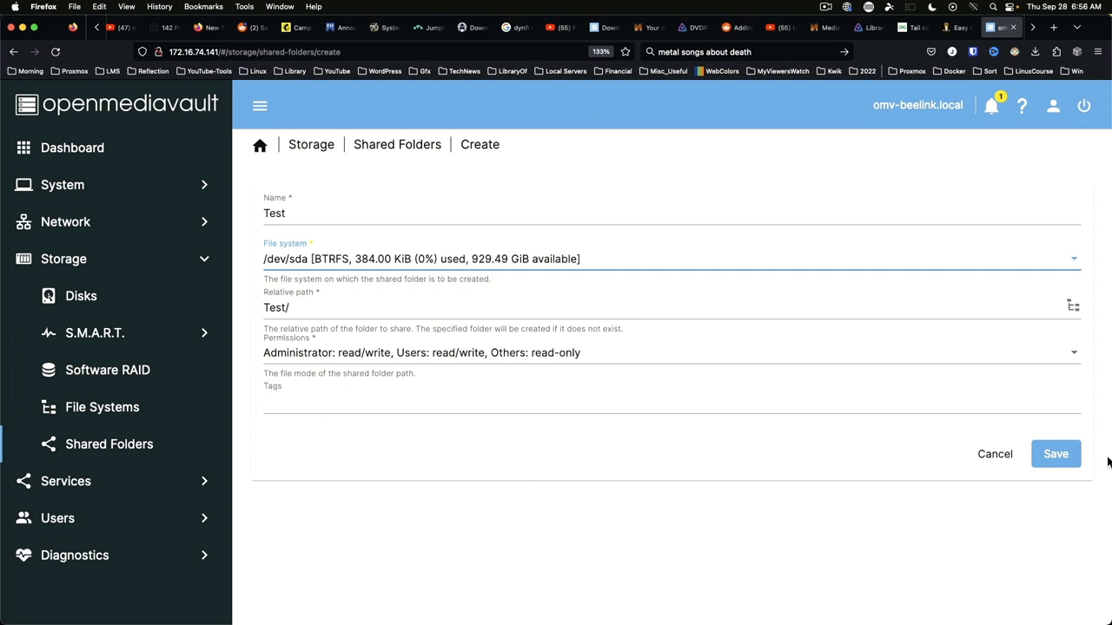
click(1056, 453)
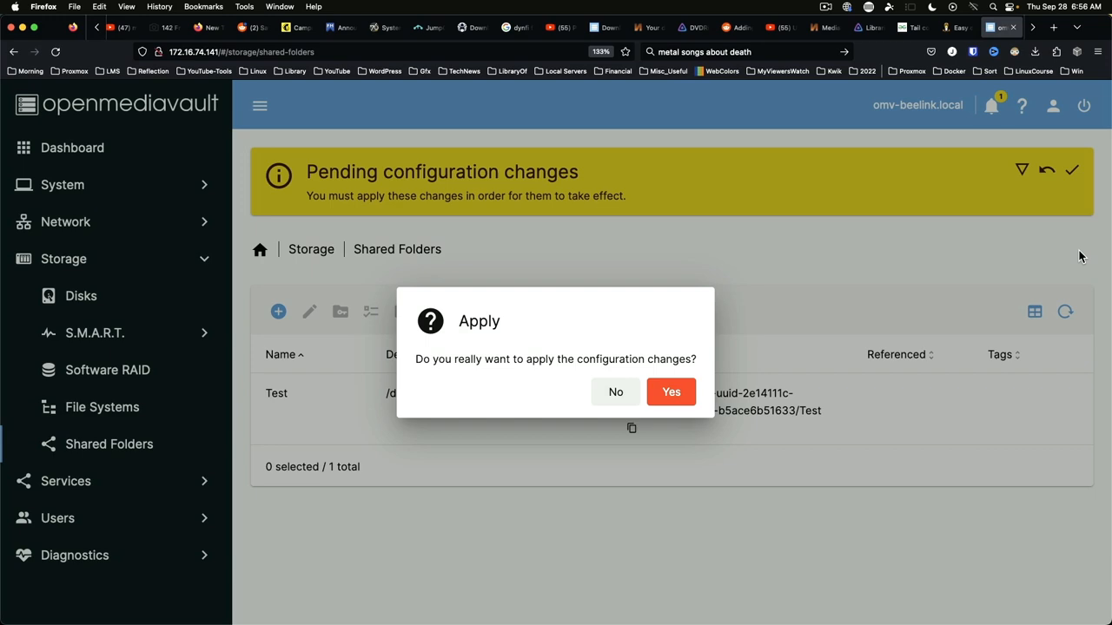
click(671, 392)
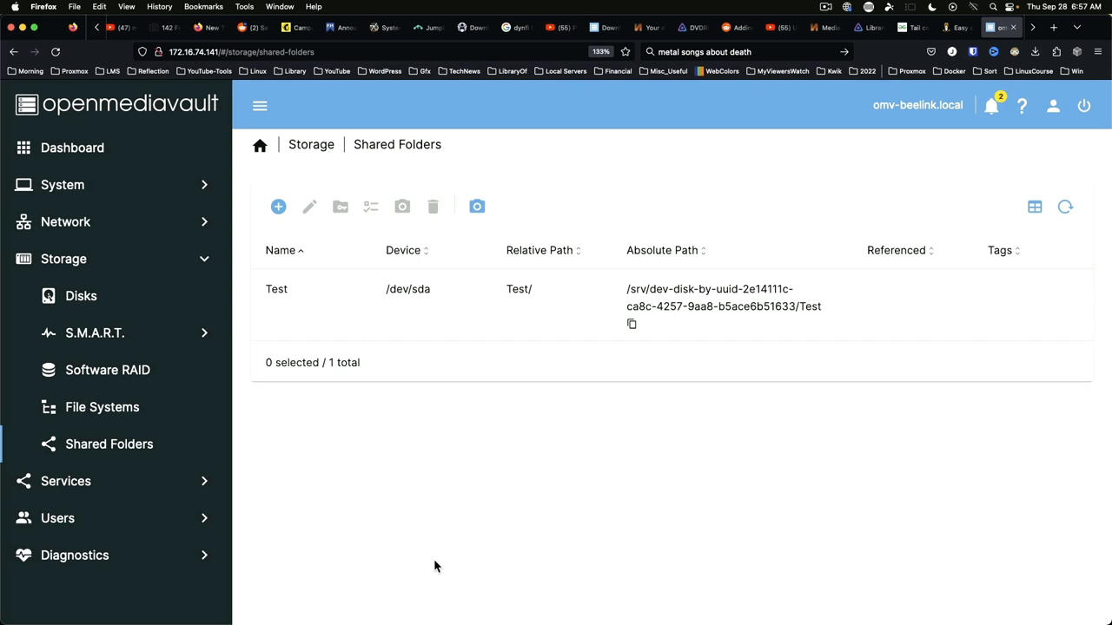
mouse_move(369, 485)
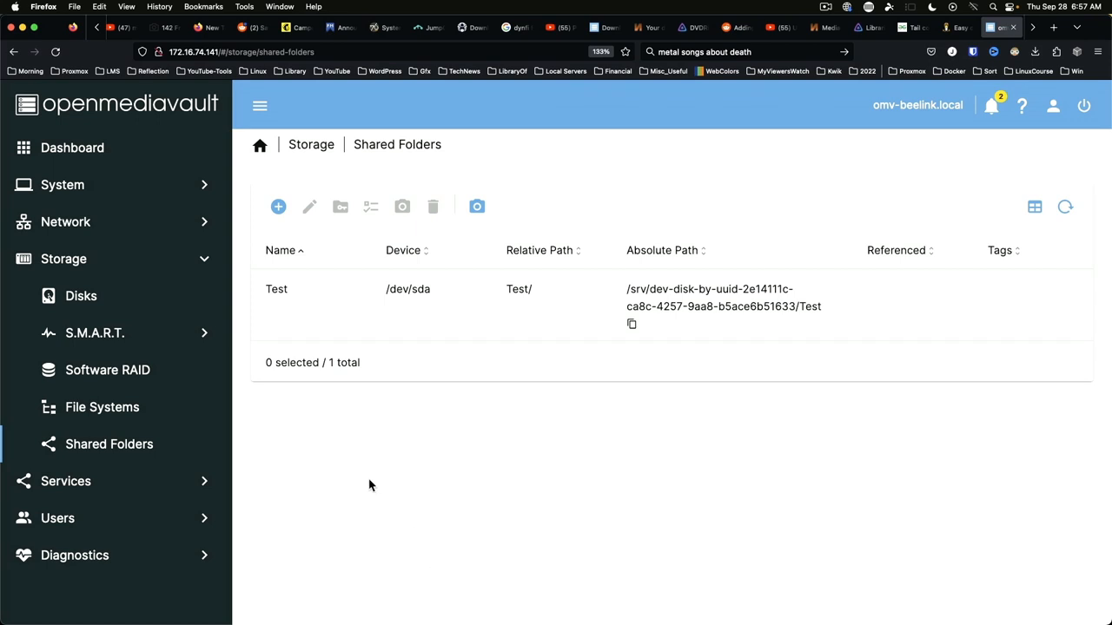
Step: Go to the dashboard and then the Services overview listing NFS, Rsync, SMB/CIFS and SSH
click(73, 148)
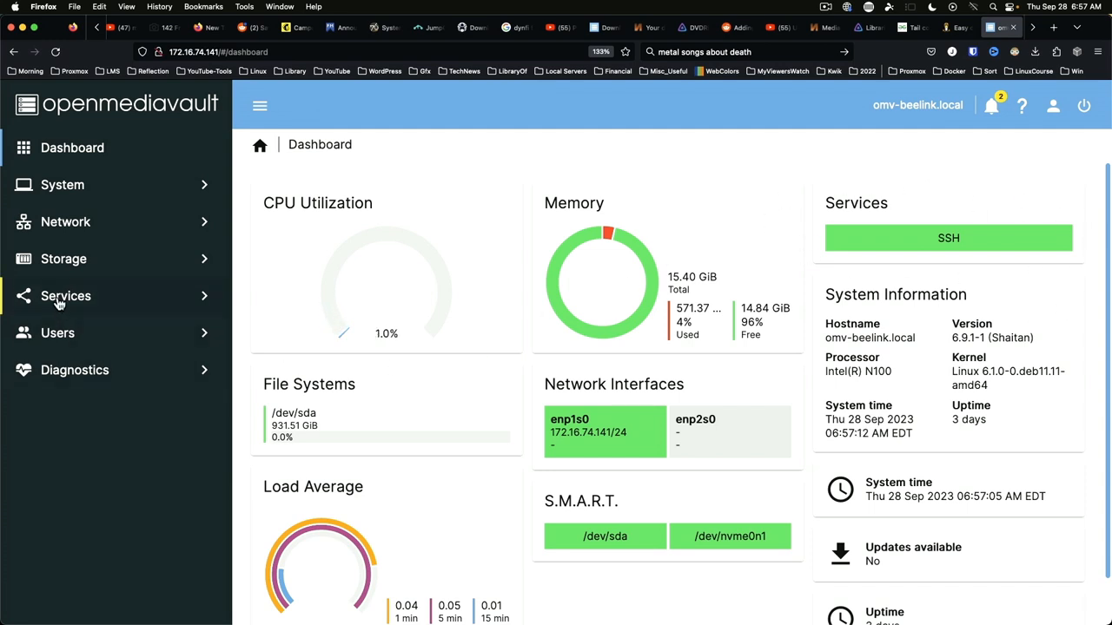
click(66, 295)
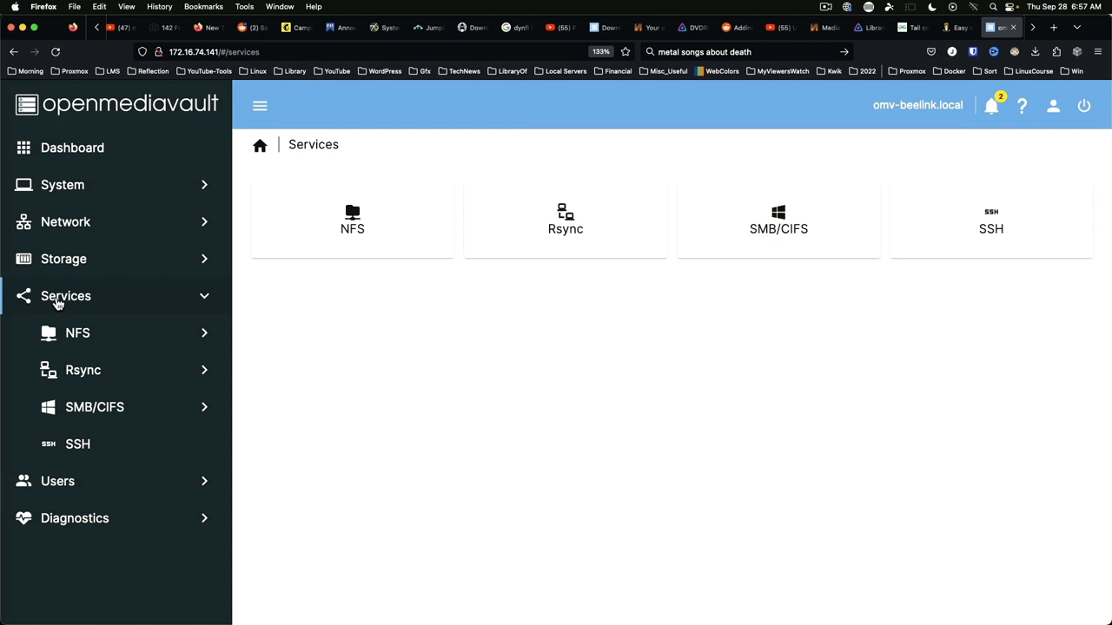
mouse_move(704, 389)
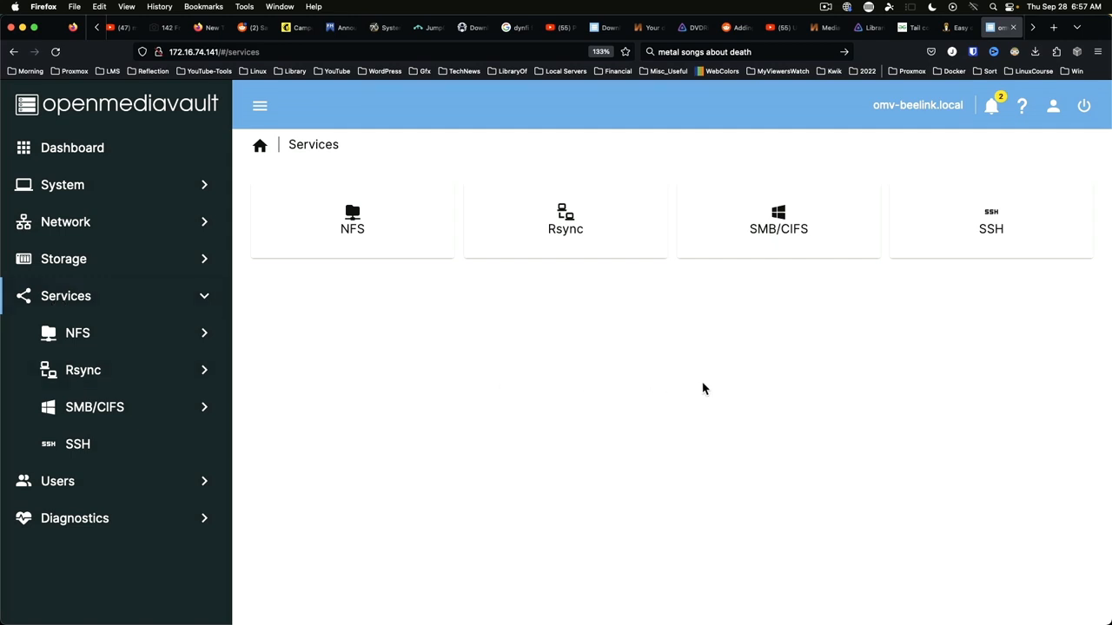
mouse_move(783, 338)
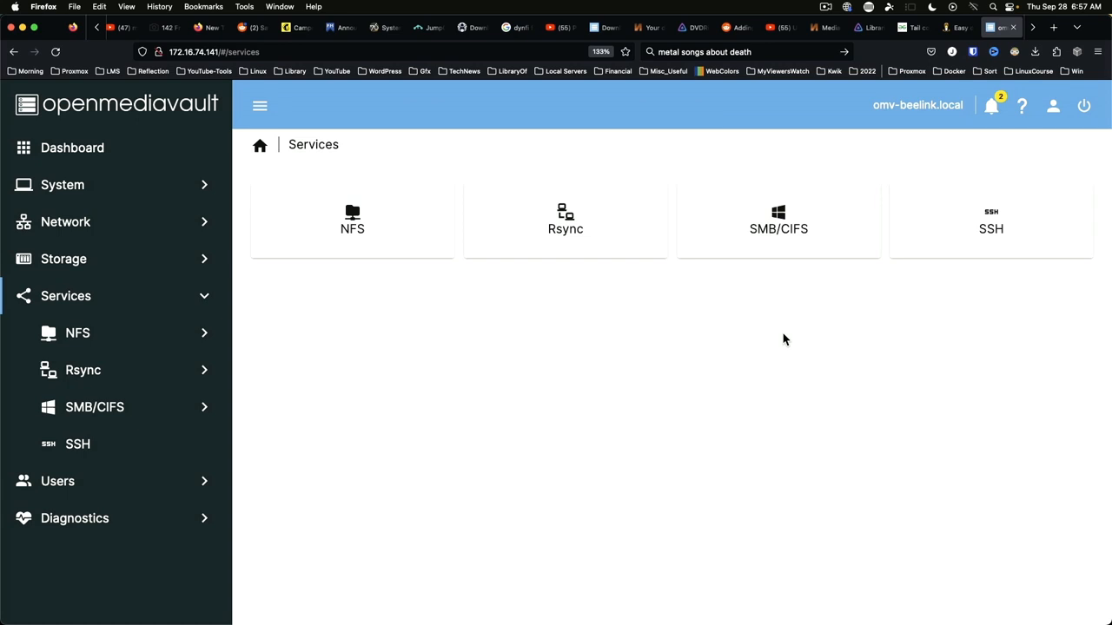
Step: Start a new SMB/CIFS share for the Test folder with comment 'Test Share'
click(779, 221)
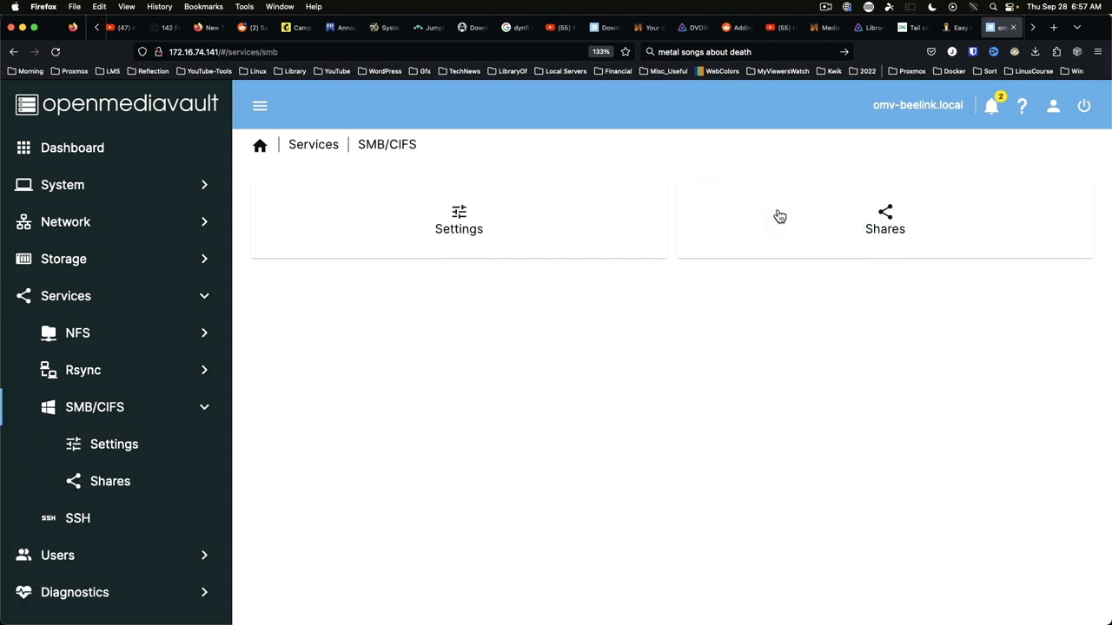
mouse_move(872, 229)
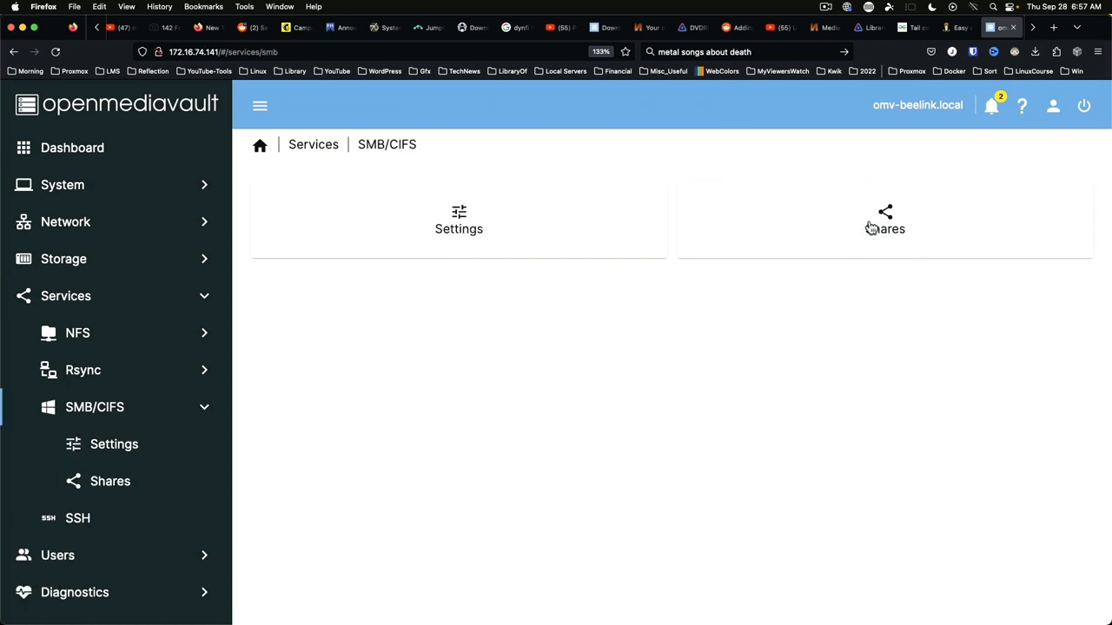
click(884, 218)
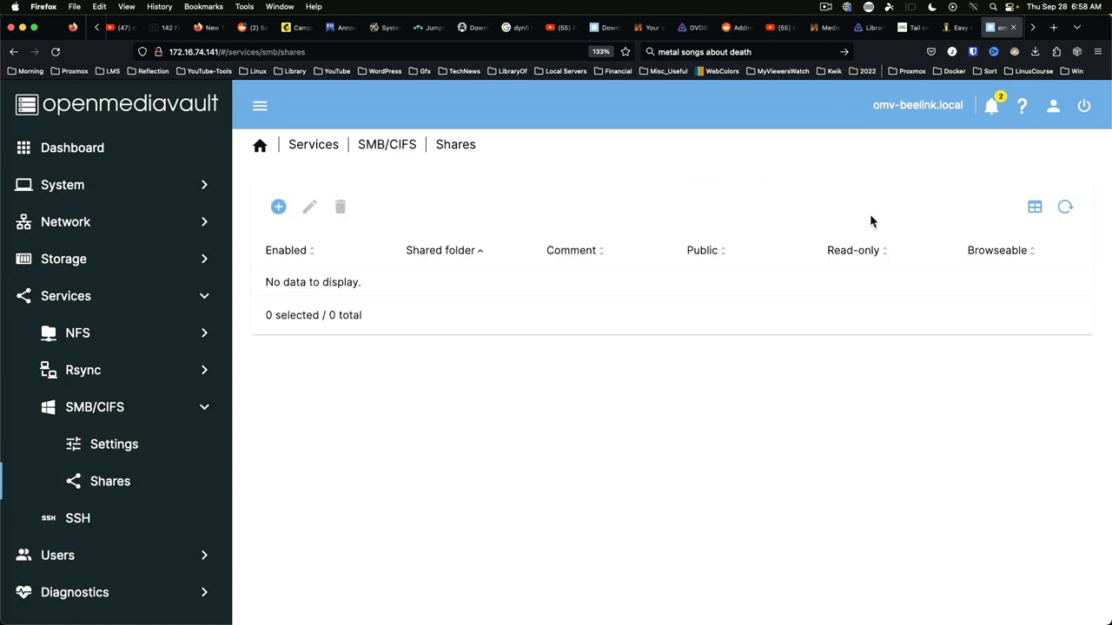
click(278, 207)
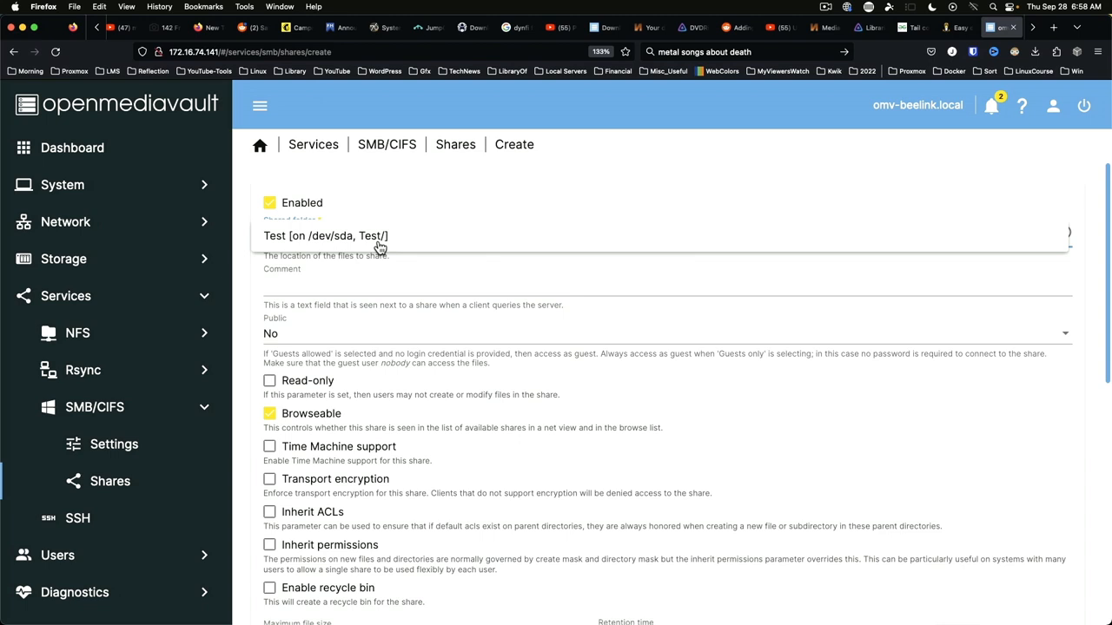
mouse_move(278, 247)
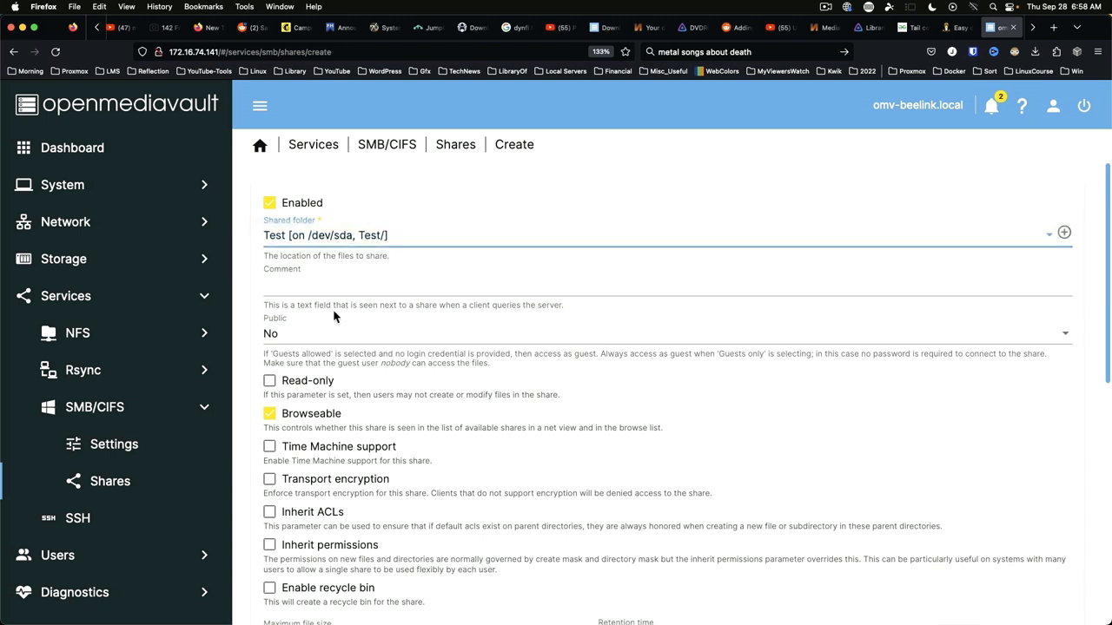
click(376, 288)
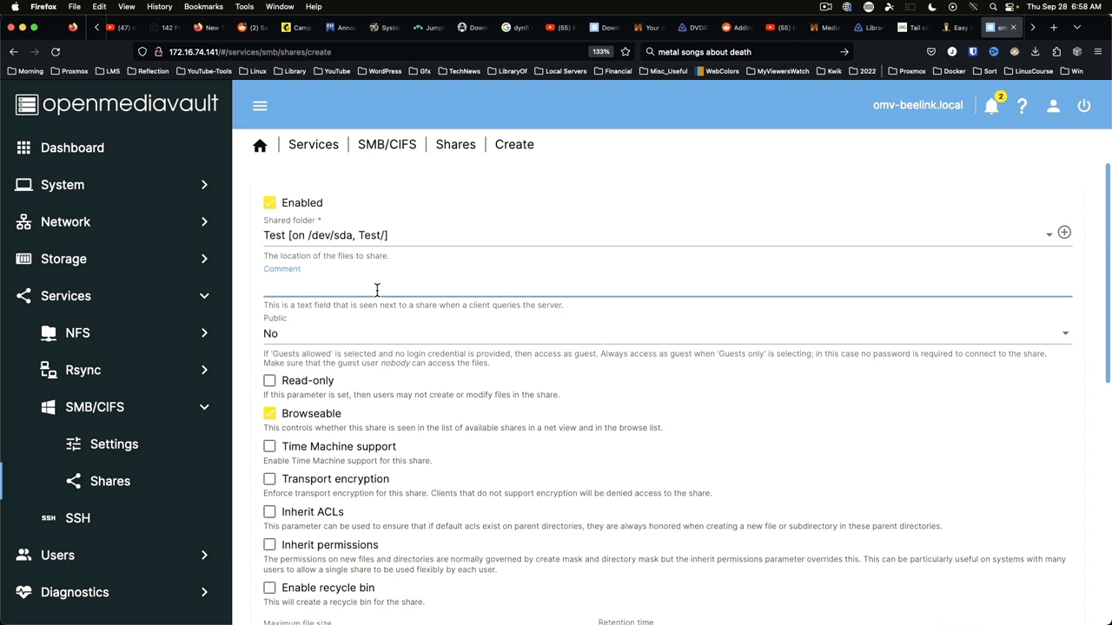
text(Test Share)
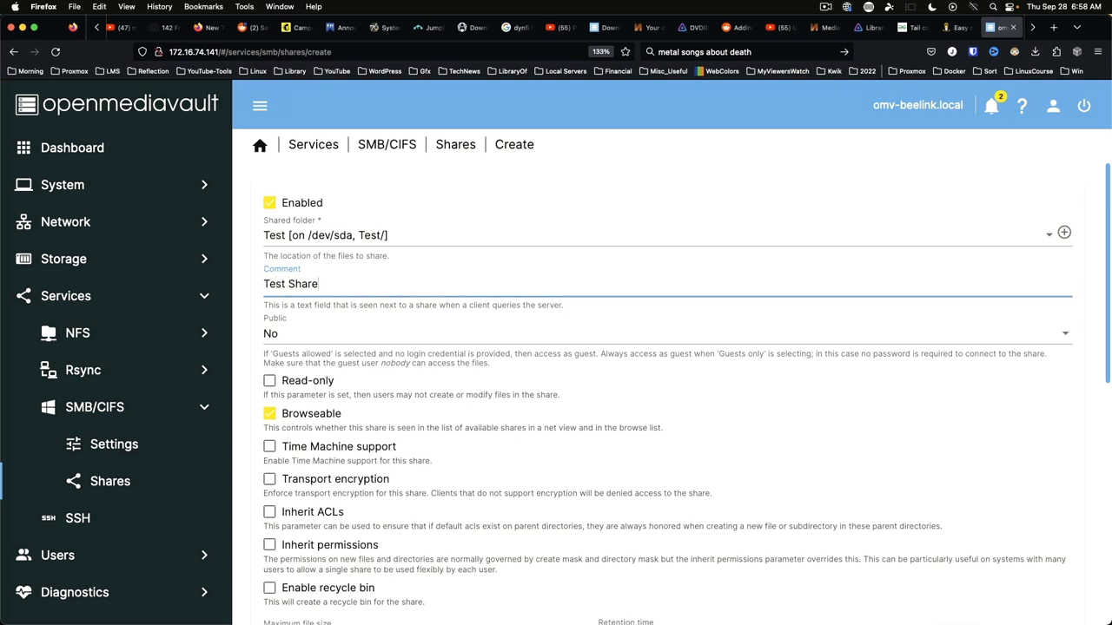
Step: Save the share with its default enabled, non-public, browseable settings
scroll(down, 3)
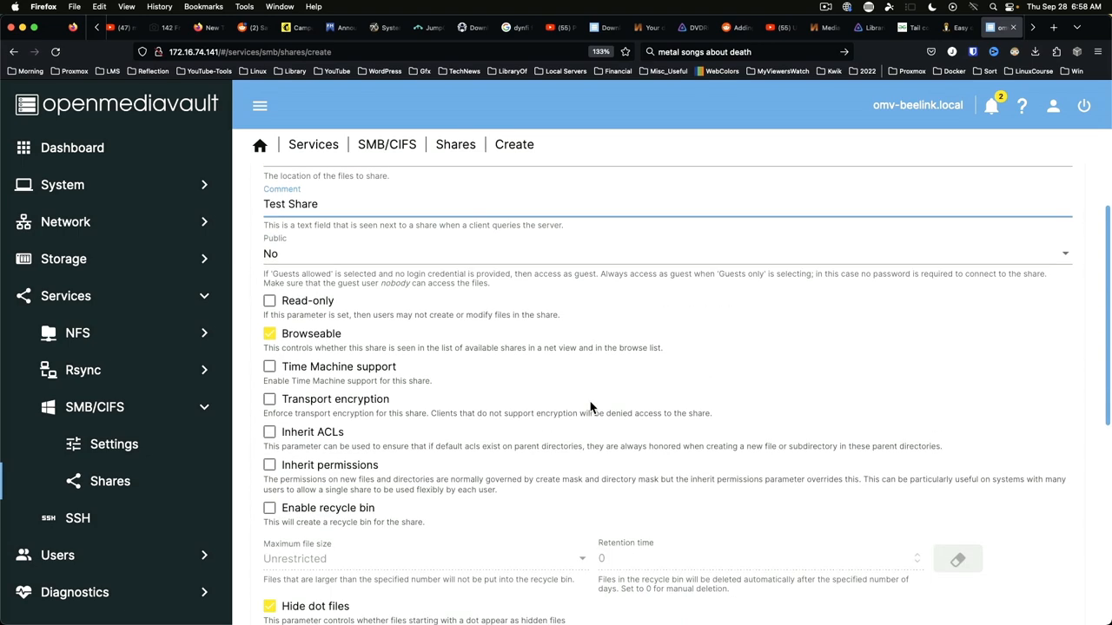
scroll(down, 3)
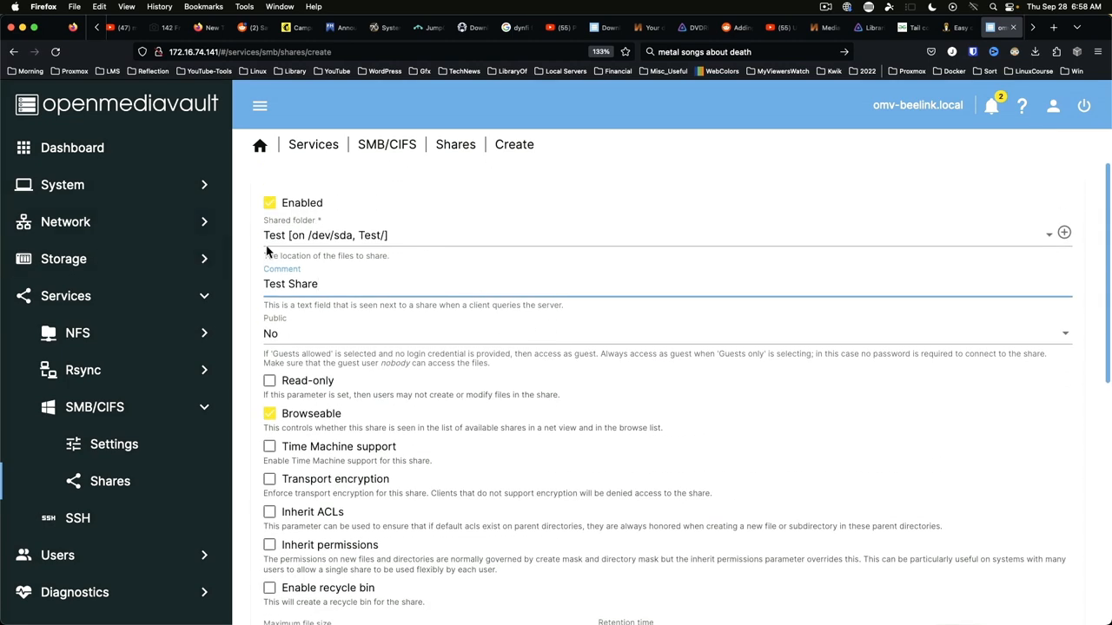
scroll(down, 3)
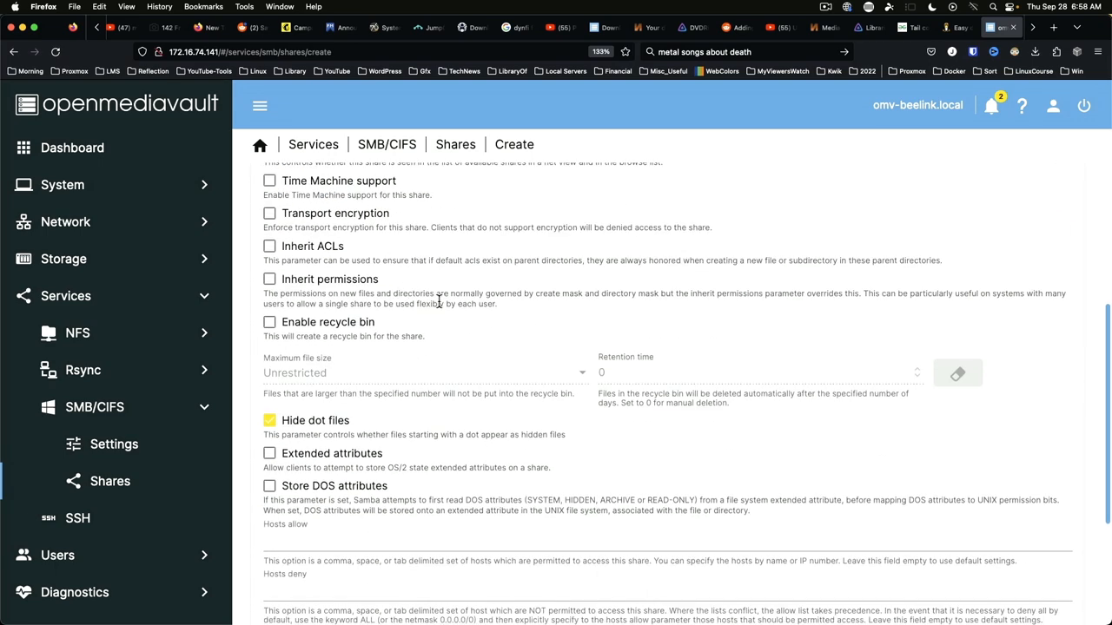
scroll(down, 3)
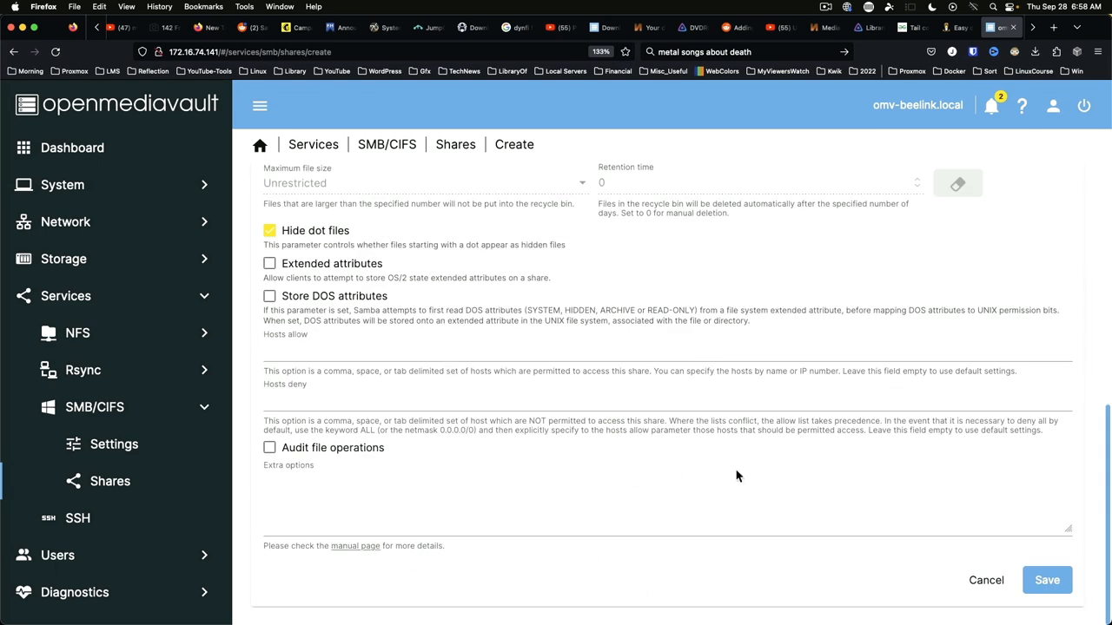
click(1046, 580)
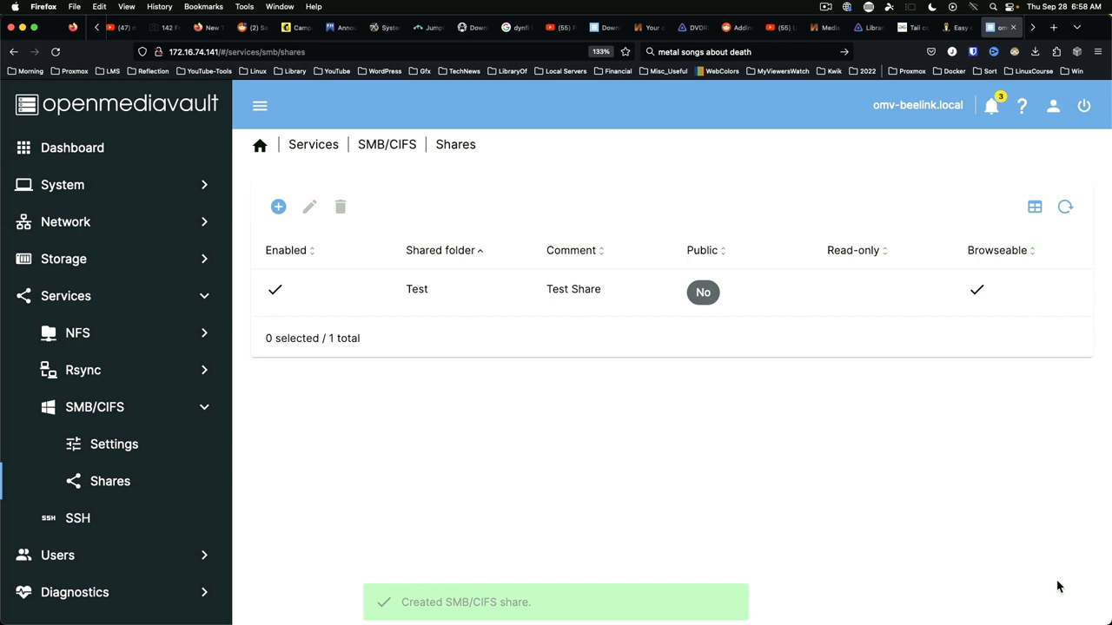
mouse_move(1073, 518)
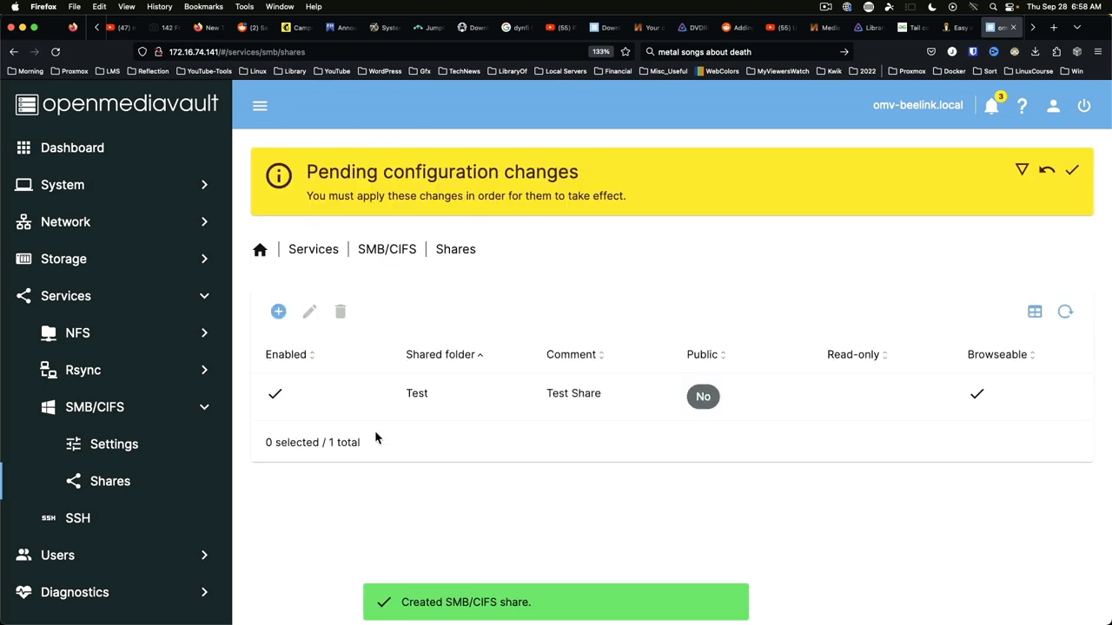
Step: Apply and confirm the pending configuration changes for the Test share
click(1072, 170)
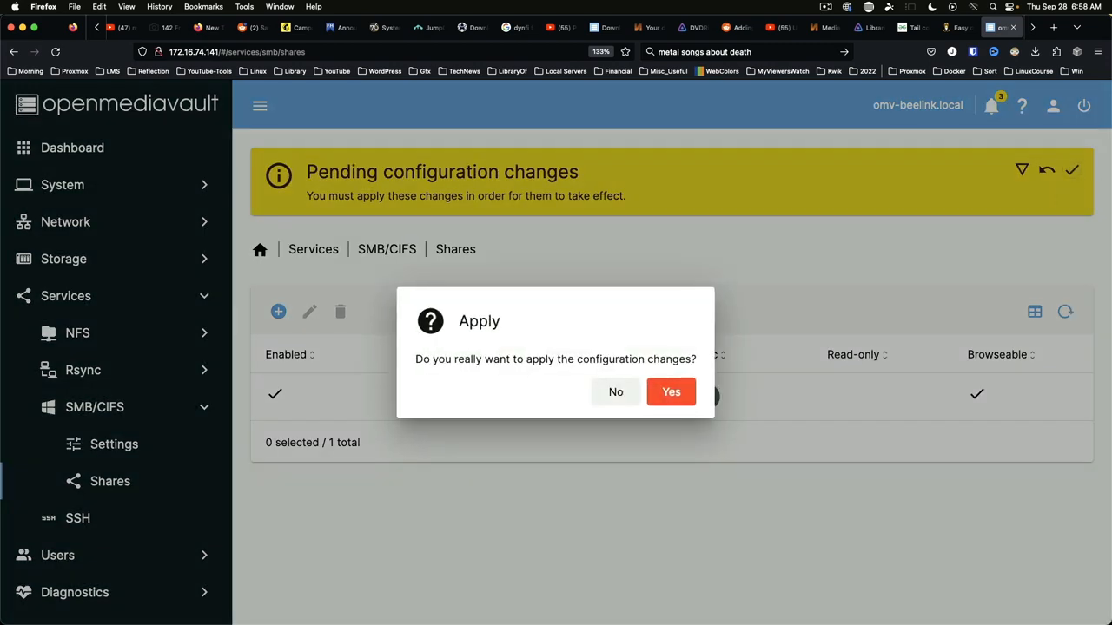
click(670, 393)
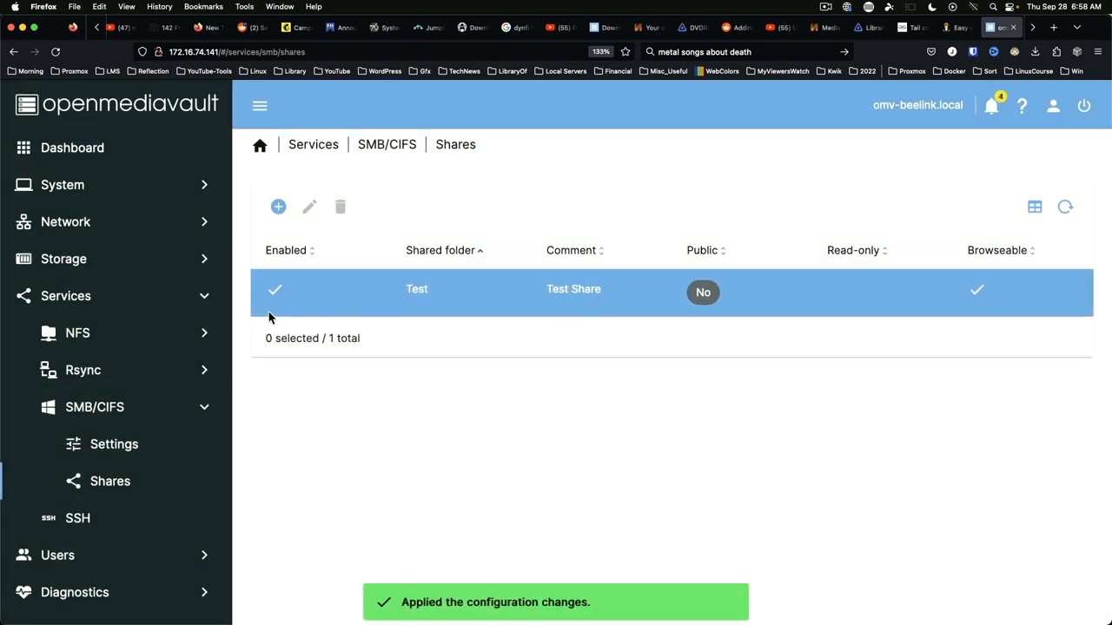
mouse_move(425, 312)
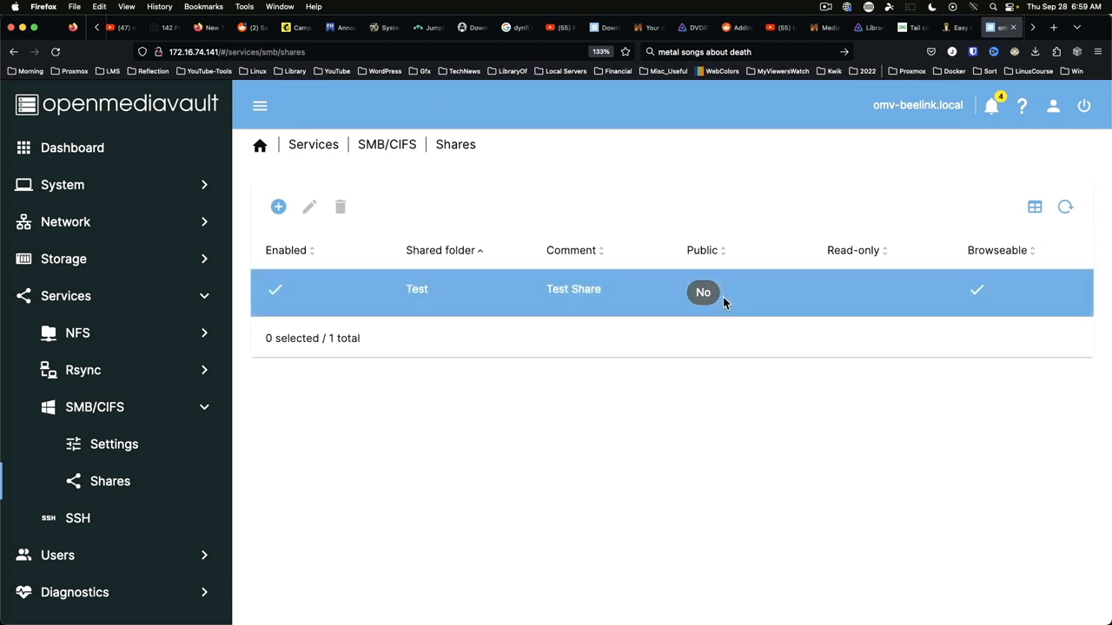
mouse_move(903, 268)
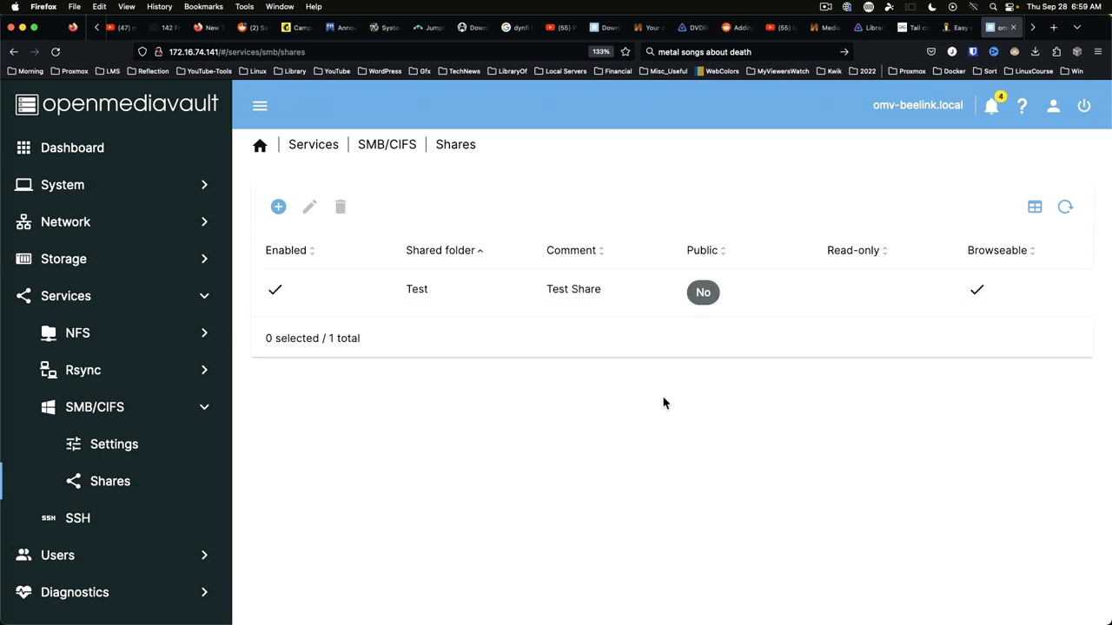
Step: Create a new user account and assign it to the 'users' group
click(58, 556)
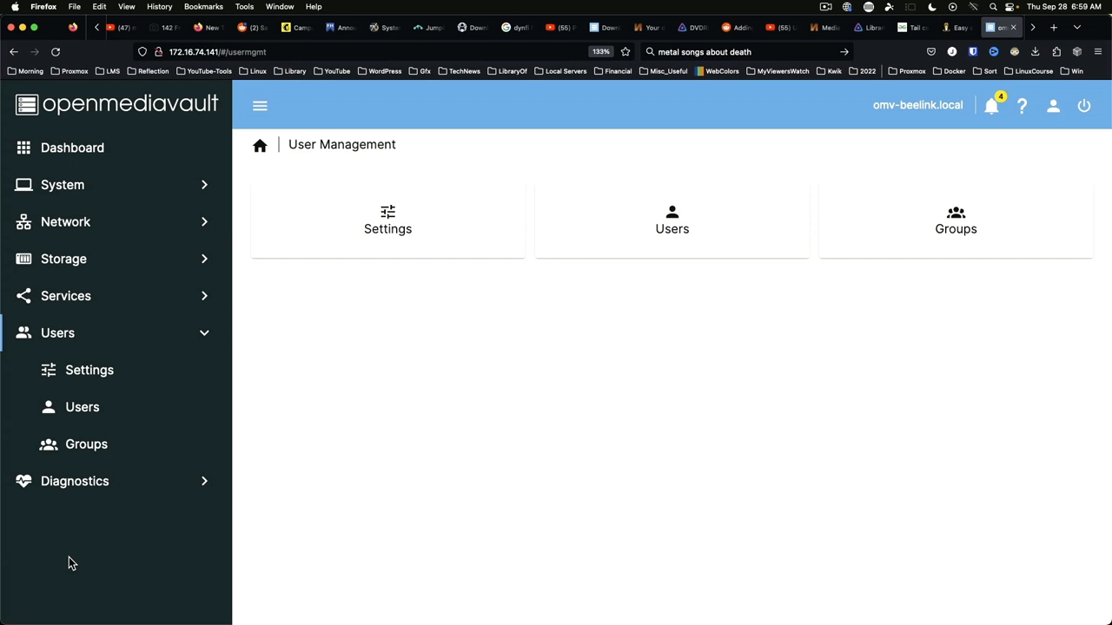
mouse_move(670, 229)
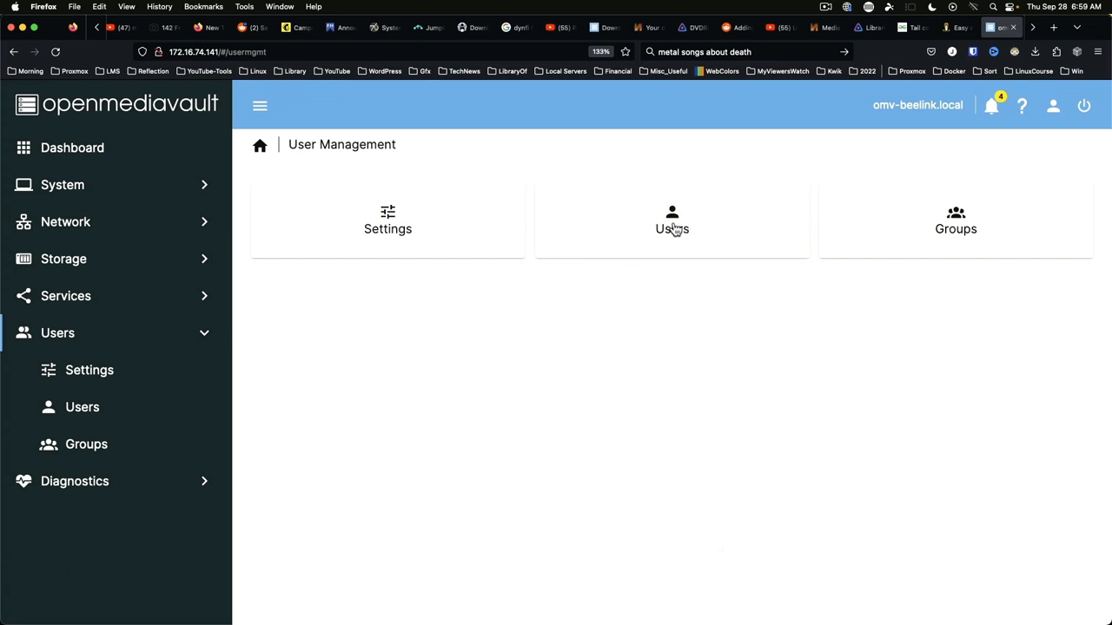
click(671, 221)
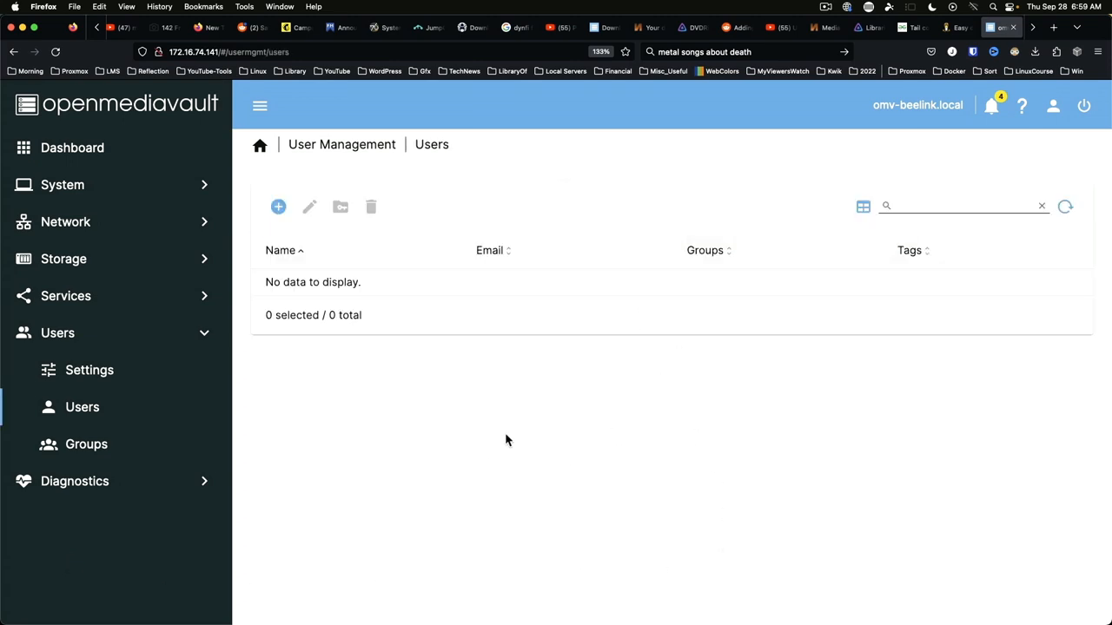
mouse_move(414, 201)
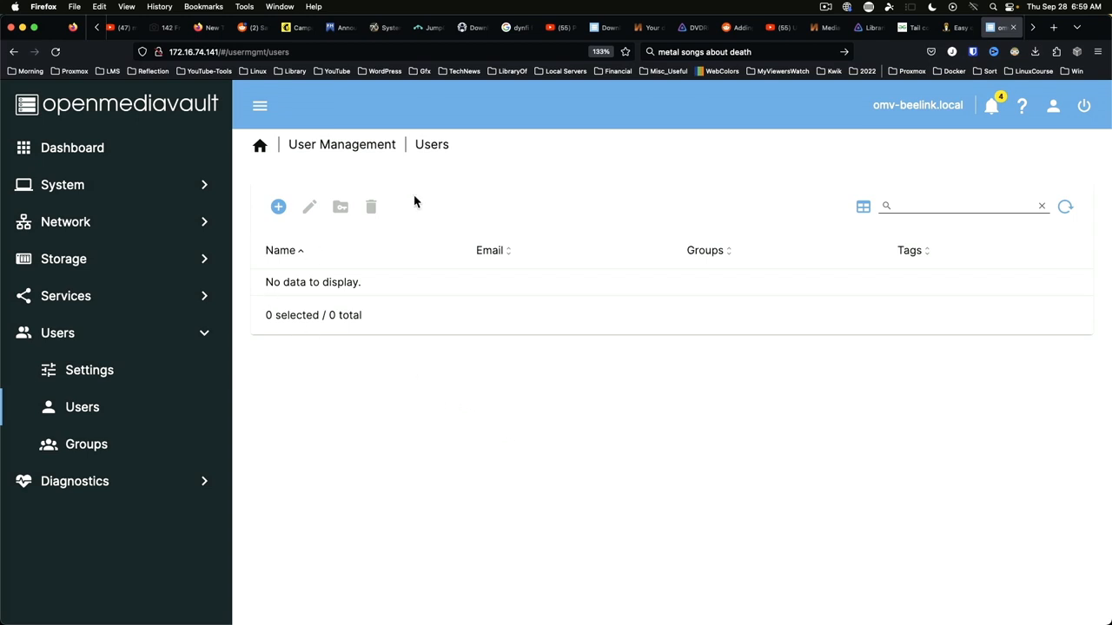
click(278, 207)
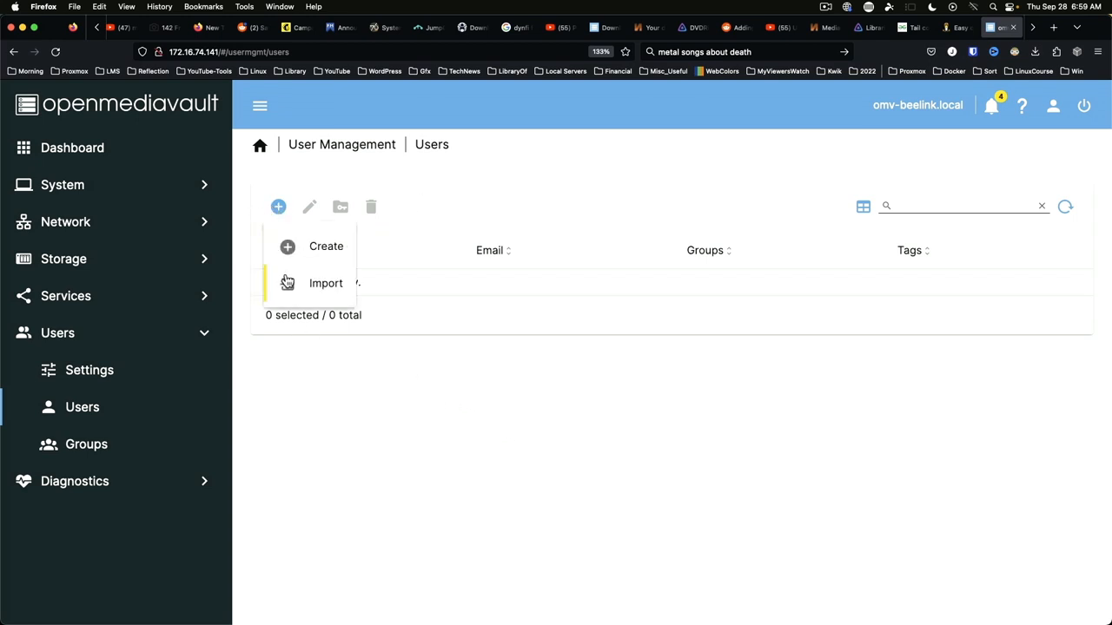
click(326, 246)
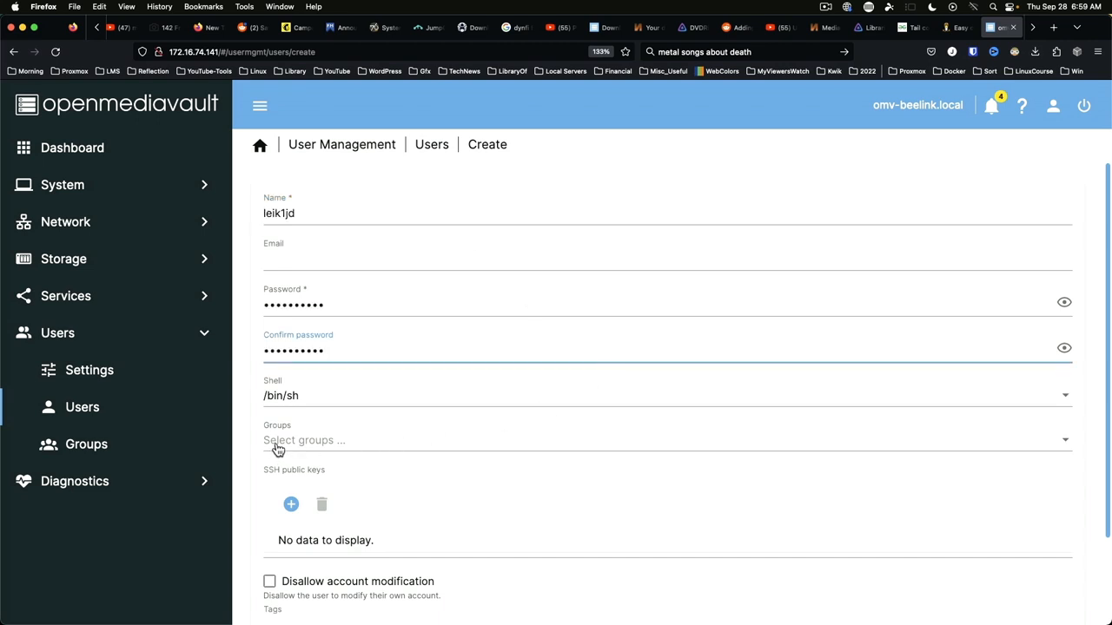
click(304, 440)
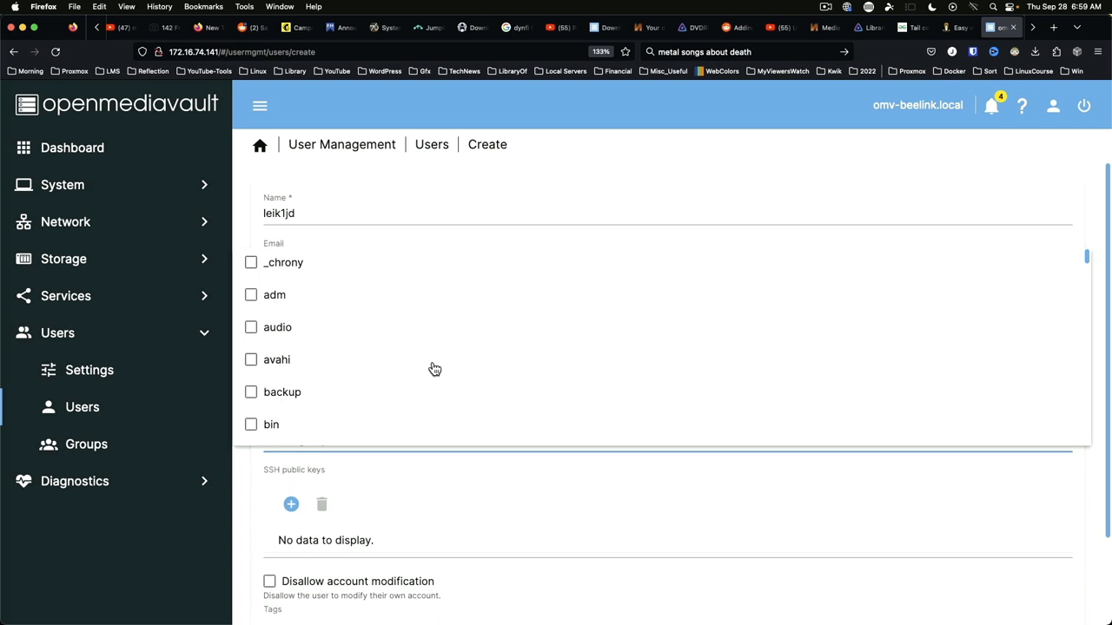
scroll(down, 3)
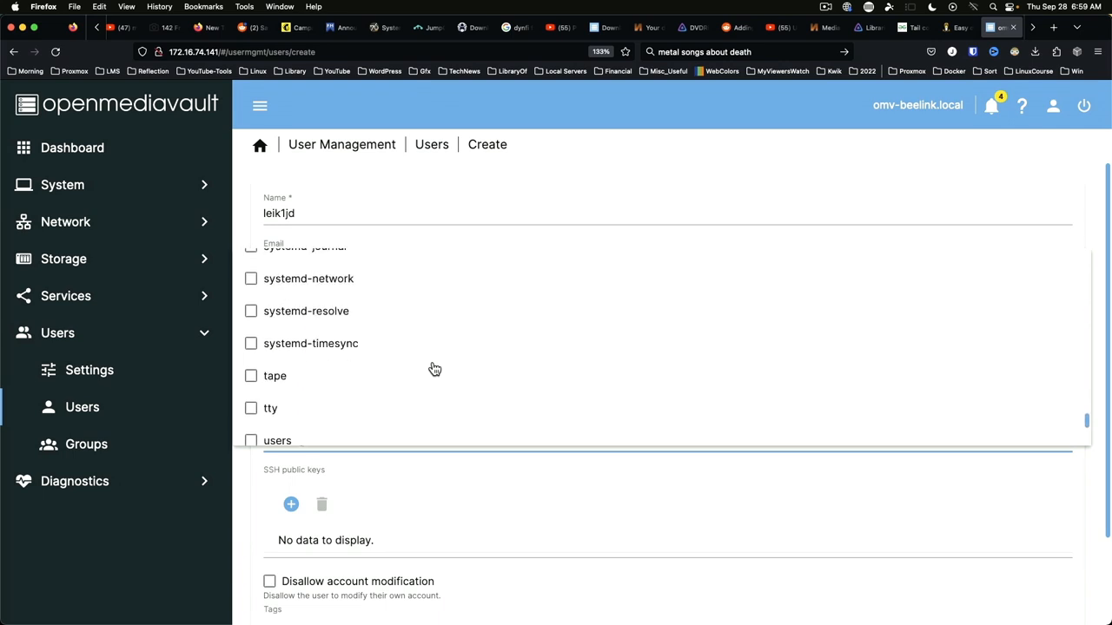
scroll(down, 3)
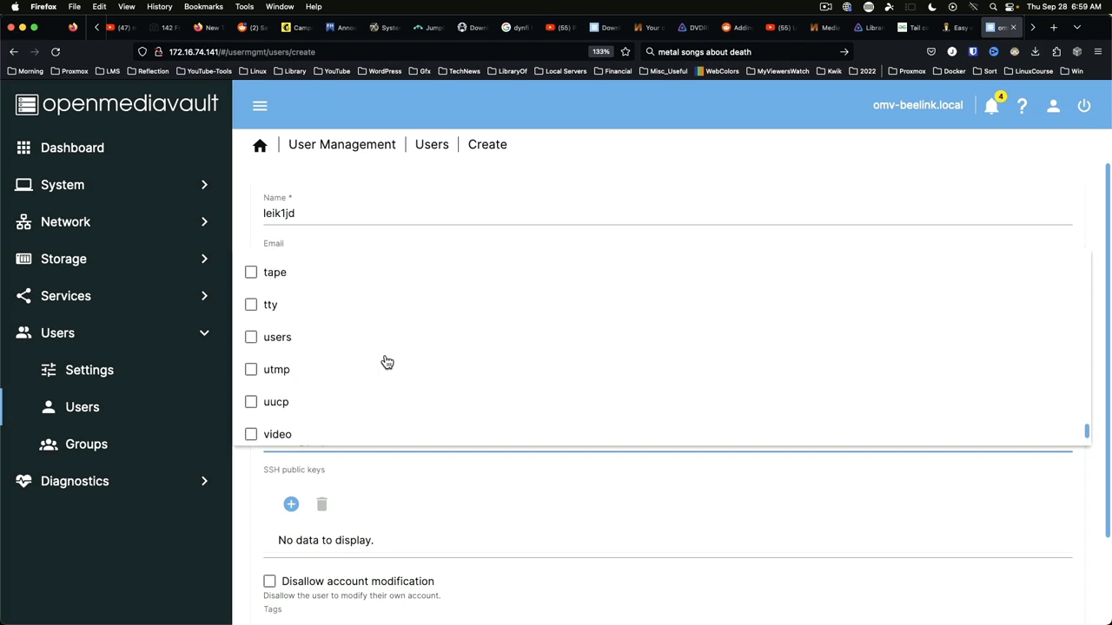
click(251, 337)
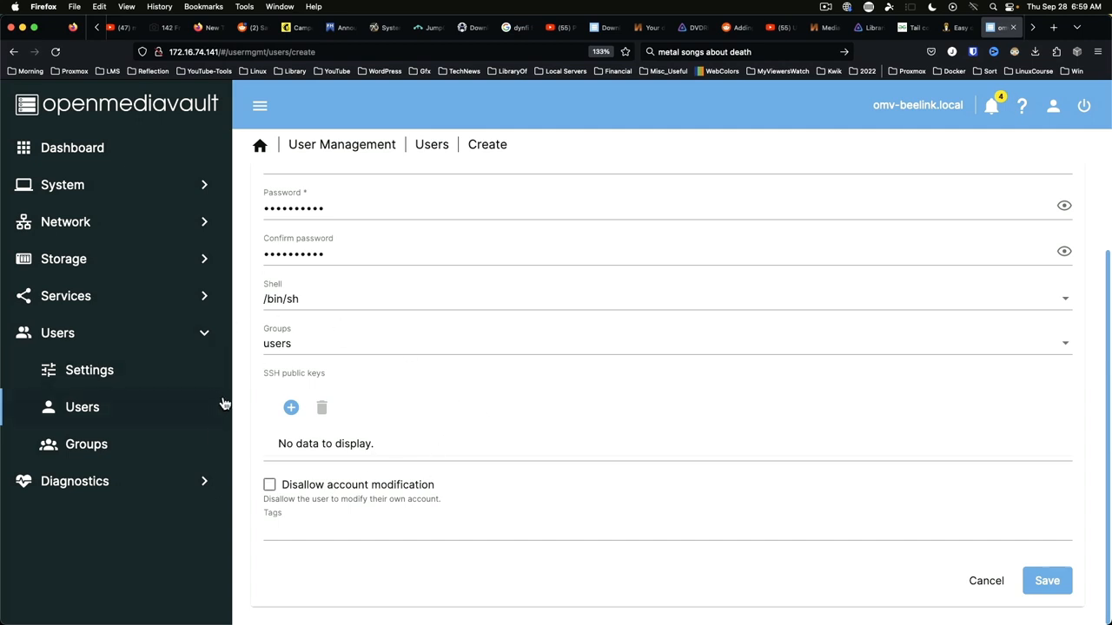
click(1045, 580)
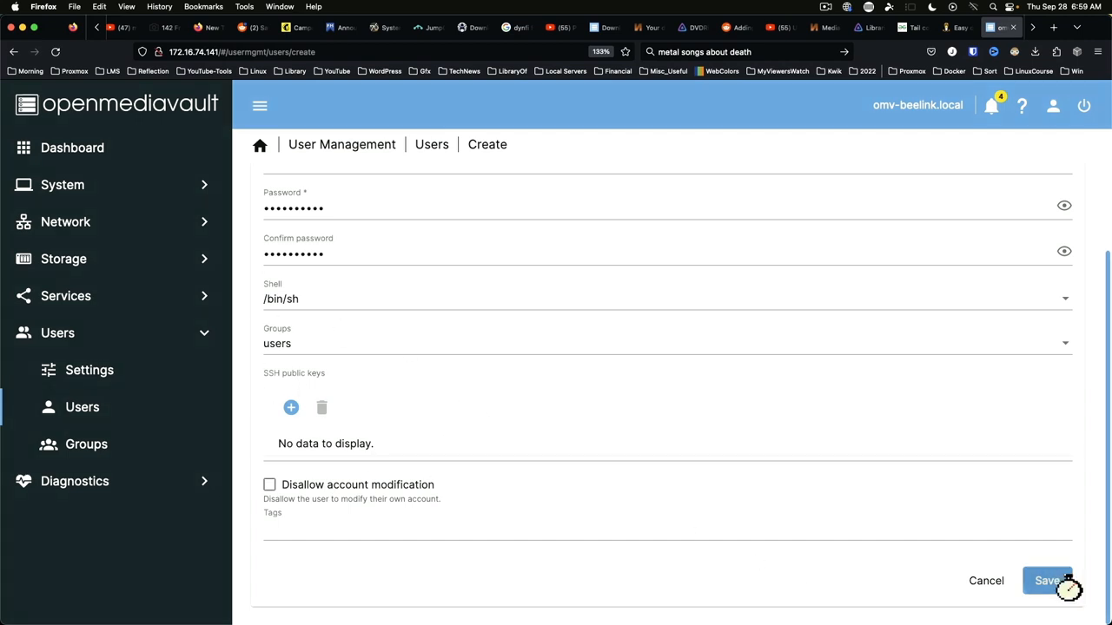
click(1047, 580)
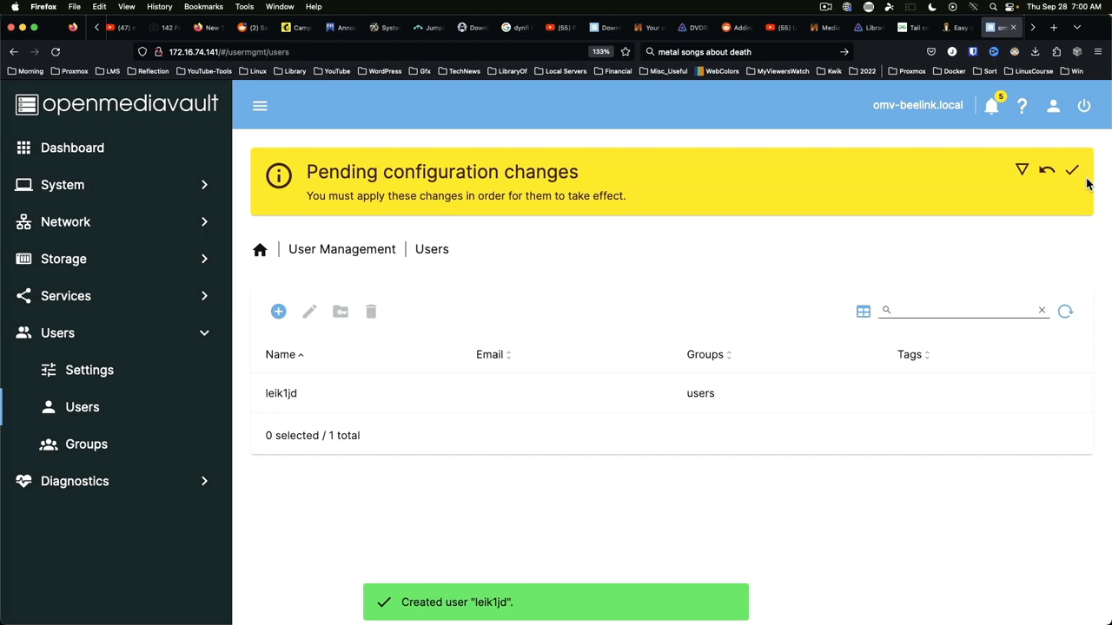
Step: Apply and confirm the pending configuration changes for the new user
click(1070, 170)
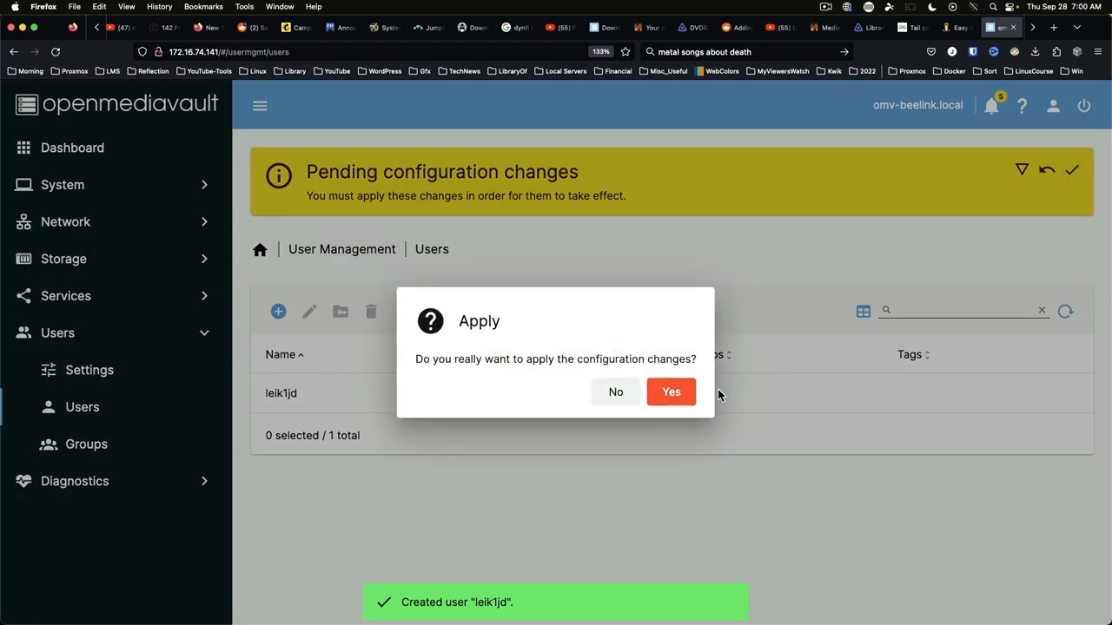
click(671, 392)
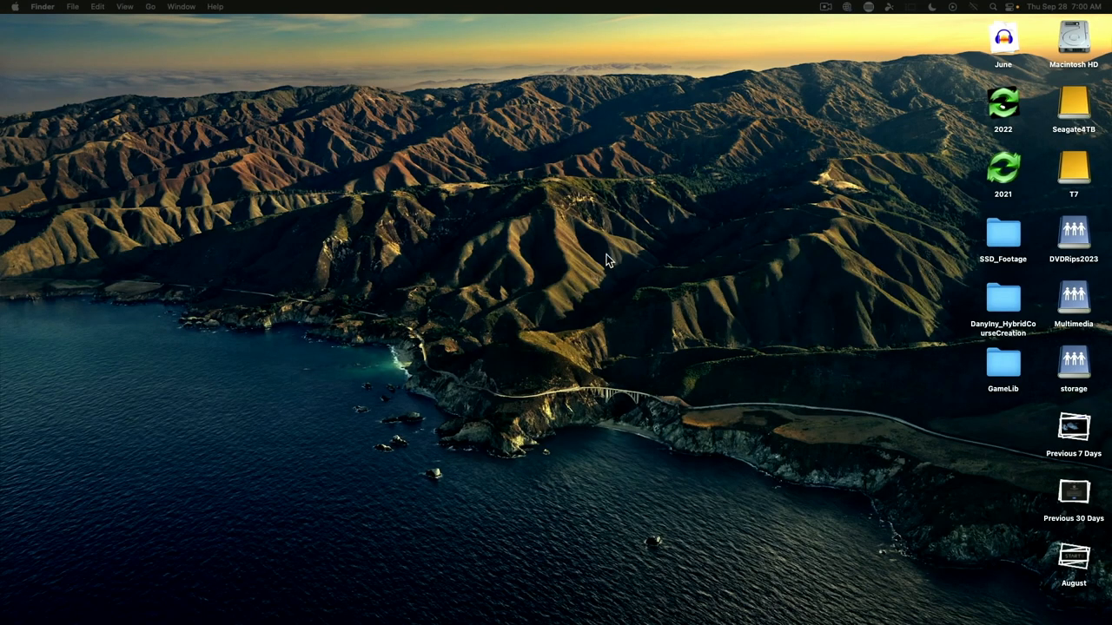
mouse_move(413, 303)
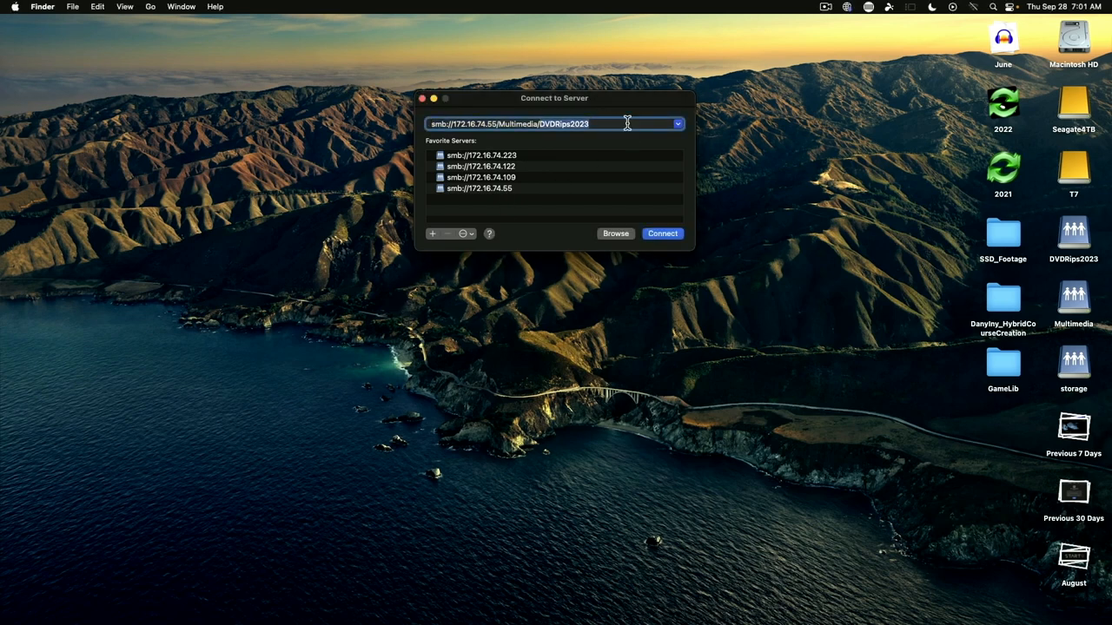
Step: Select the old address in Connect to Server to replace it with smb://172.16.74.141
click(454, 123)
text(smb://172.16.74.141)
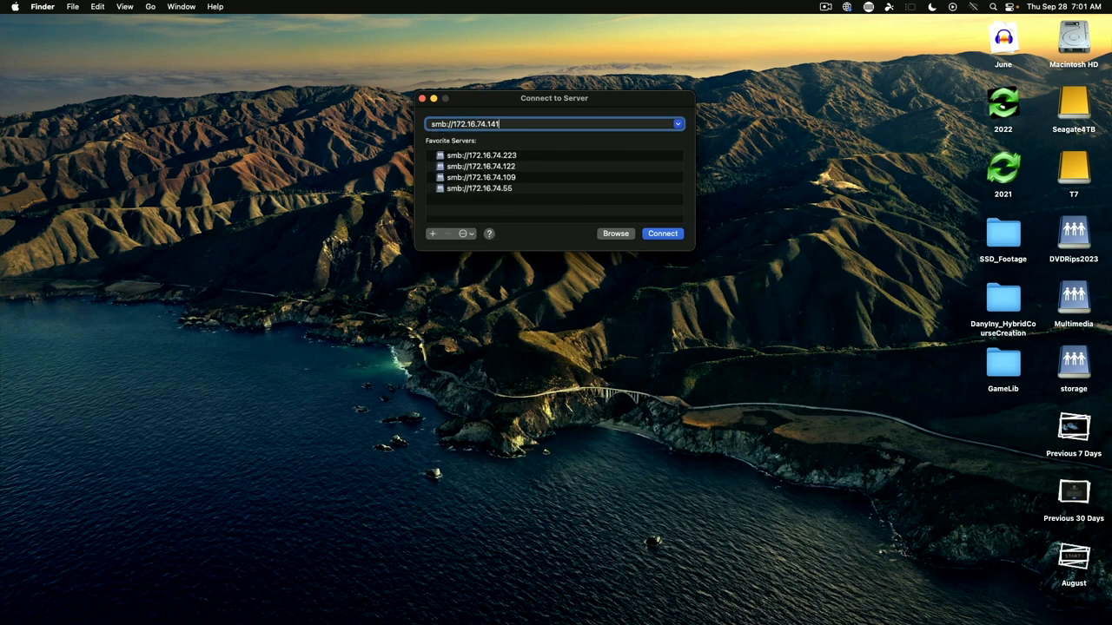
mouse_move(604, 292)
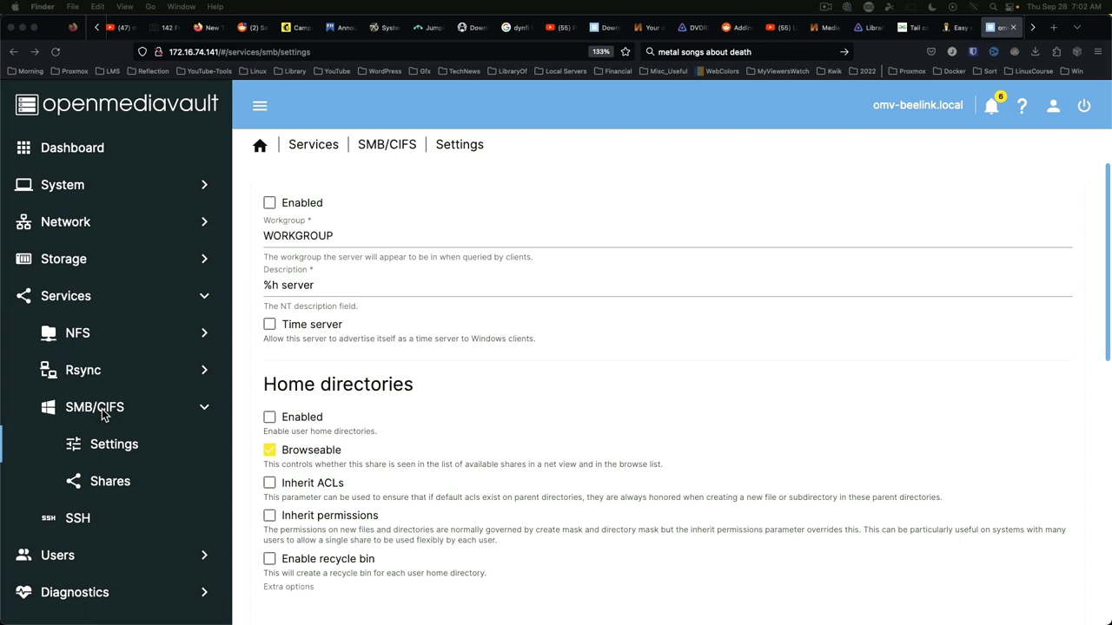
mouse_move(549, 312)
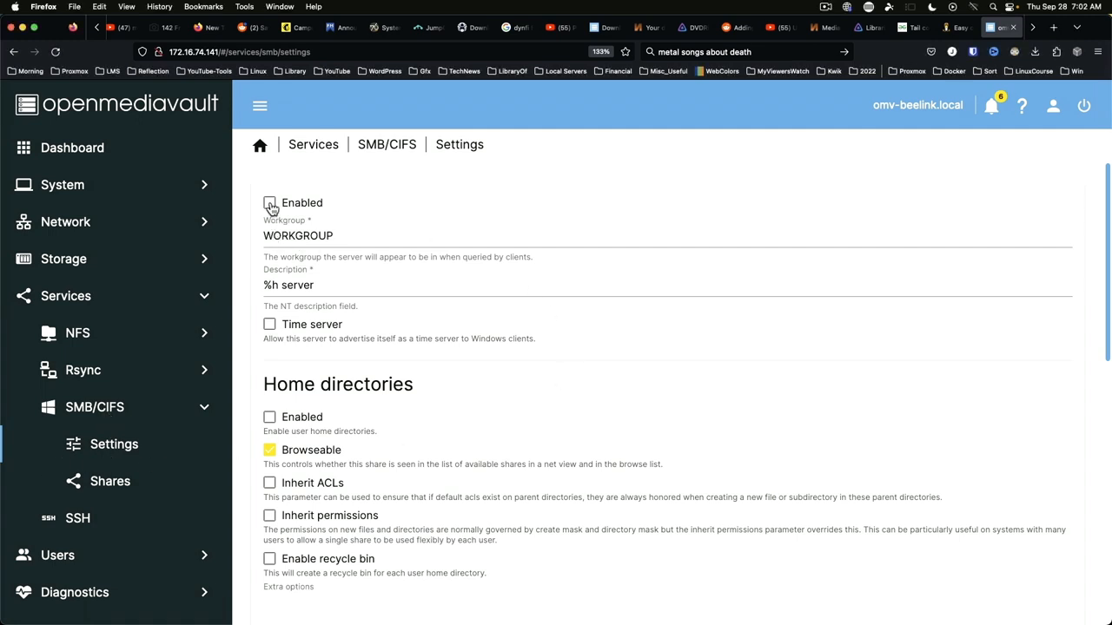
Step: Save the SMB/CIFS settings and confirm applying the pending configuration changes
click(270, 201)
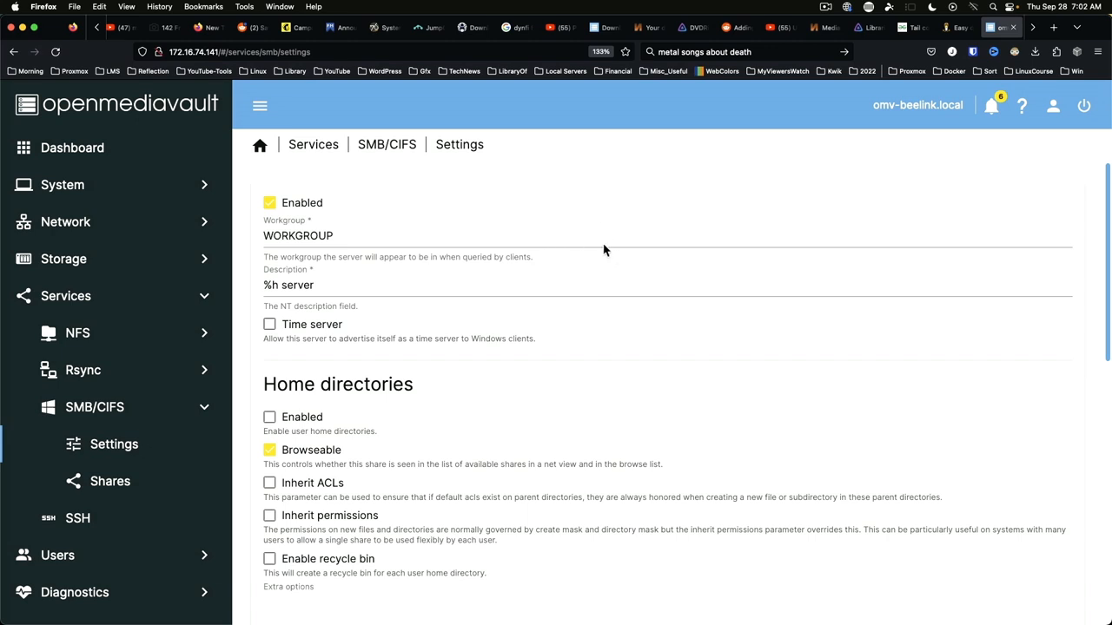
mouse_move(612, 256)
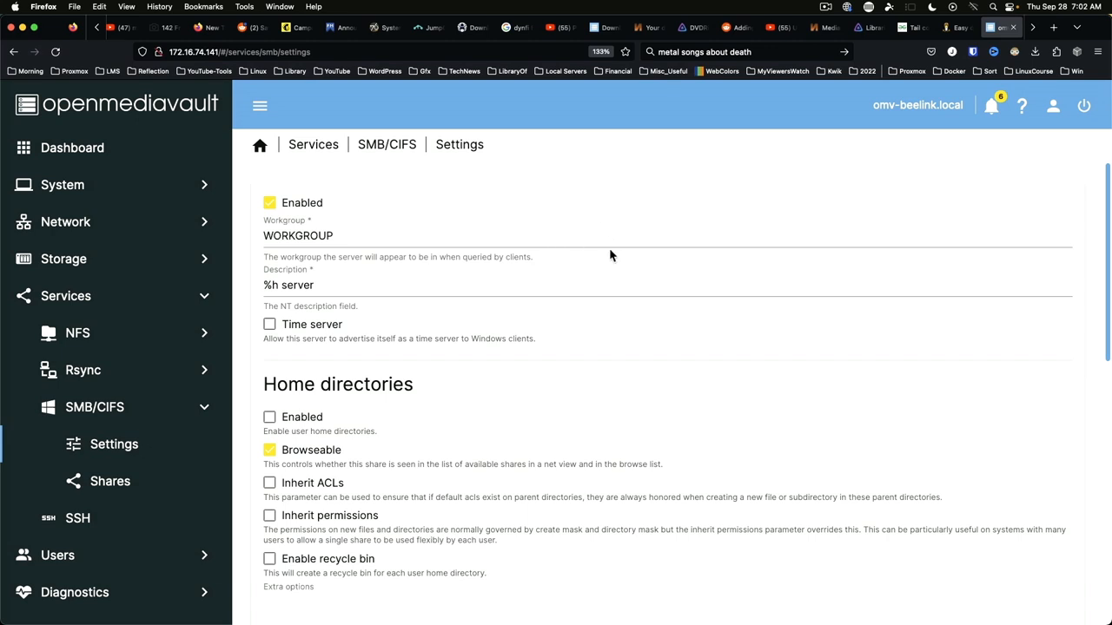
scroll(down, 3)
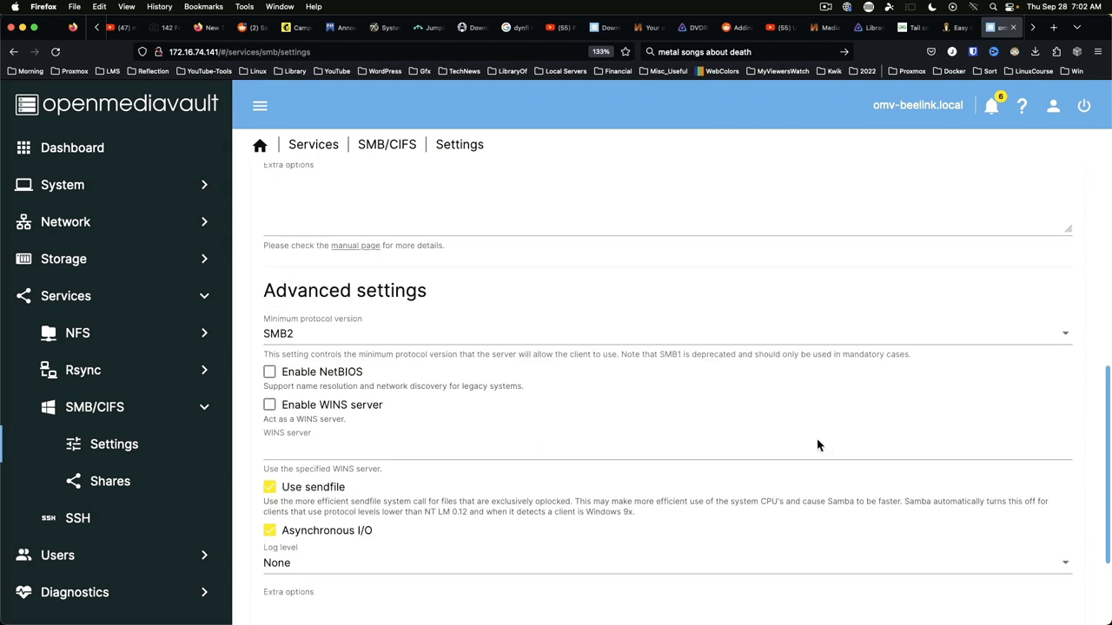
click(1046, 580)
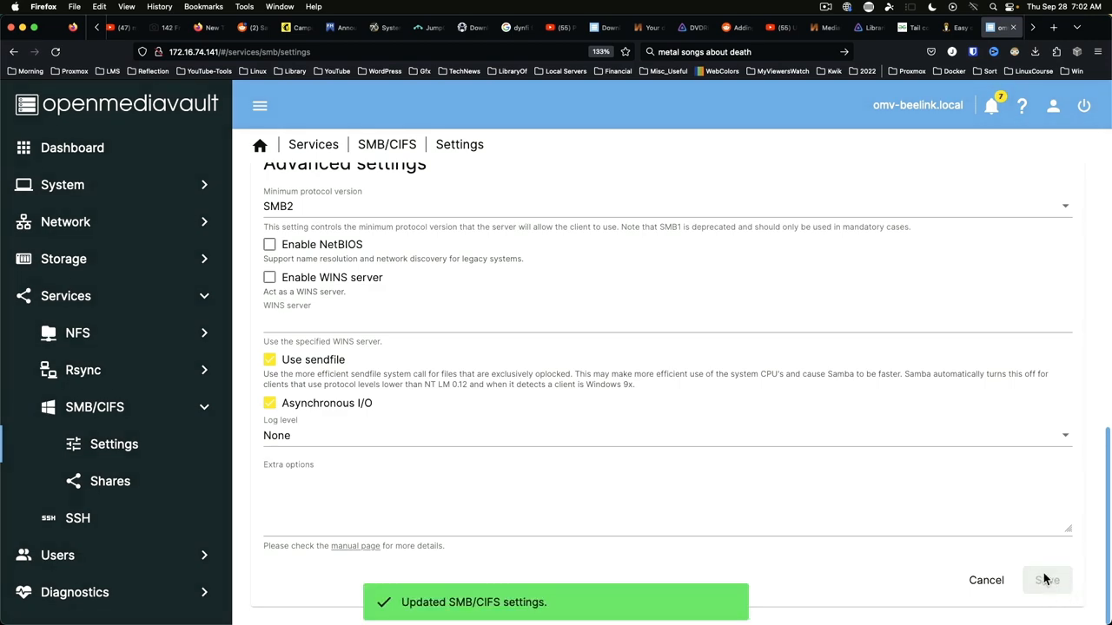
click(1046, 581)
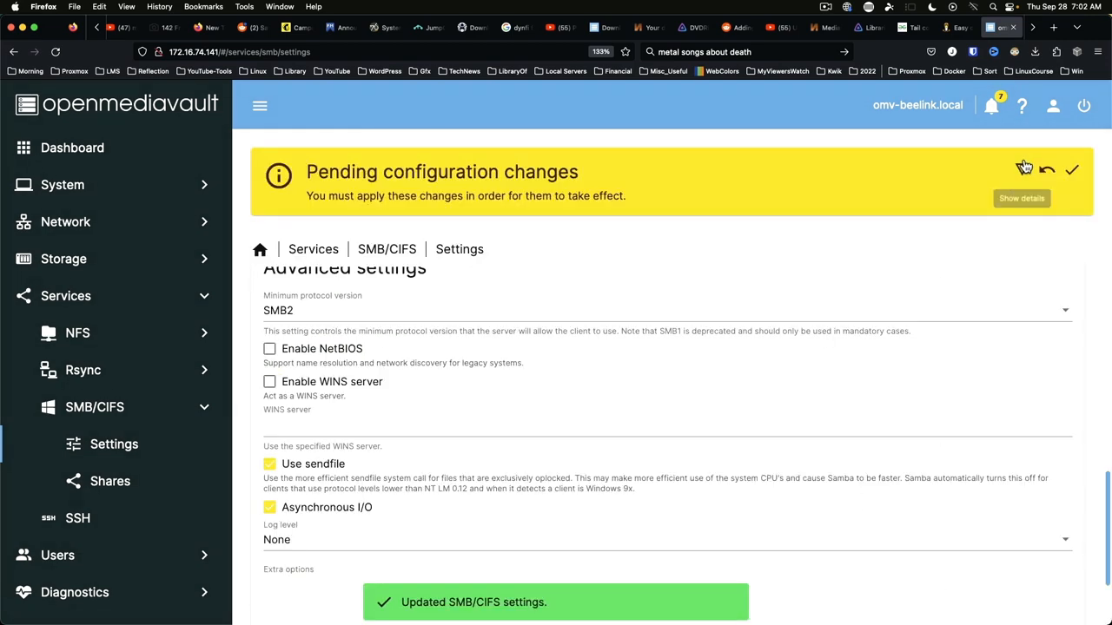
click(1072, 170)
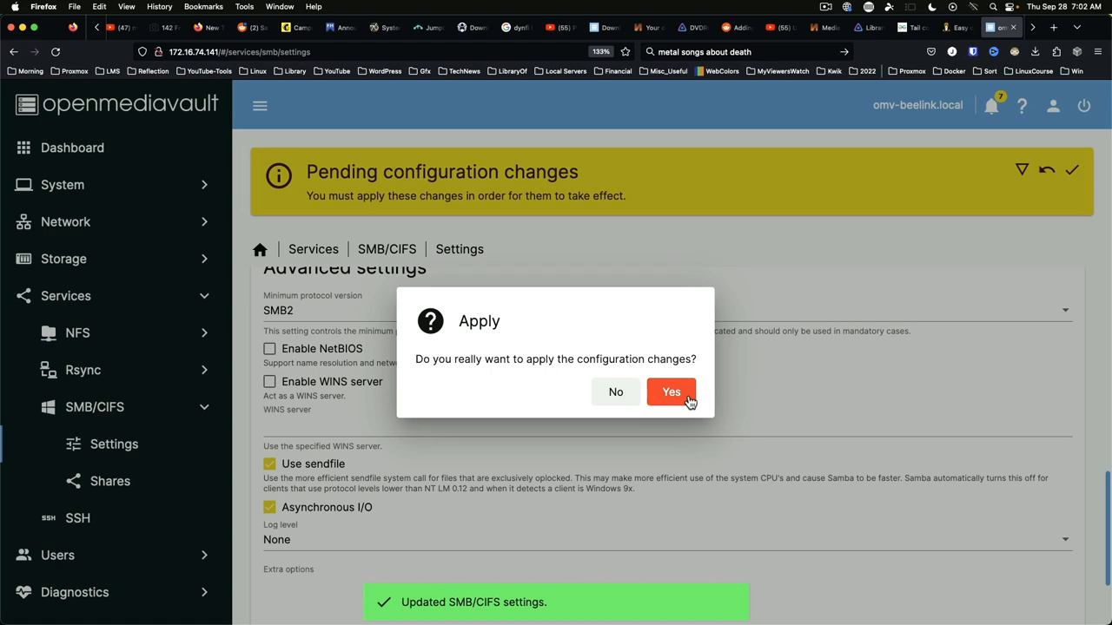
click(670, 393)
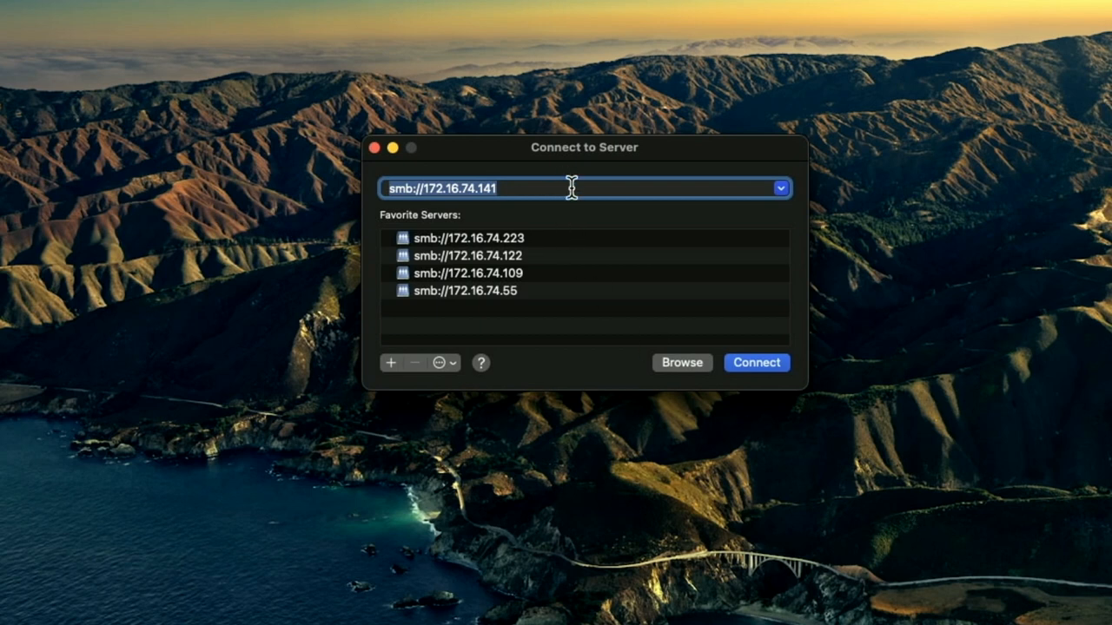
Step: Connect to 172.16.74.141 and confirm, mounting the empty Test share
click(754, 363)
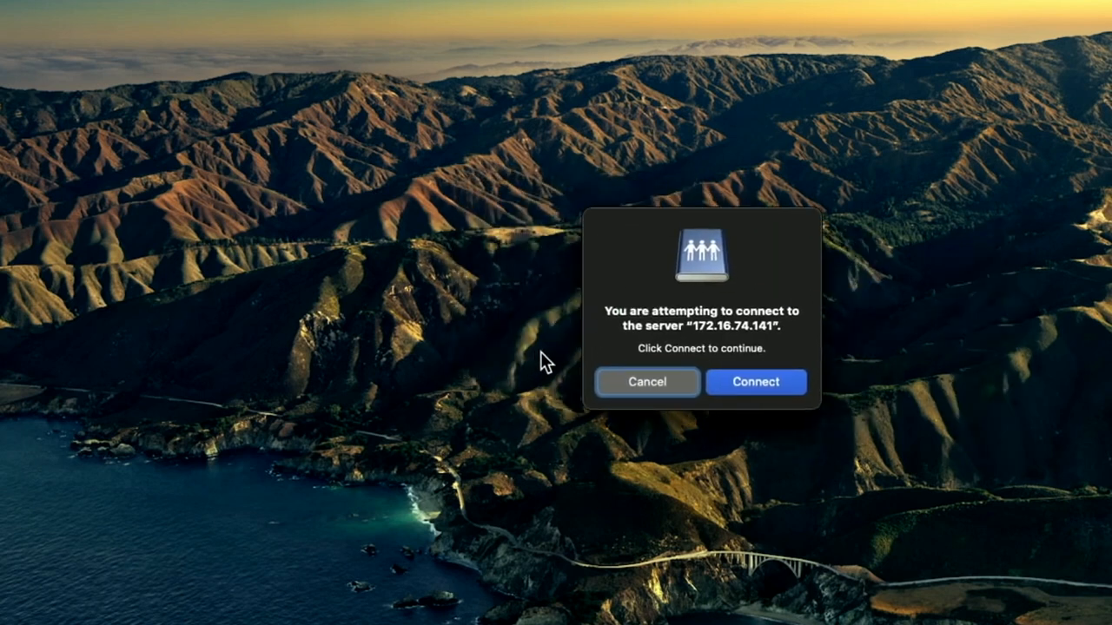
mouse_move(594, 385)
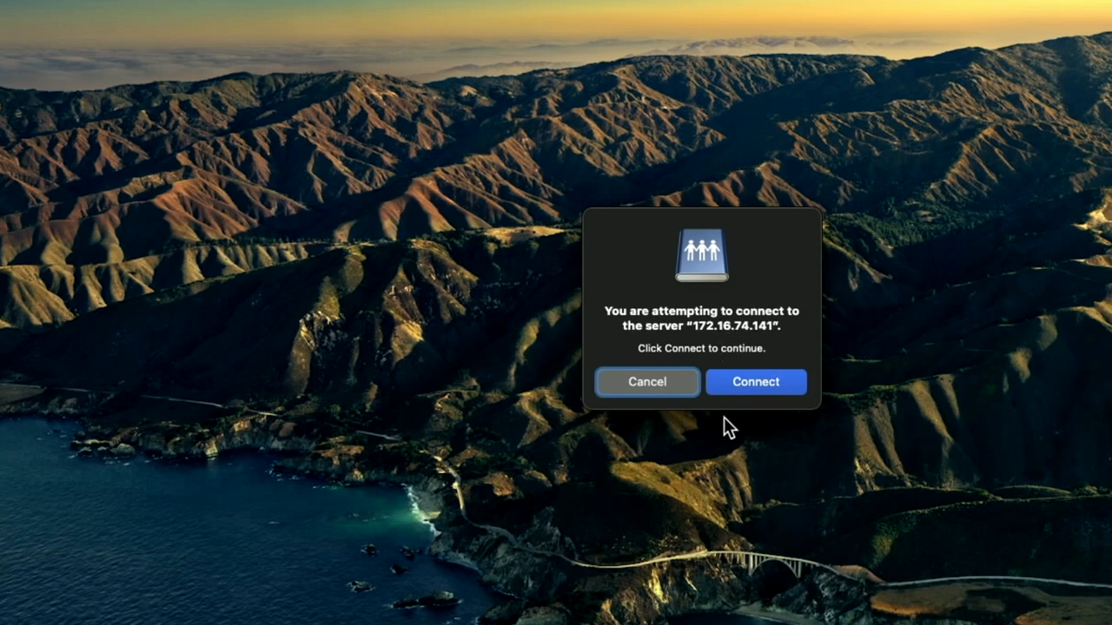
click(754, 382)
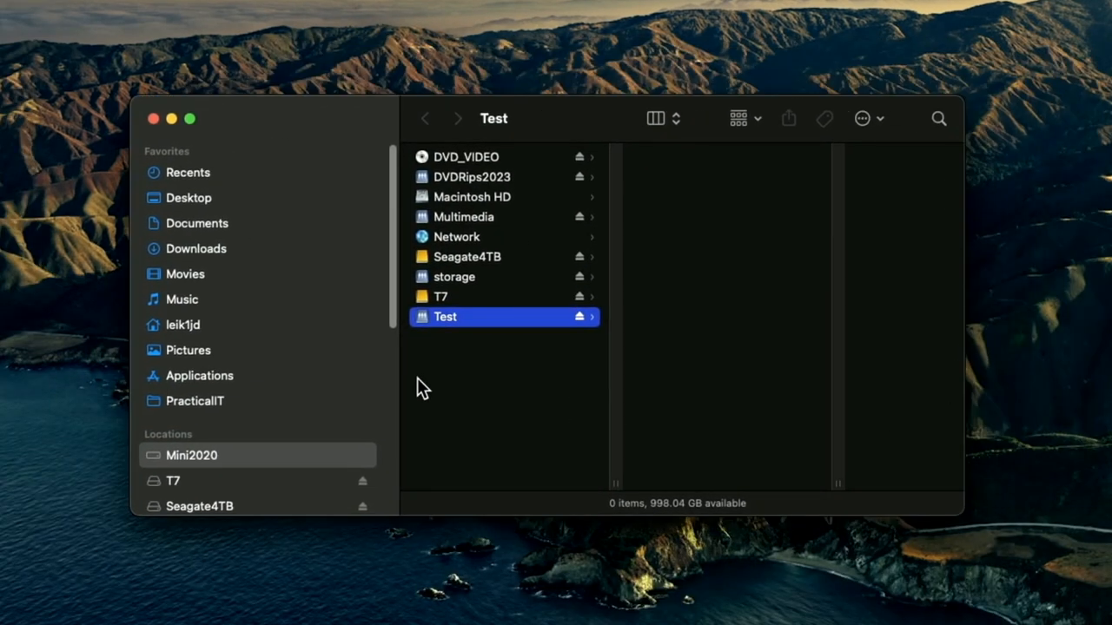
mouse_move(451, 328)
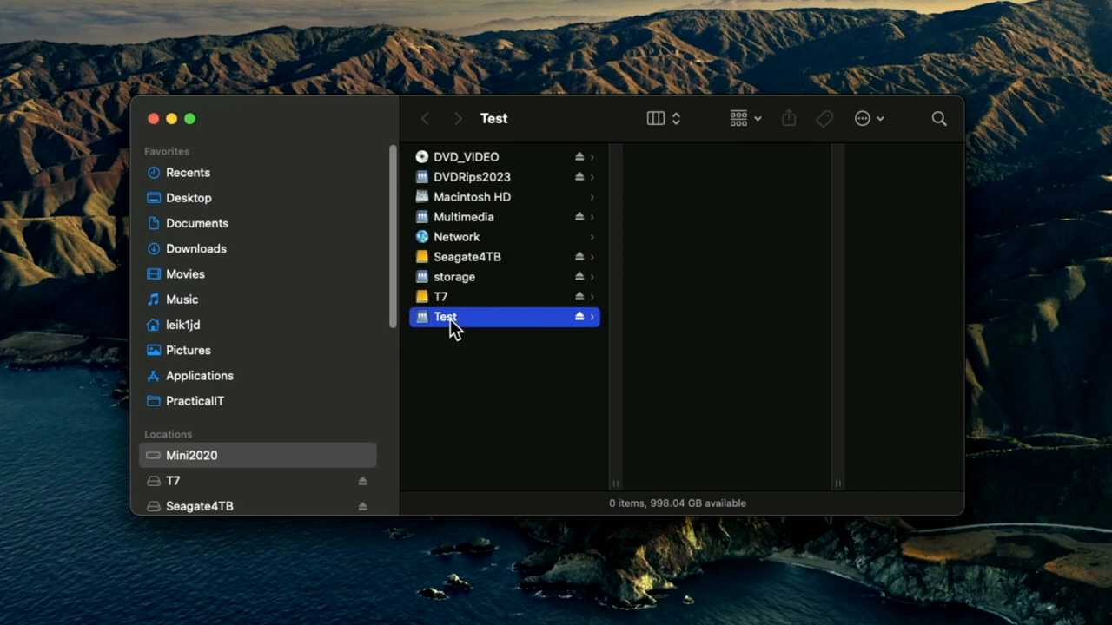
mouse_move(643, 257)
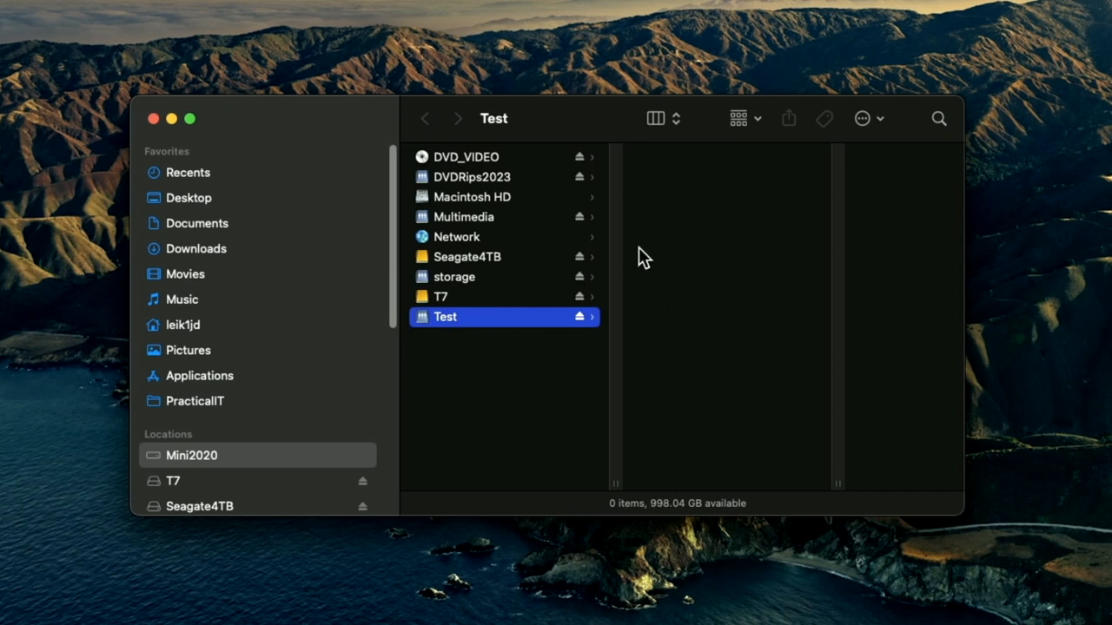
mouse_move(762, 306)
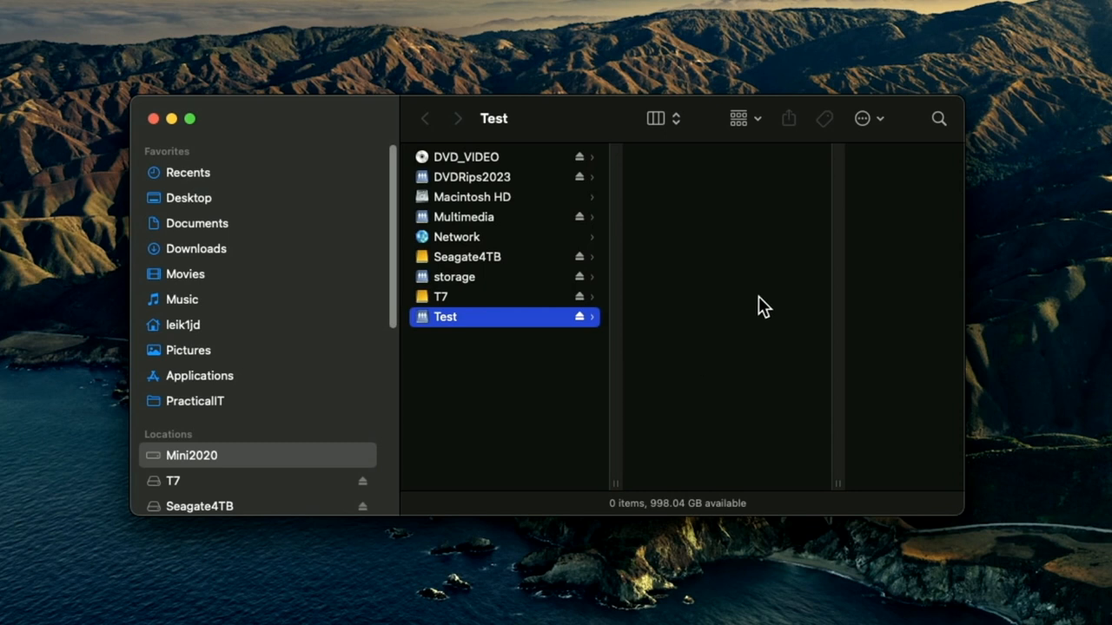
mouse_move(674, 173)
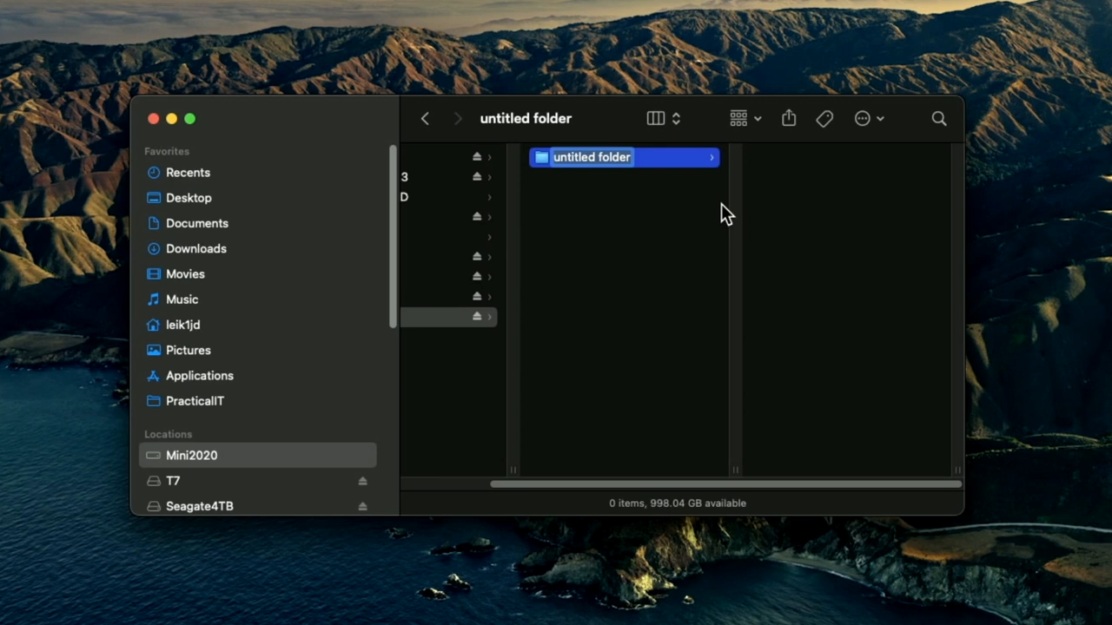
Step: Name the new folder in the Test share 'macOS'
text(macOS)
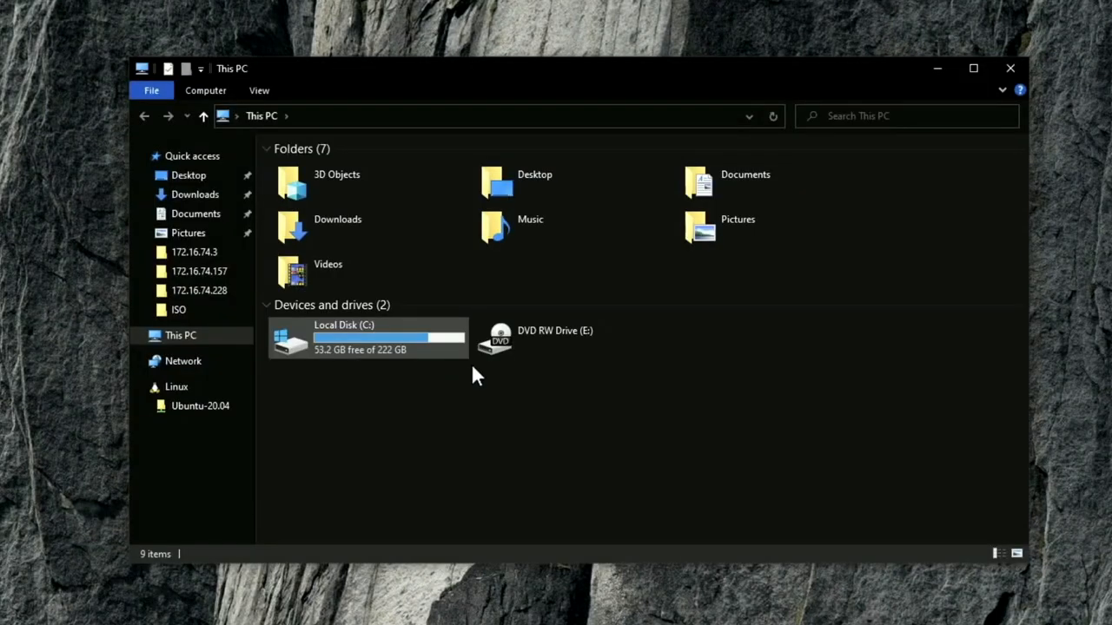
mouse_move(495, 128)
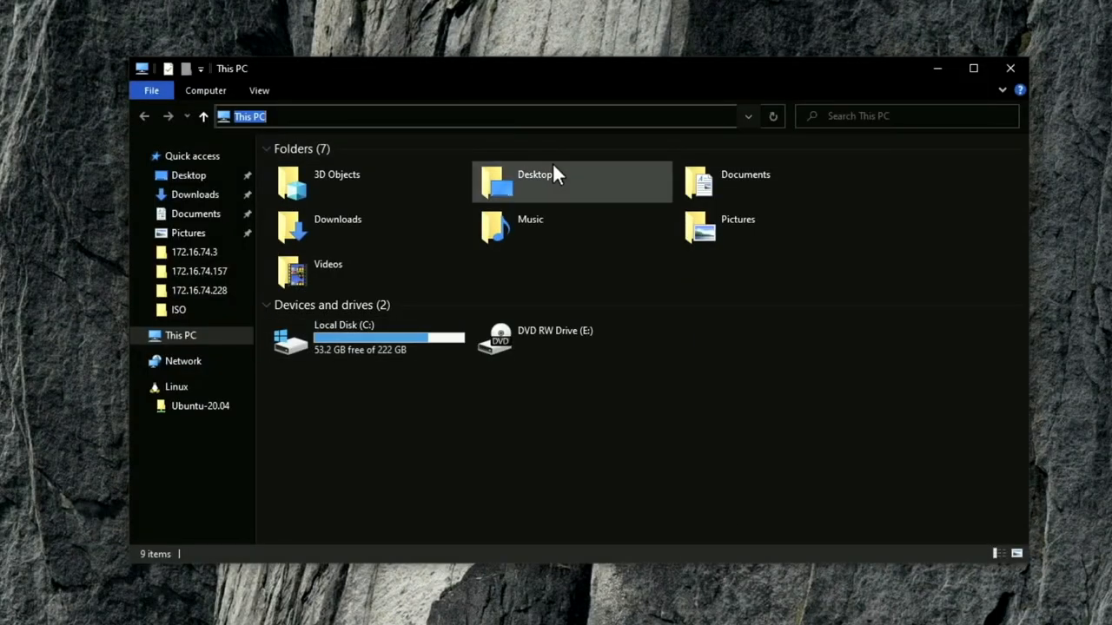
mouse_move(535, 182)
text(\\)
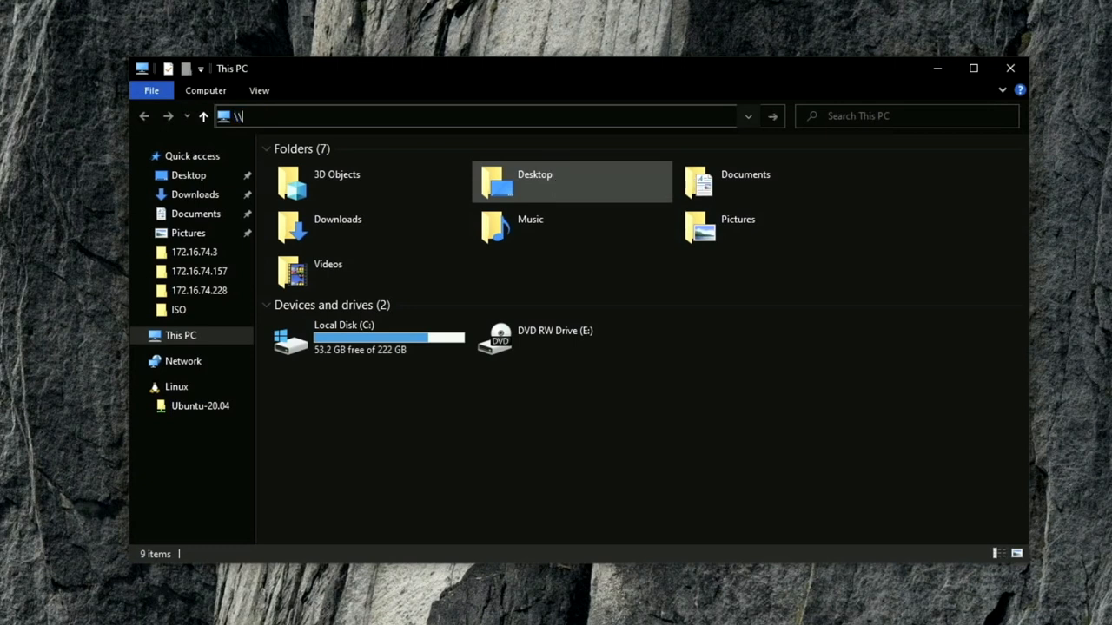
Step: Enter the server address \\172.16.74.141 in the File Explorer address bar
text(172.16.74.141)
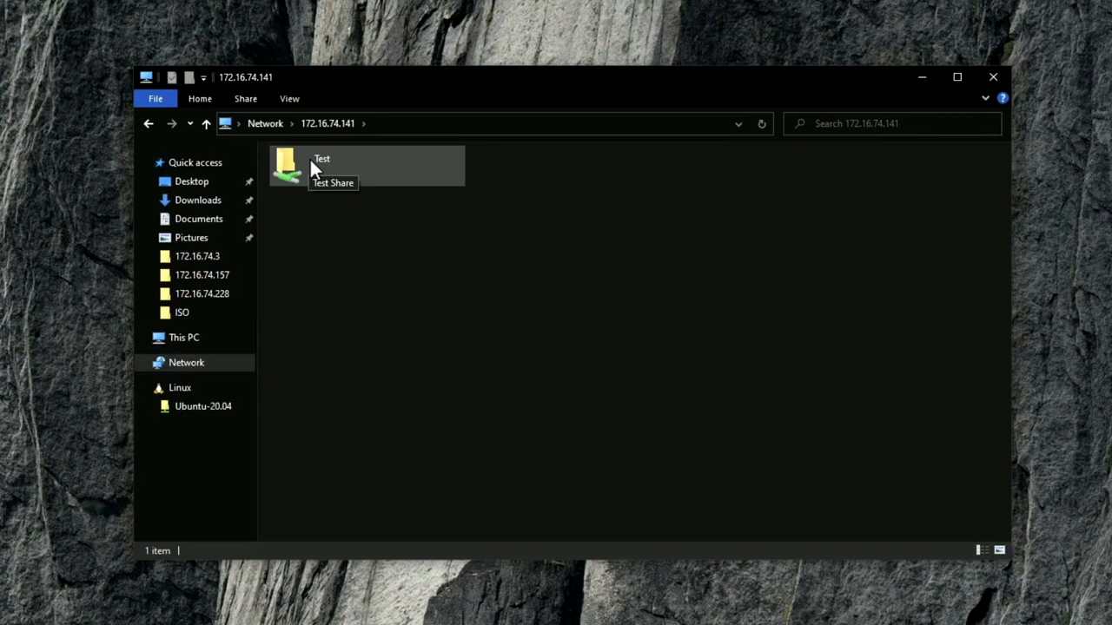
Step: Inside the Test share, create a new folder named 'Windows' beside macOS
double_click(287, 165)
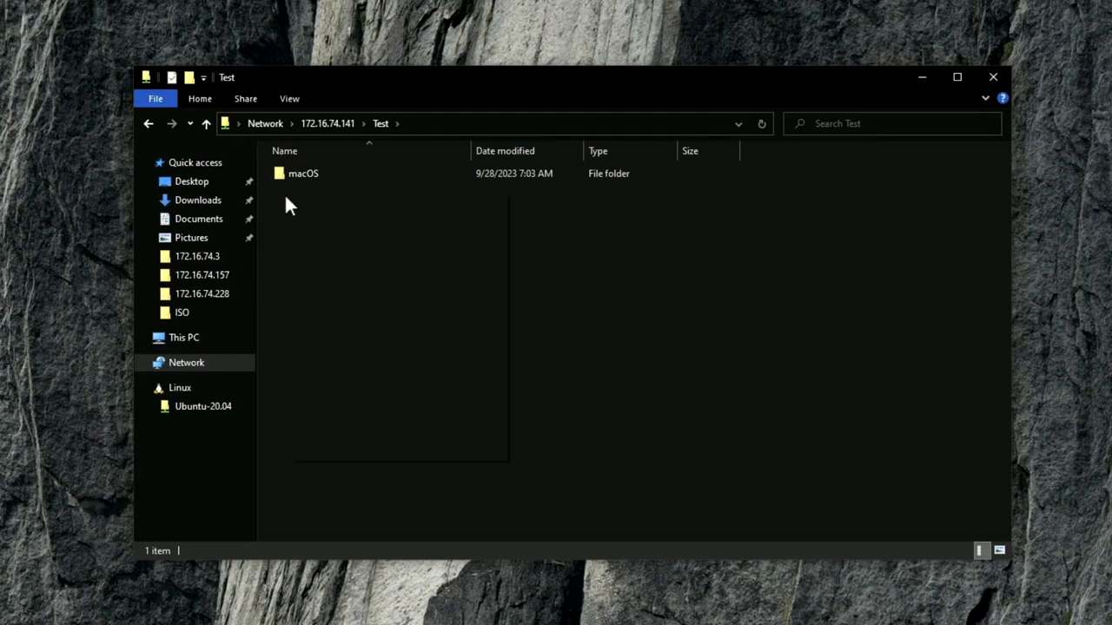
right_click(291, 205)
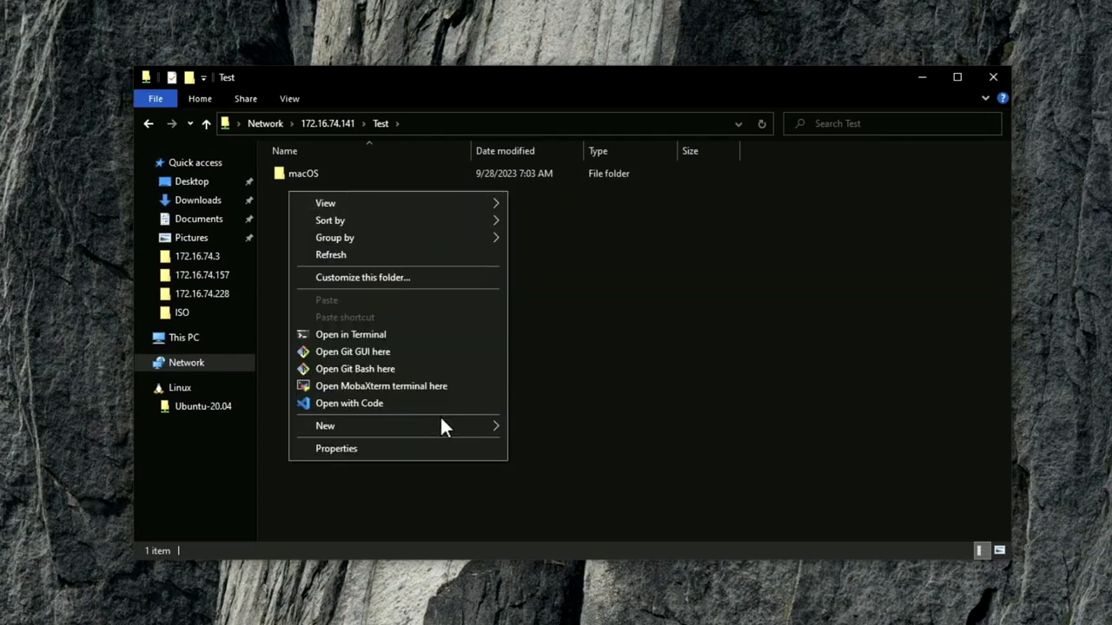
mouse_move(325, 425)
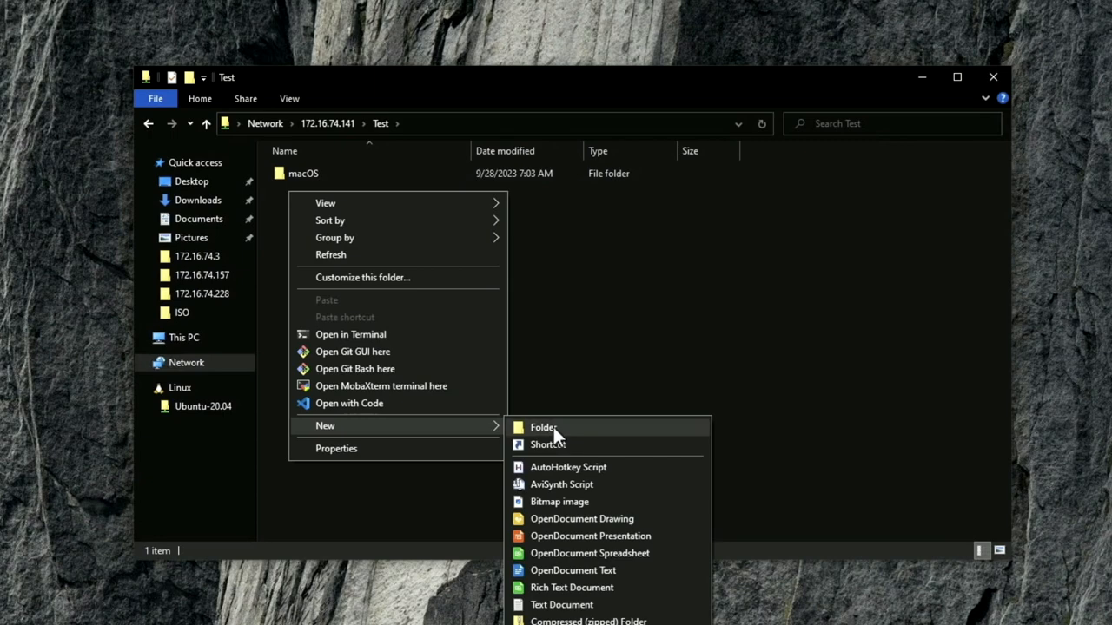
click(541, 427)
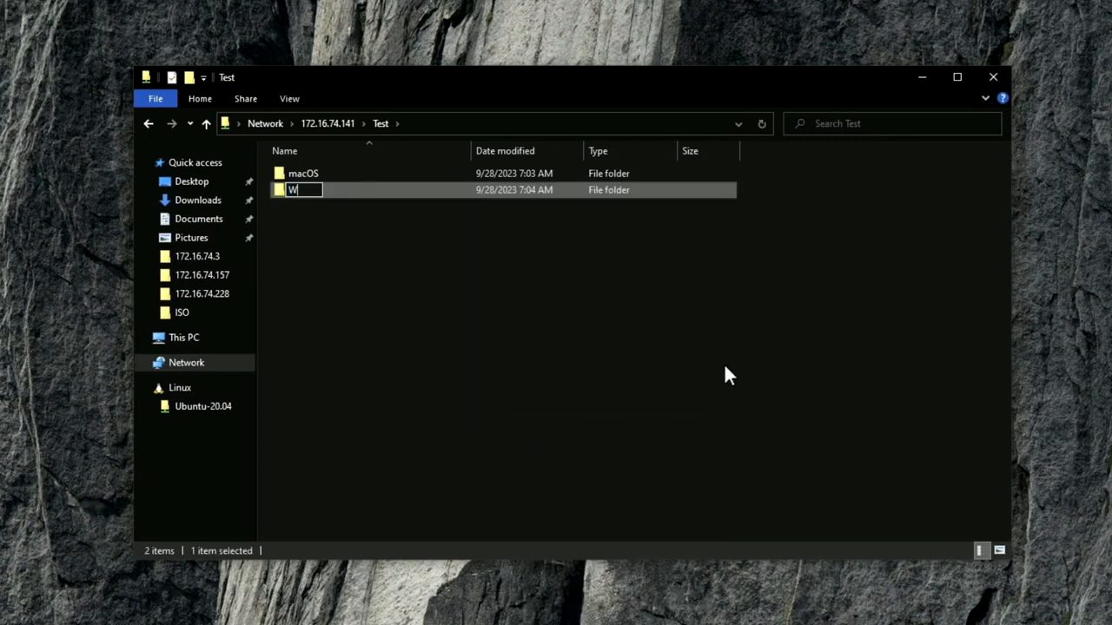
text(indows)
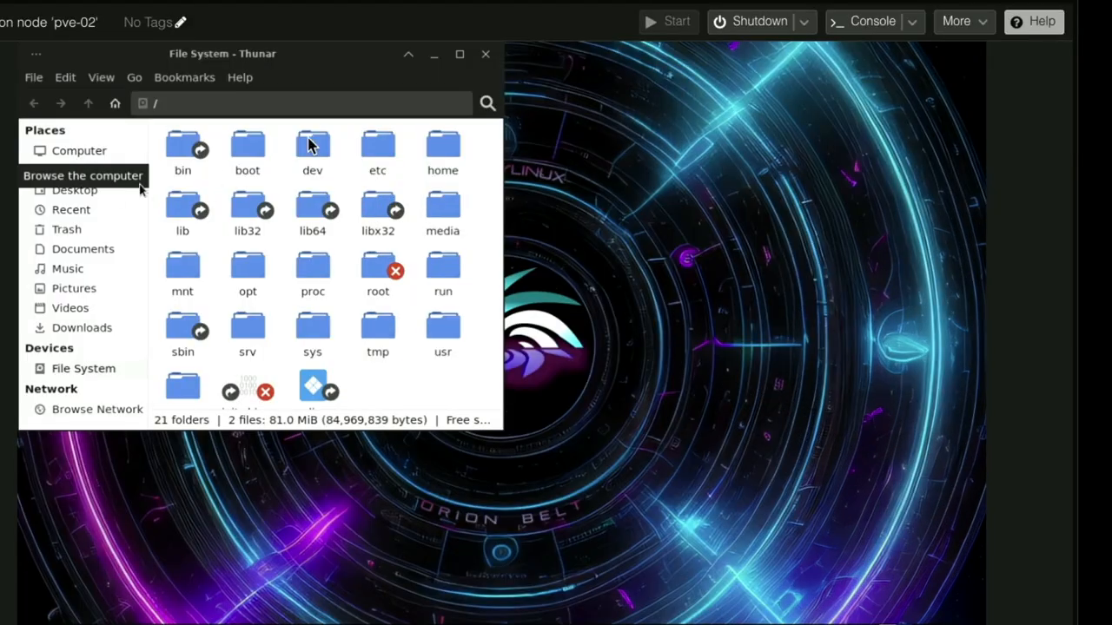
Step: Browse the network to omv-beelink's SMB shares and open Test, prompting for authentication
drag(222, 52, 379, 87)
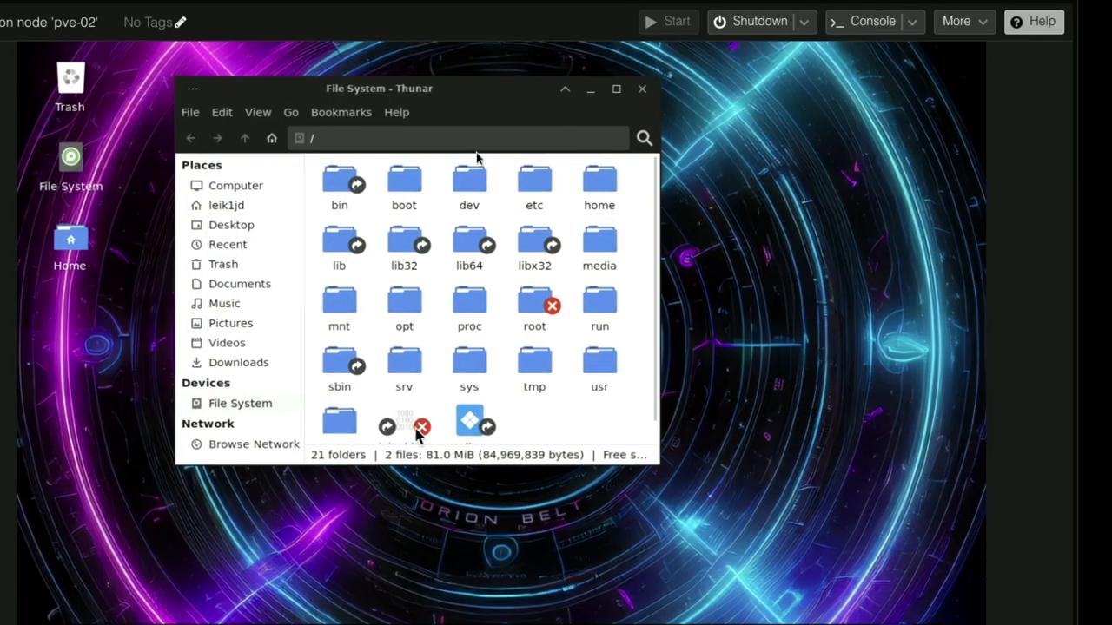
mouse_move(254, 444)
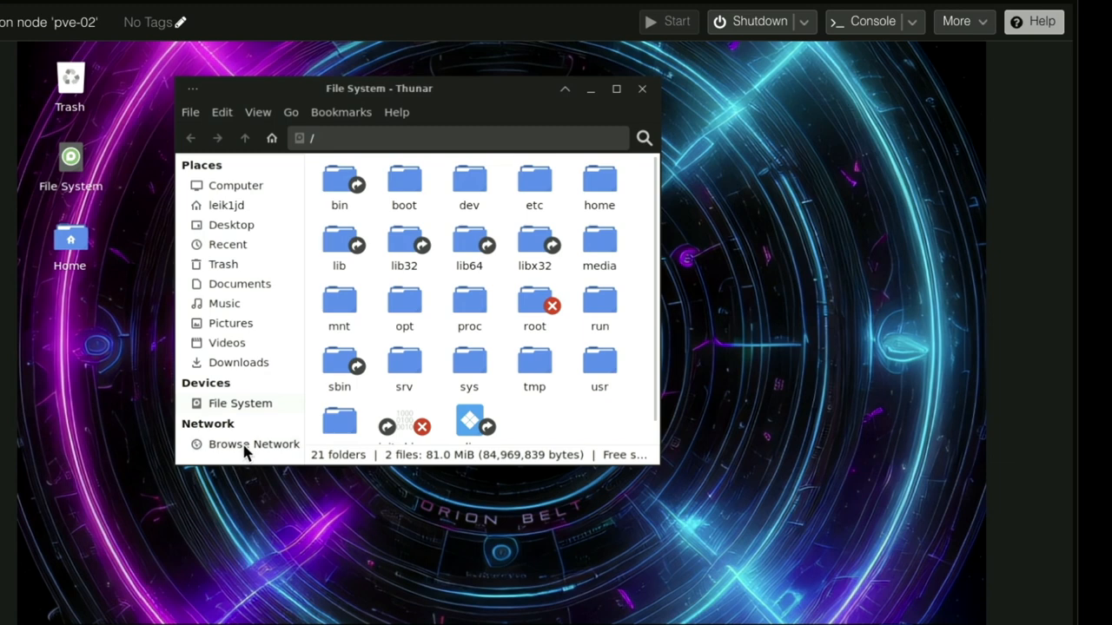
click(253, 444)
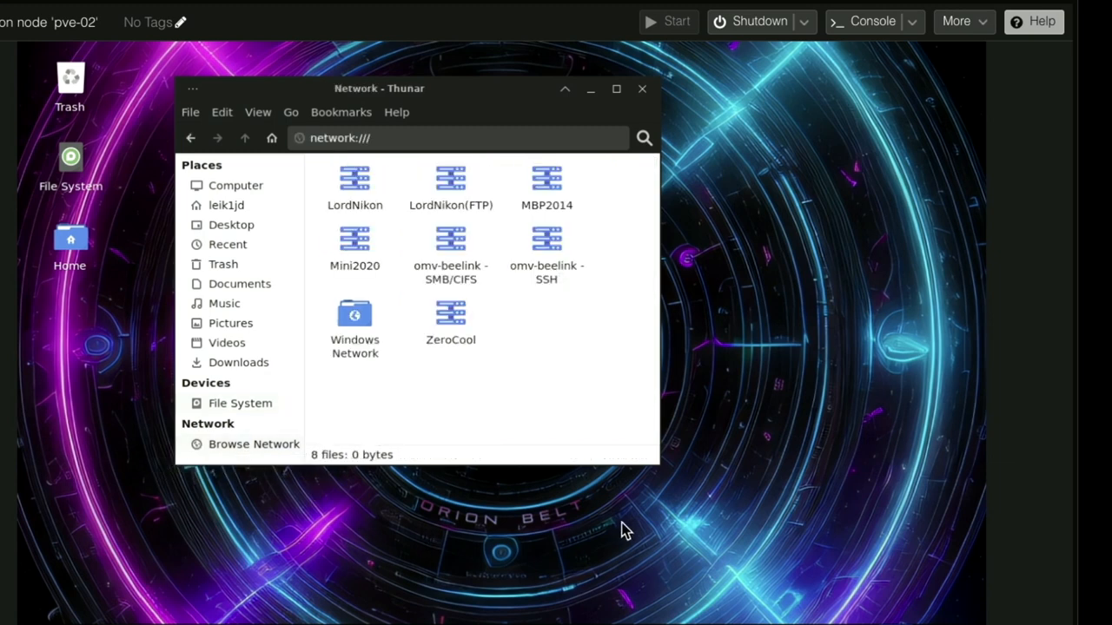
mouse_move(524, 333)
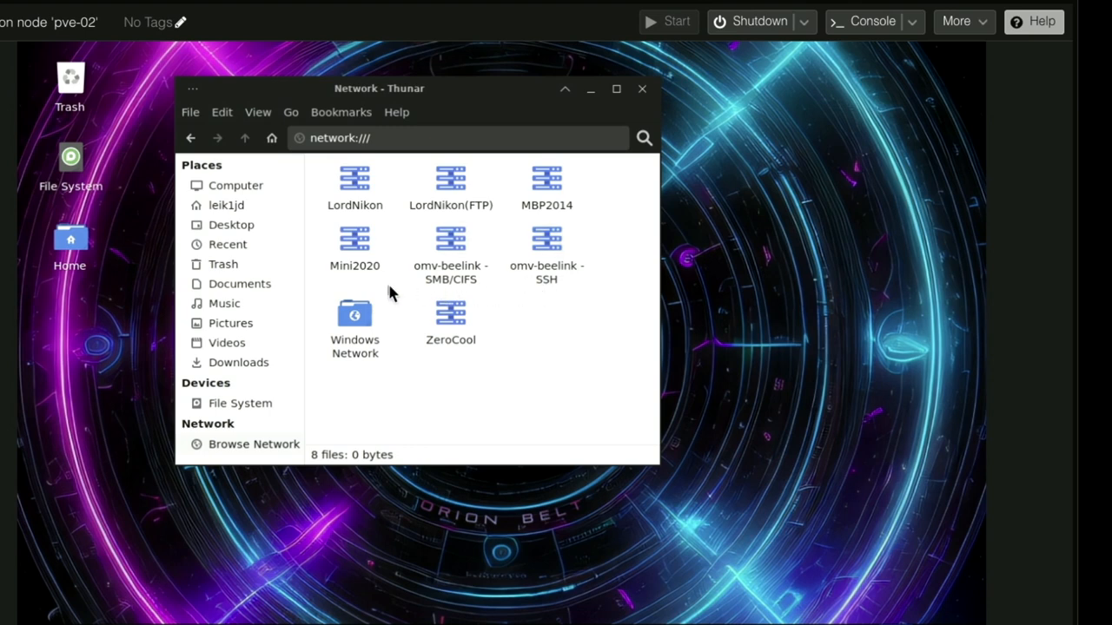
mouse_move(450, 243)
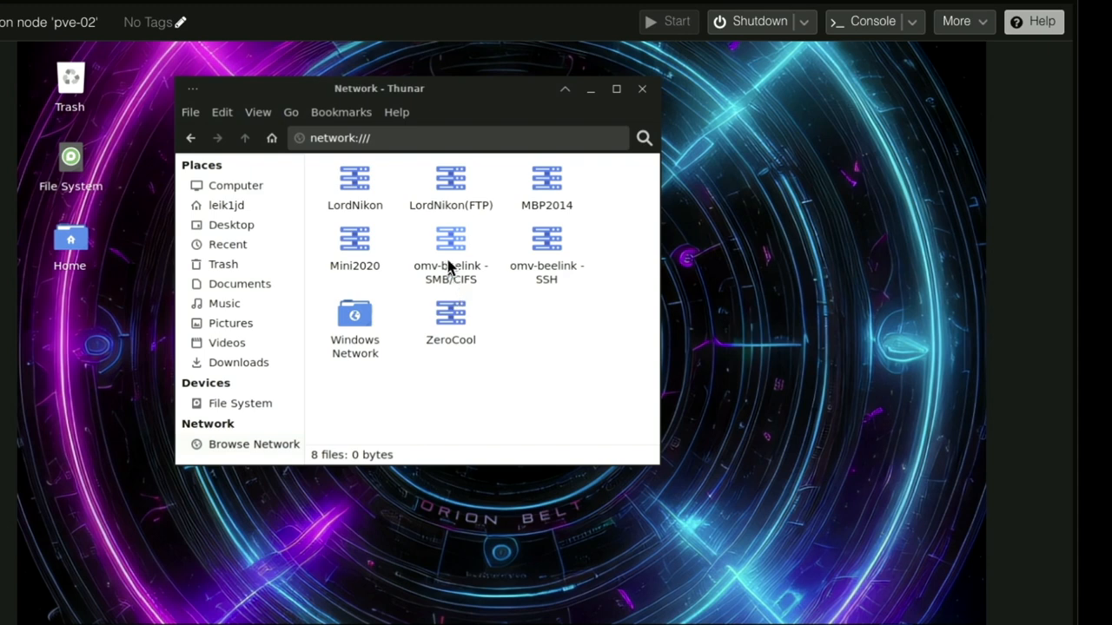
click(450, 246)
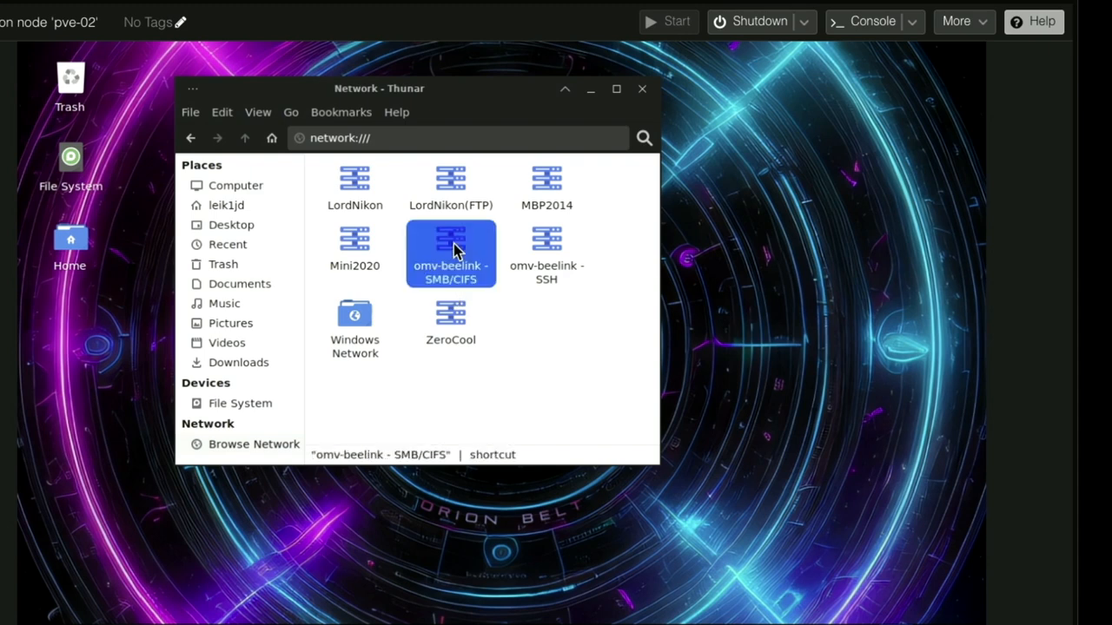
double_click(450, 252)
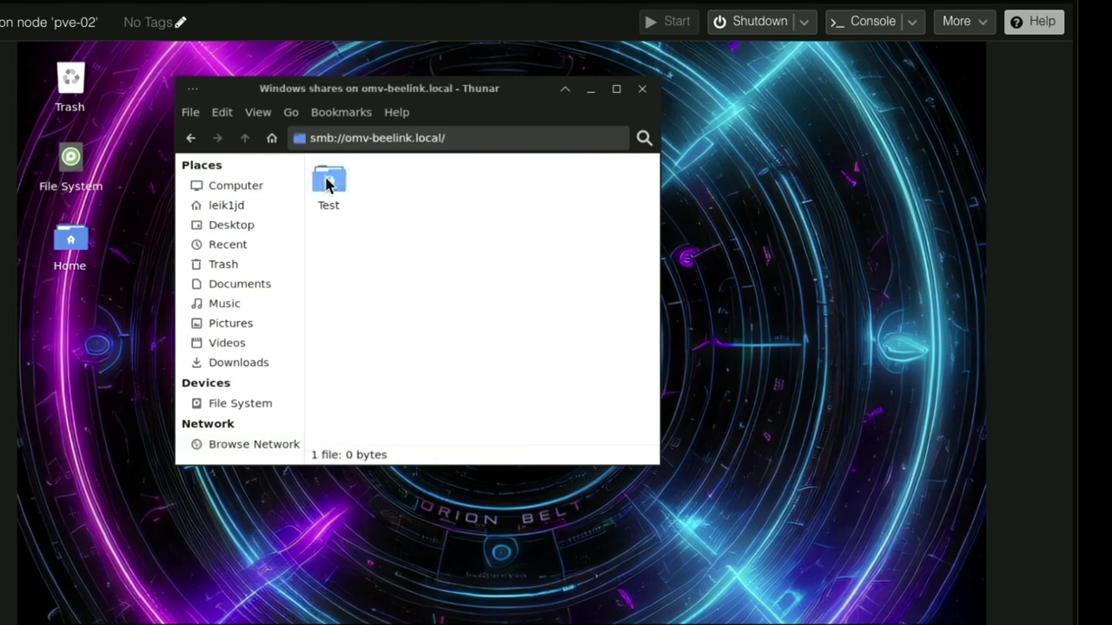
double_click(328, 177)
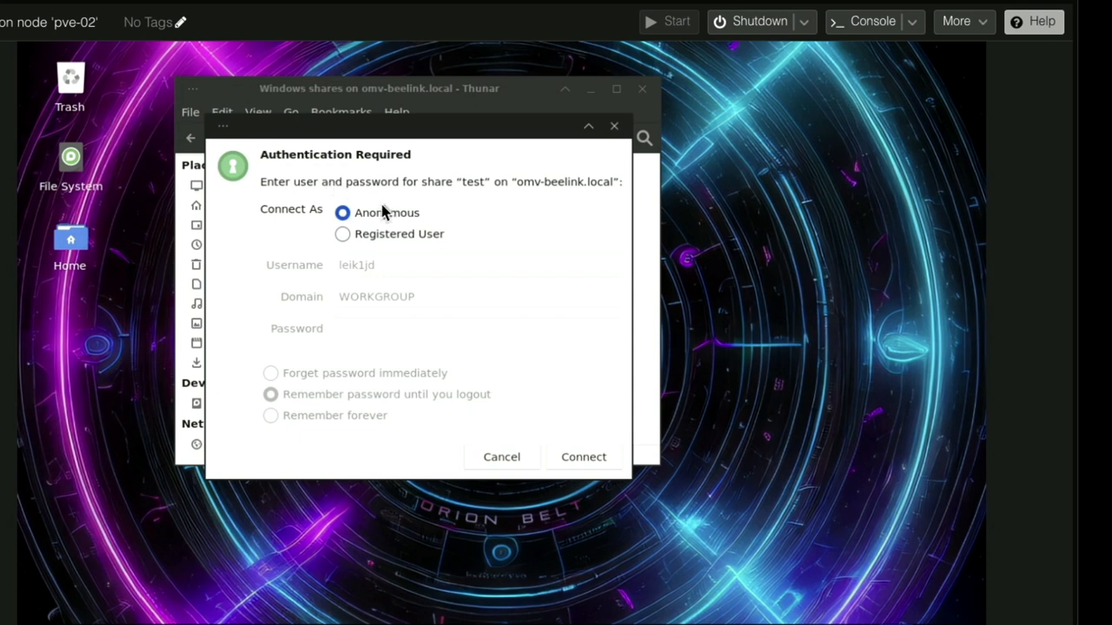
Step: Sign in as a registered user and create a 'Linux' folder beside macOS and Windows
click(342, 233)
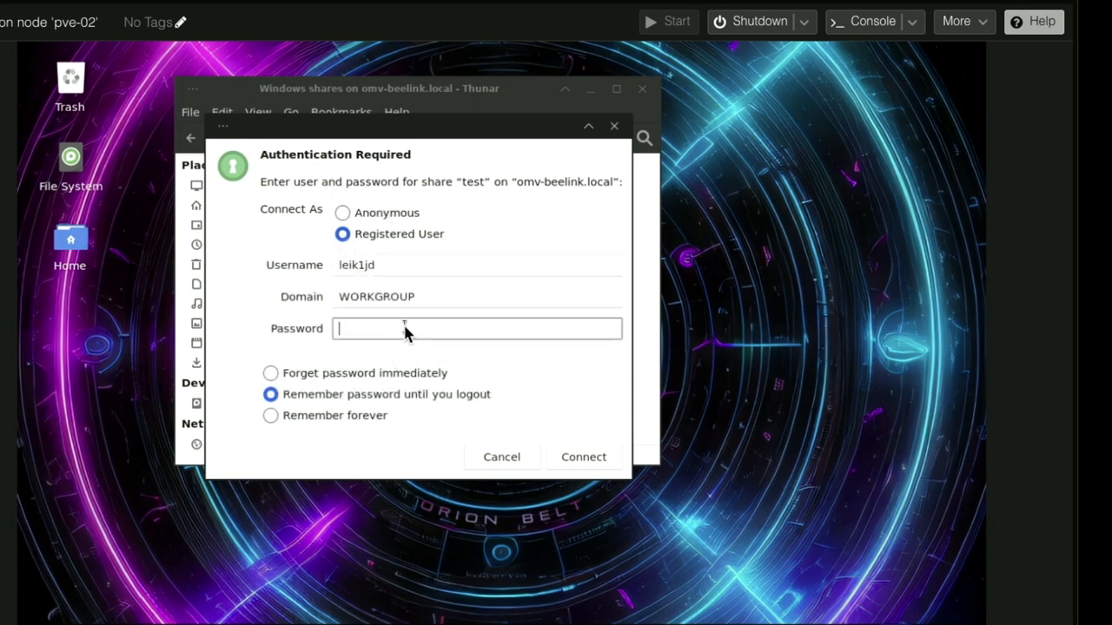
click(583, 456)
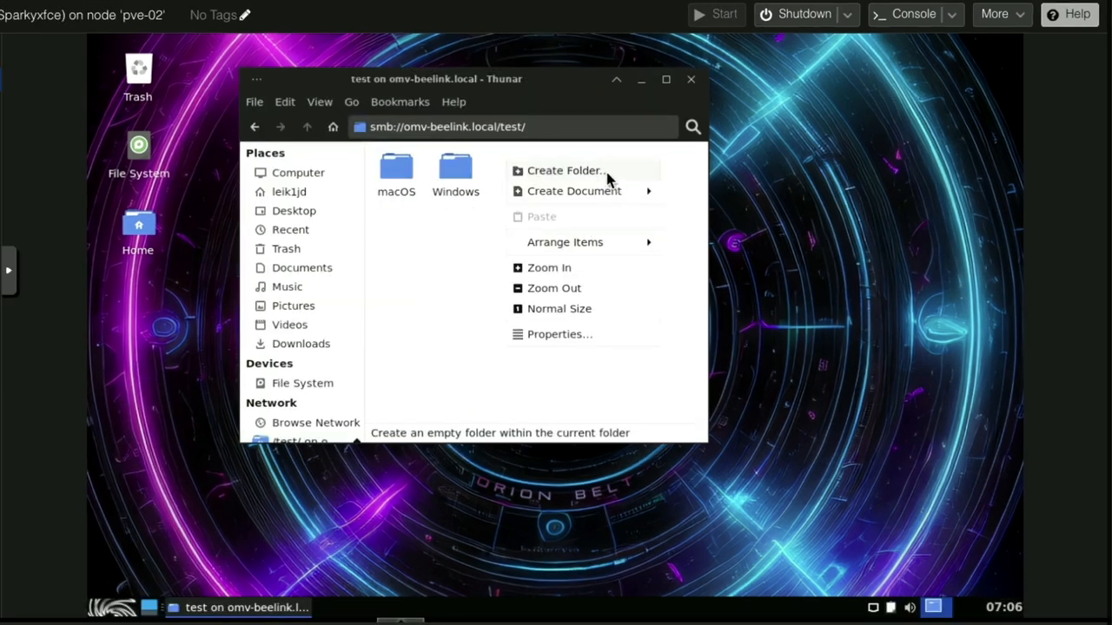
click(564, 170)
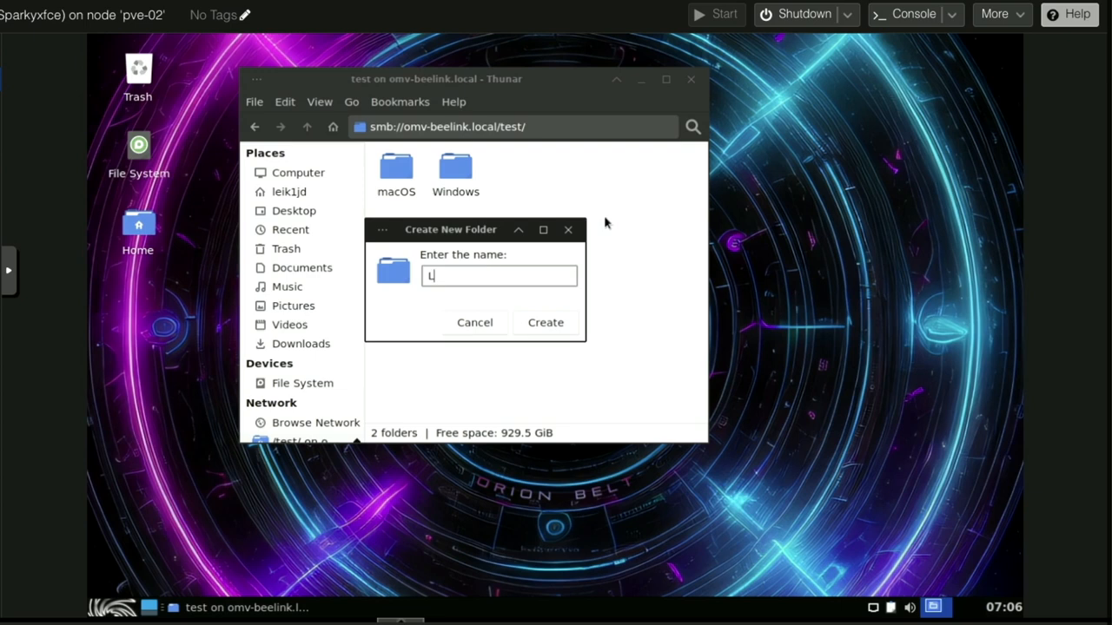
click(545, 321)
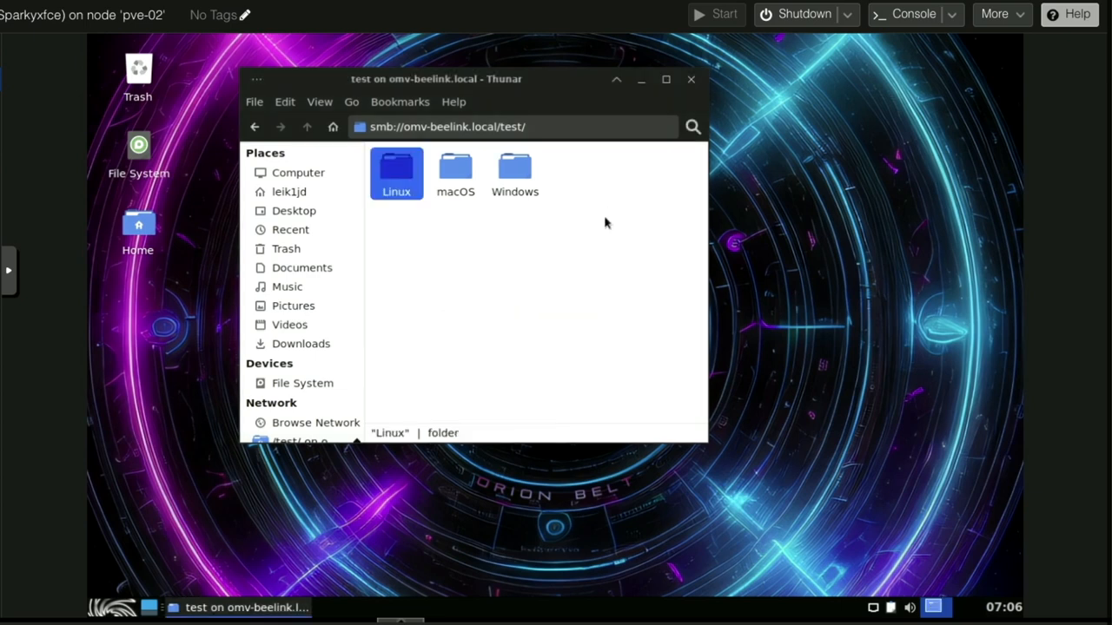
click(495, 351)
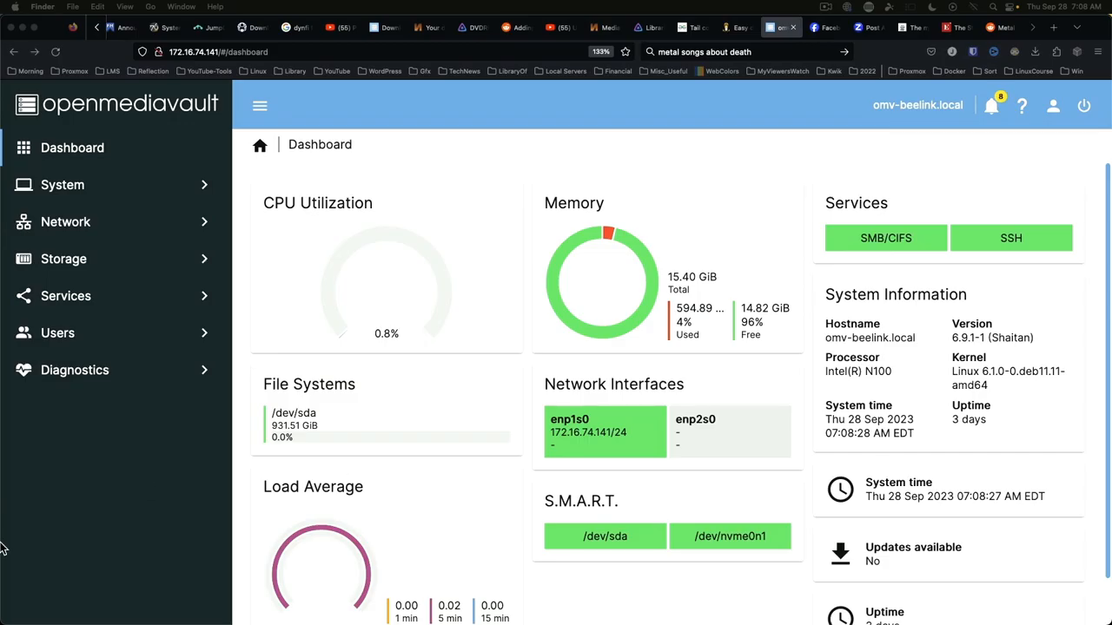
mouse_move(601, 563)
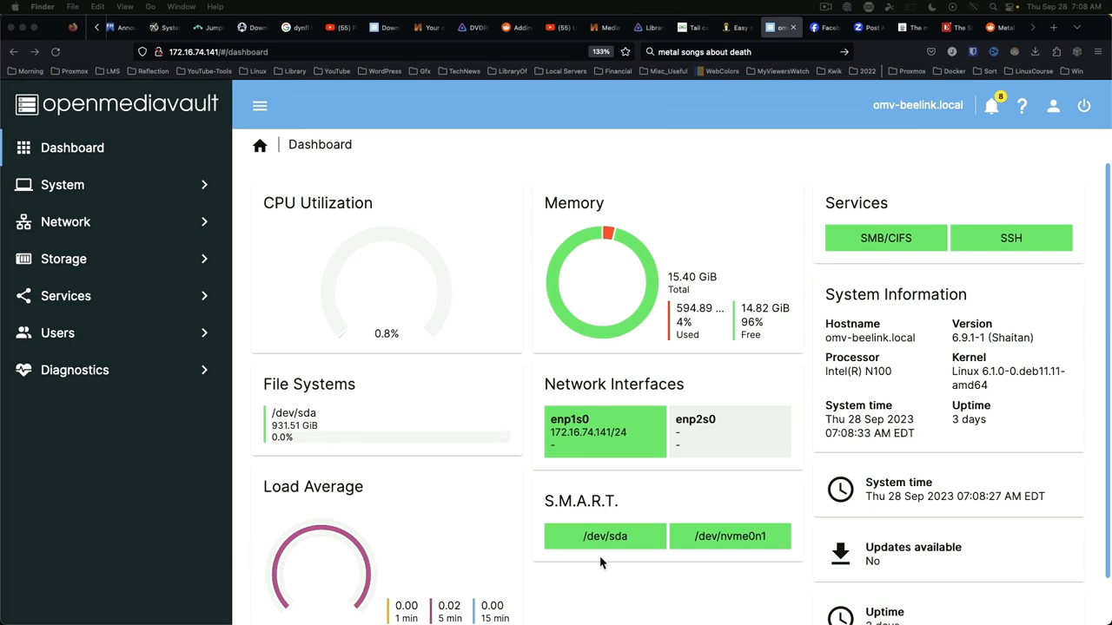
mouse_move(396, 476)
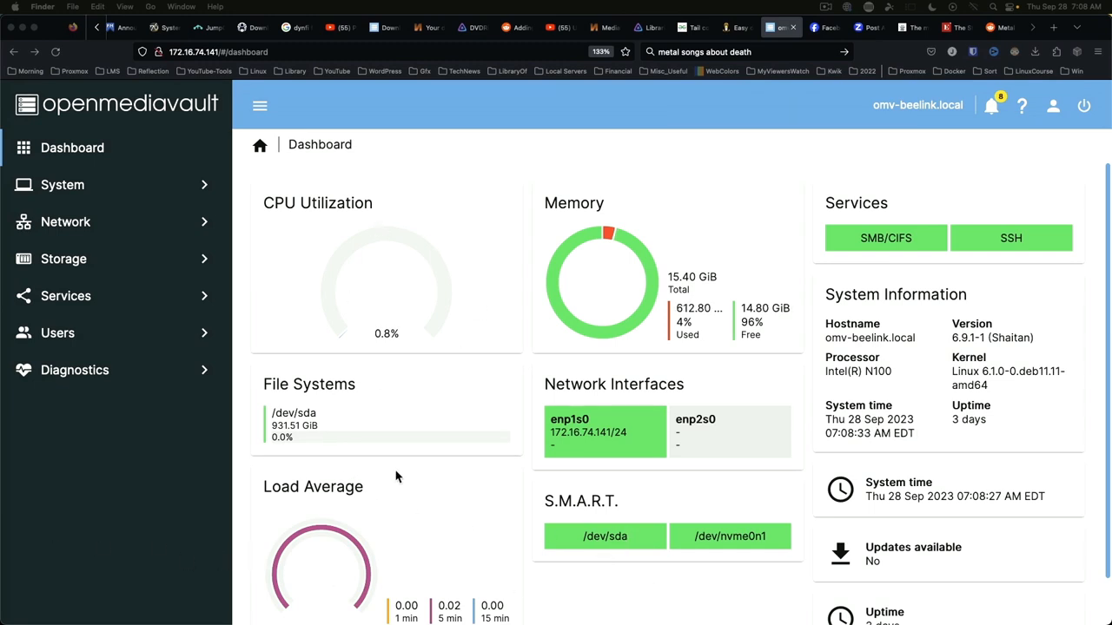
Step: Scroll the dashboard to the Services panel showing SMB/CIFS and SSH running
scroll(down, 3)
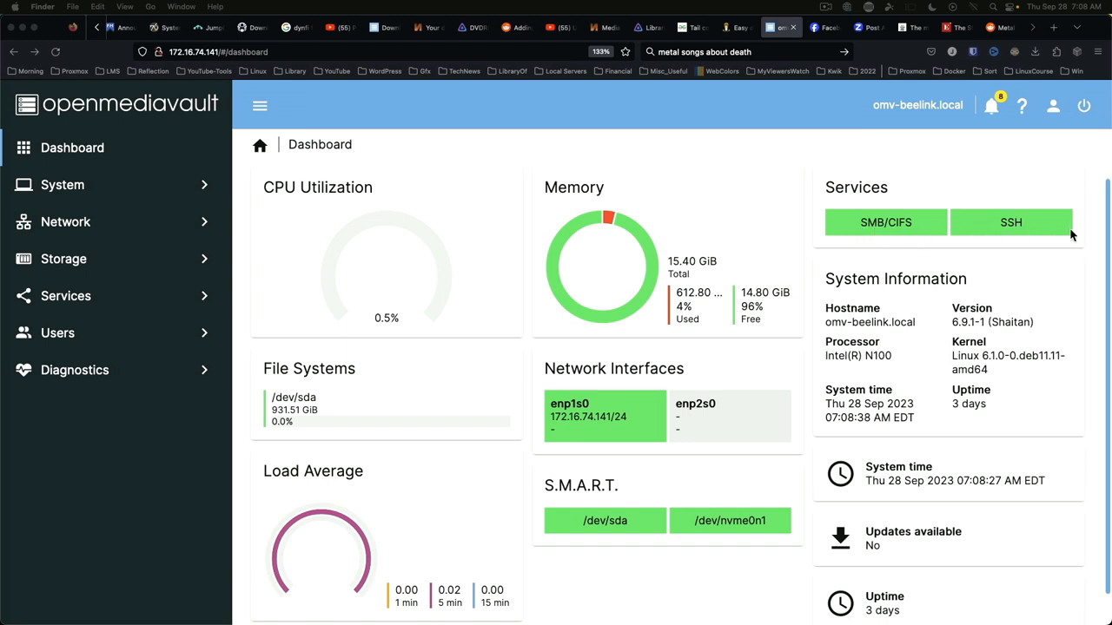
mouse_move(1068, 240)
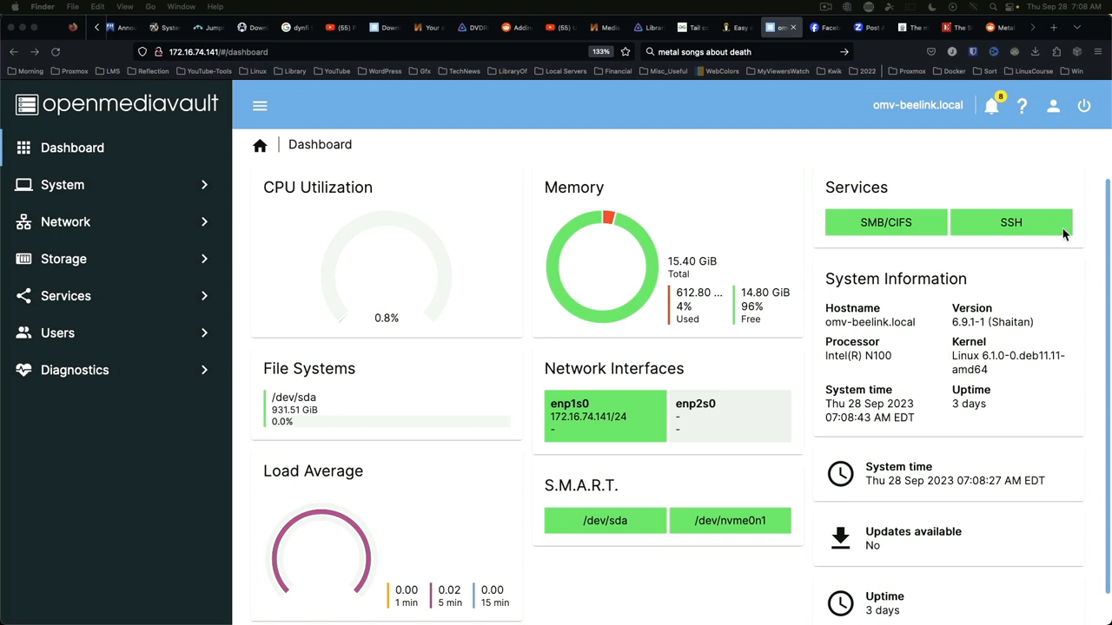
mouse_move(71, 267)
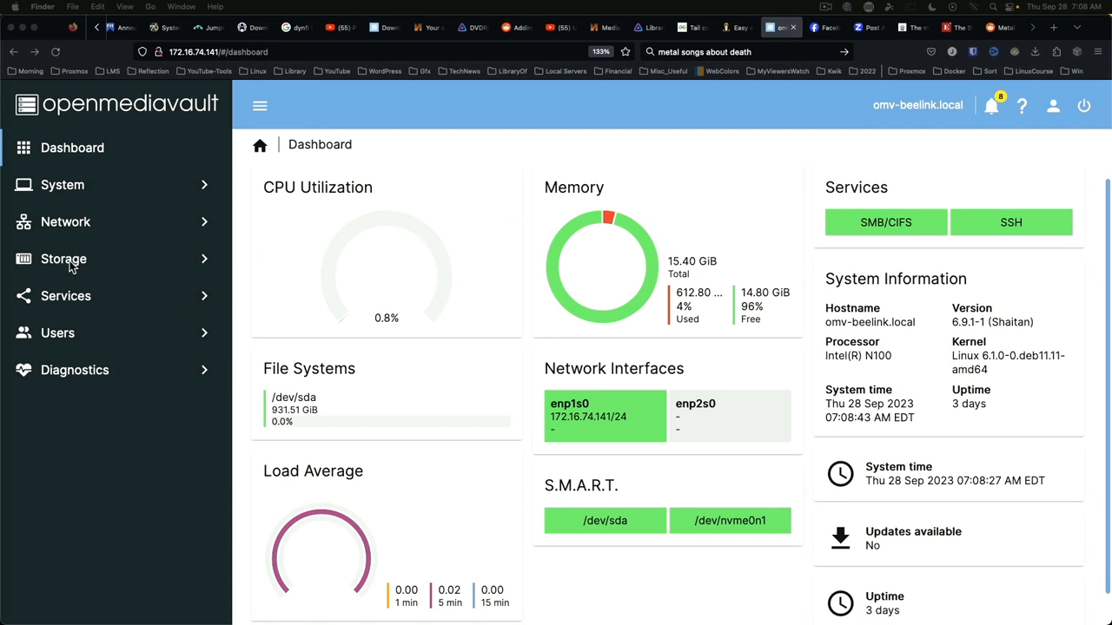
Step: Review the mounted BTRFS file system and the single user account
click(63, 259)
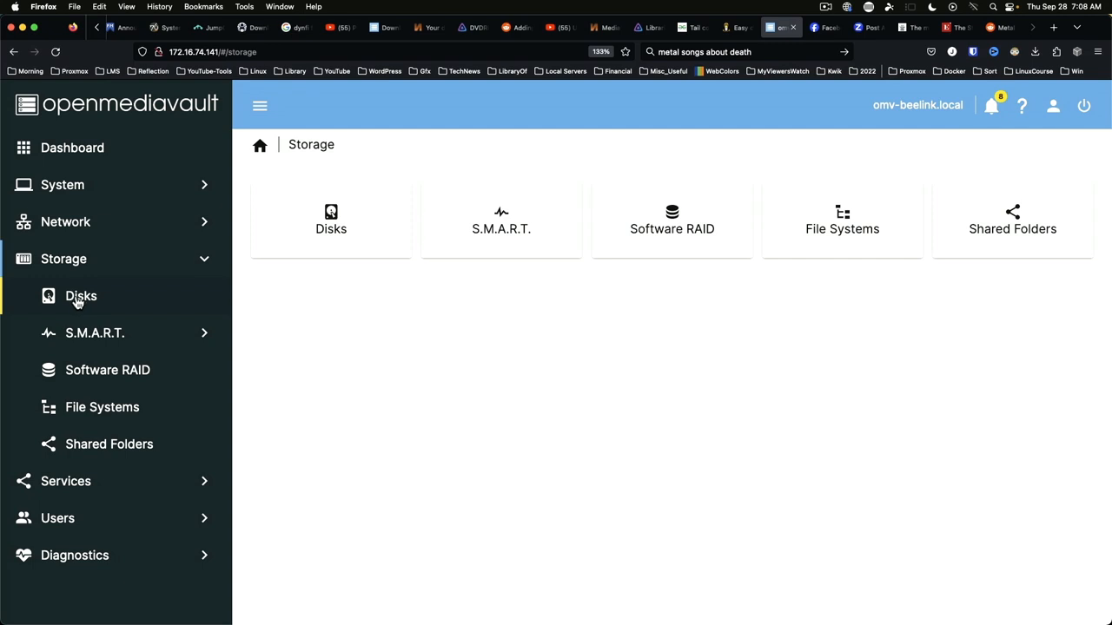
click(101, 407)
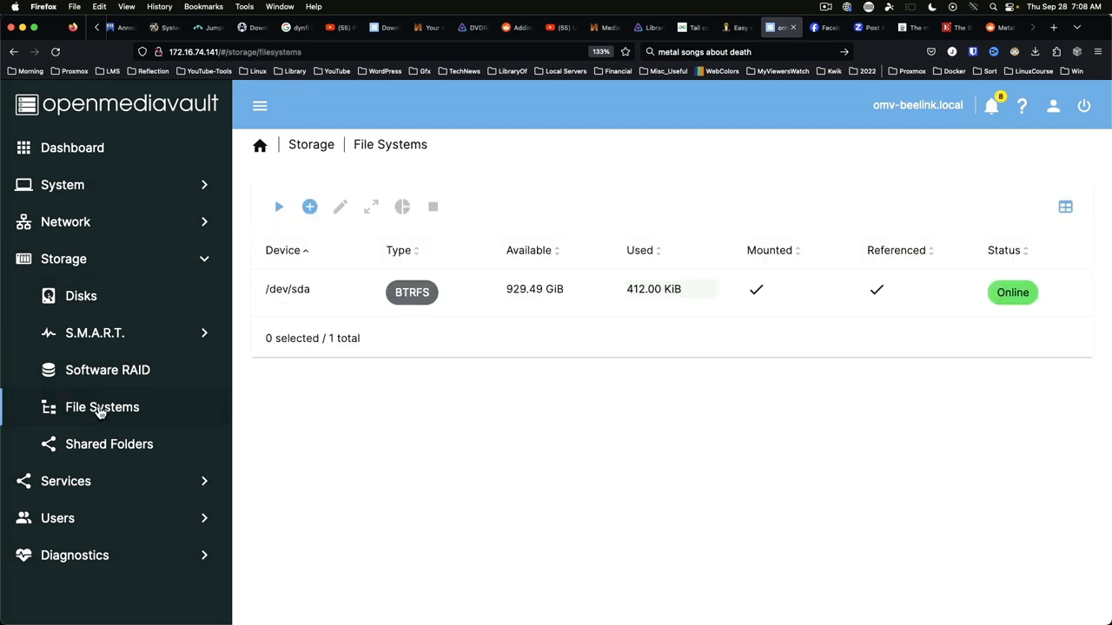
click(108, 445)
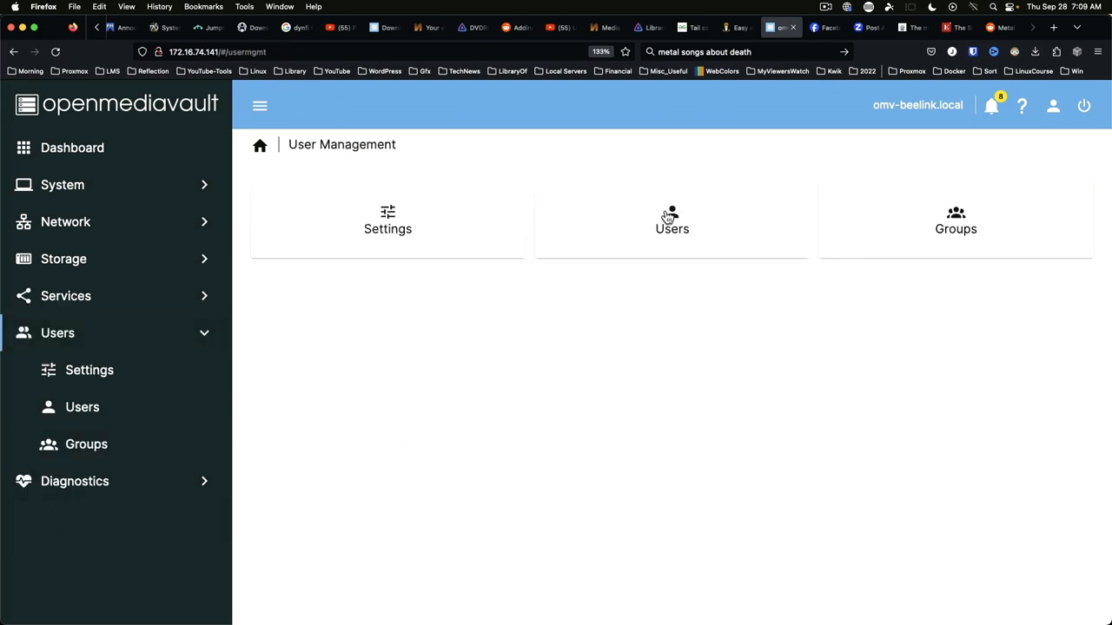
click(671, 223)
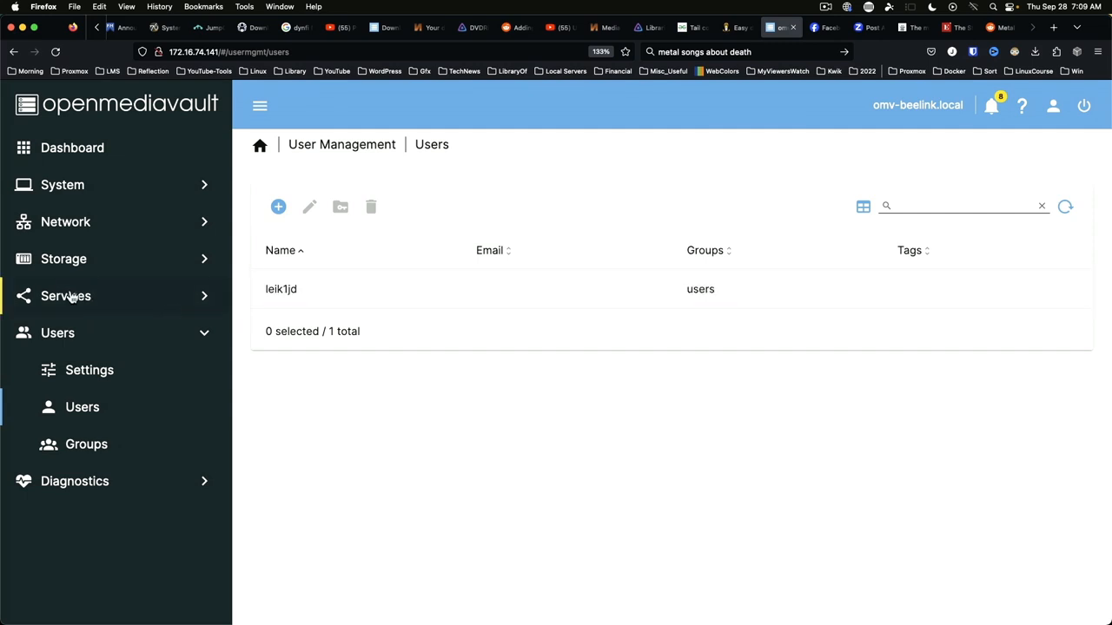
Step: Check the Test share under SMB/CIFS Shares, then return to the SMB/CIFS service page
click(66, 295)
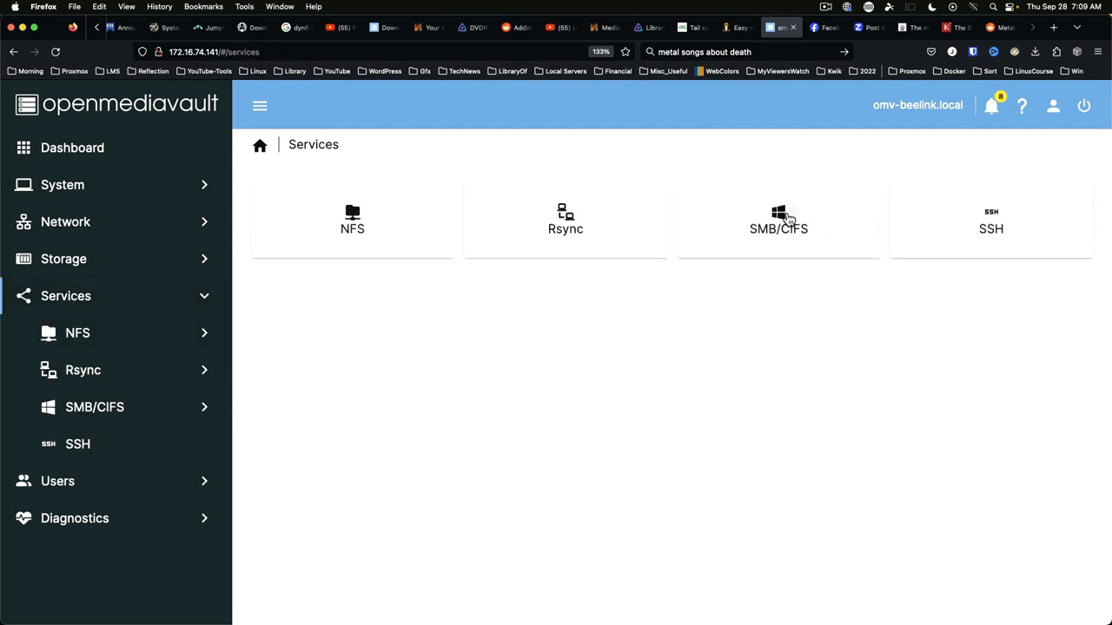
click(778, 219)
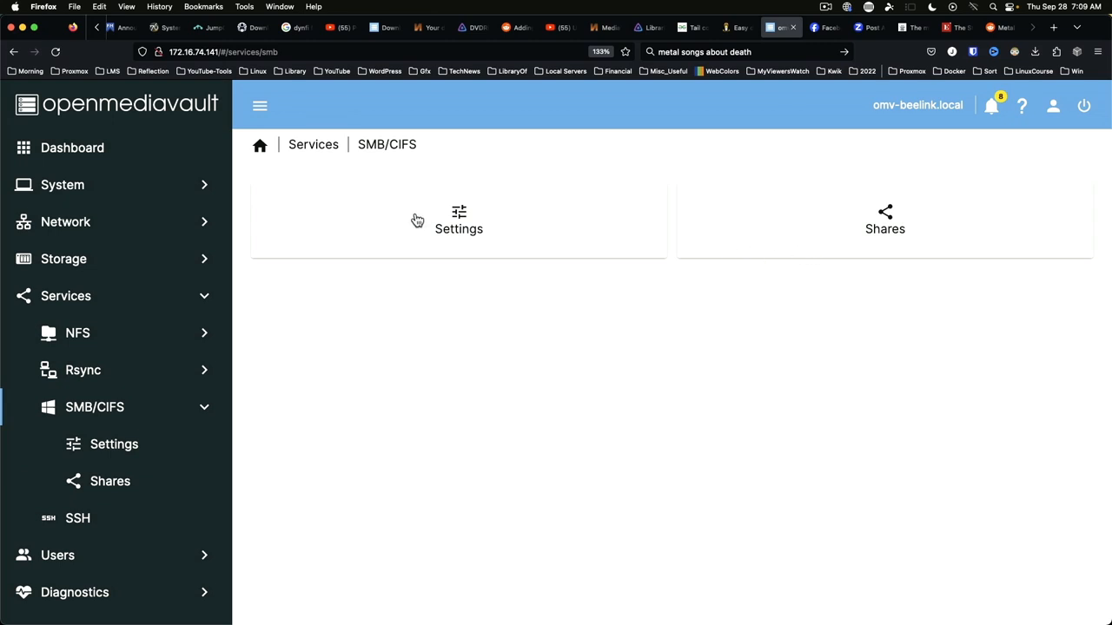
click(884, 219)
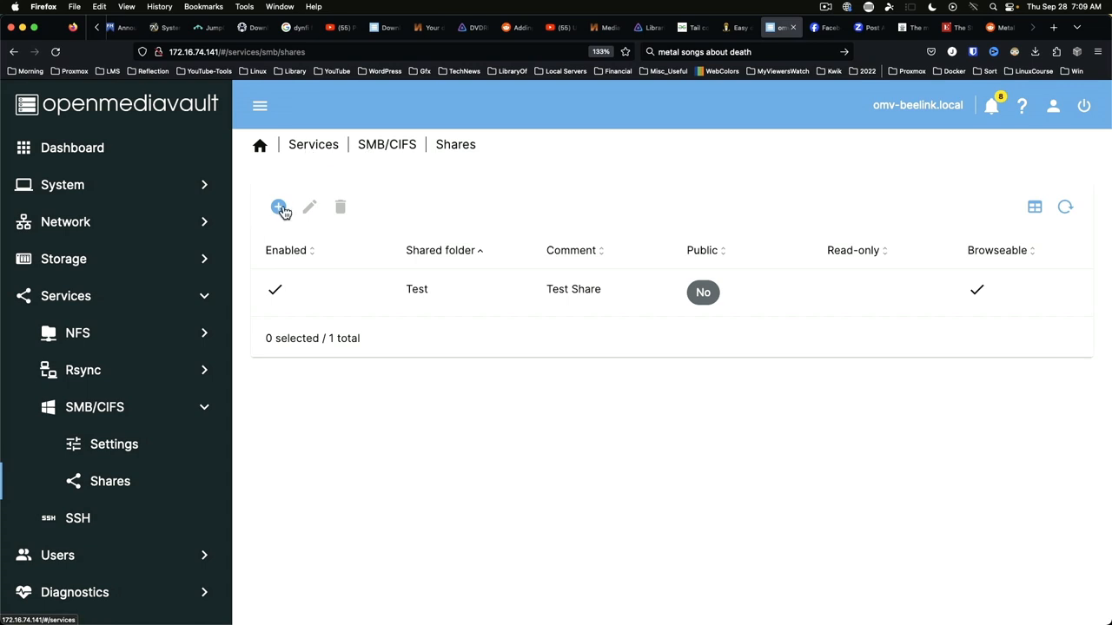
click(386, 144)
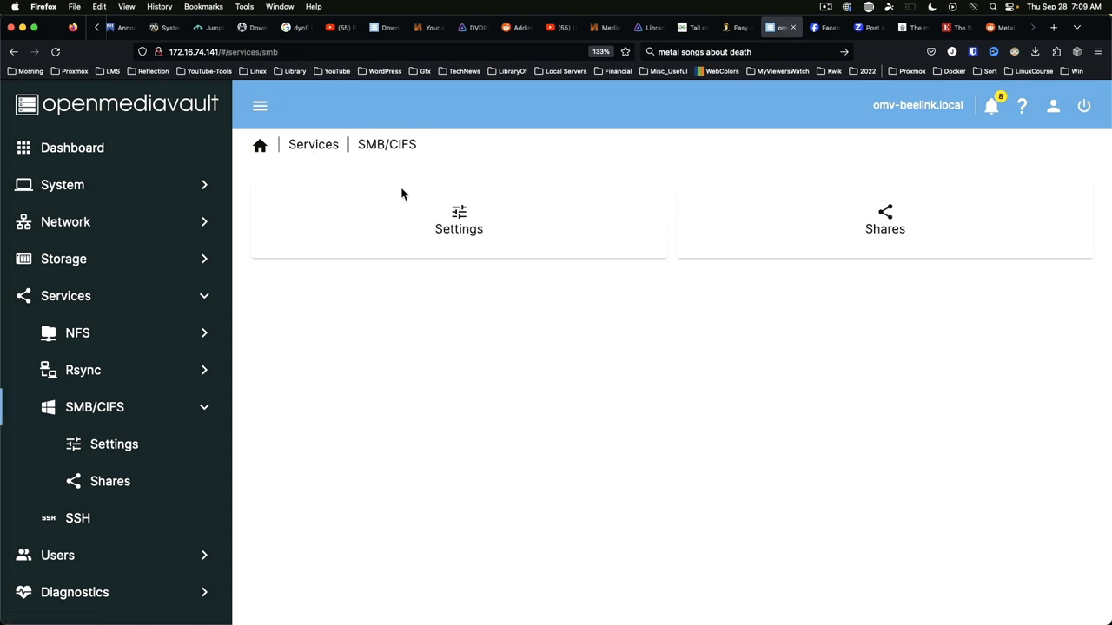
Step: Review the SMB/CIFS settings with the service enabled, then move on to the NFS service page
click(458, 218)
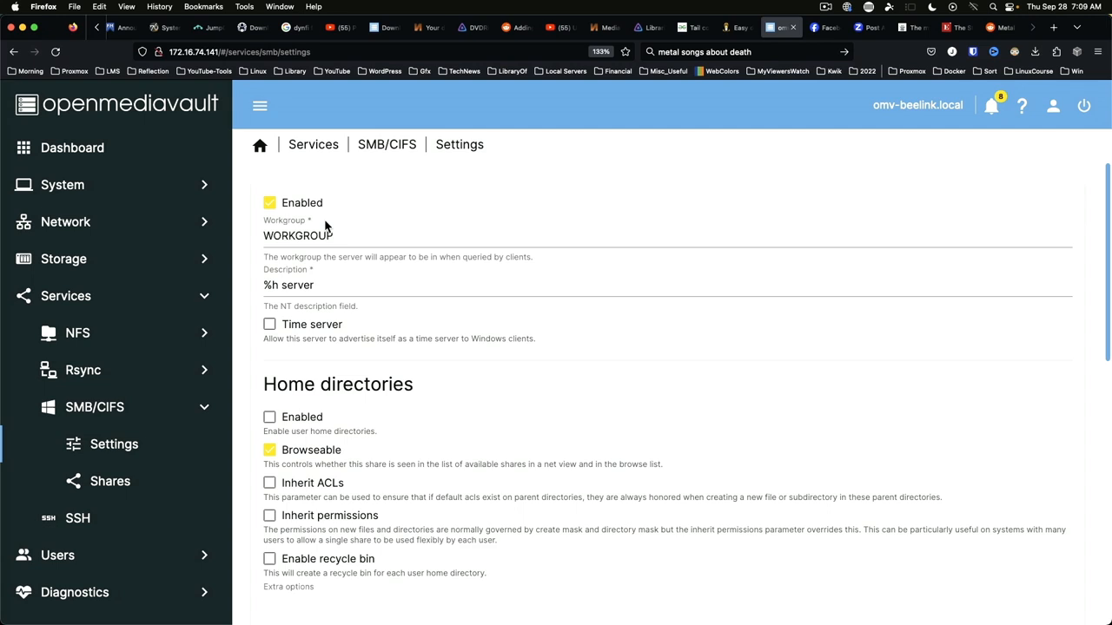
mouse_move(629, 279)
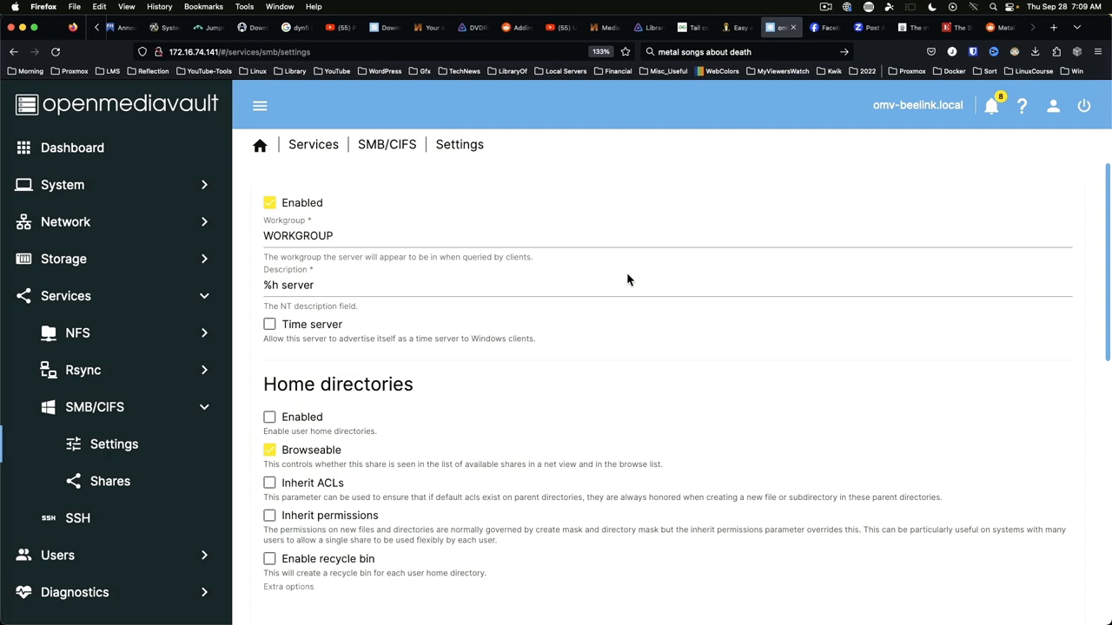
mouse_move(79, 350)
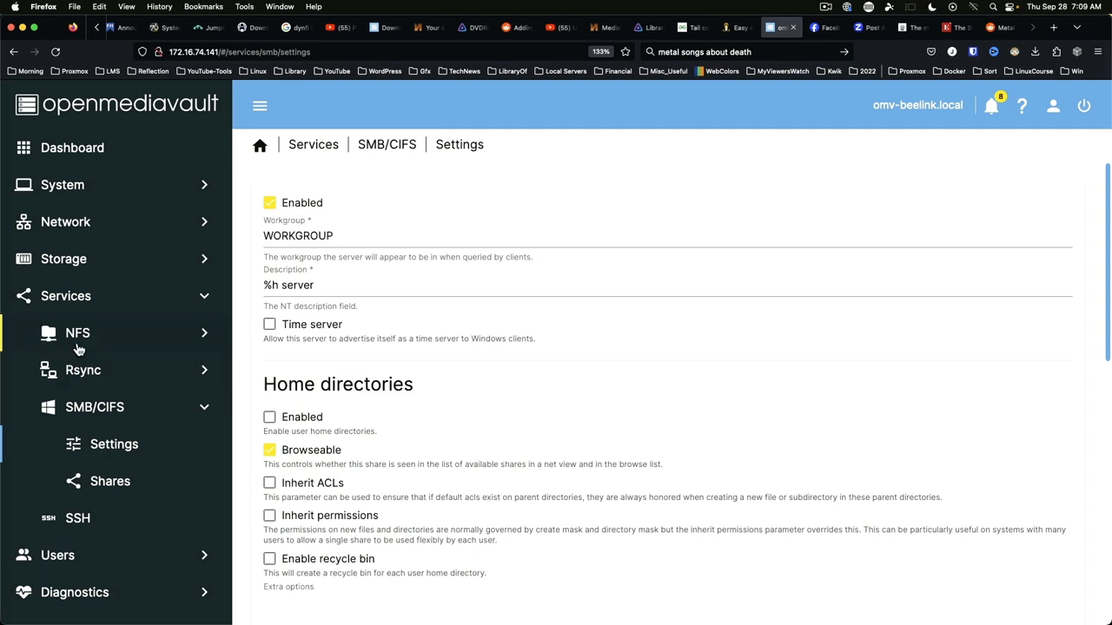
click(76, 333)
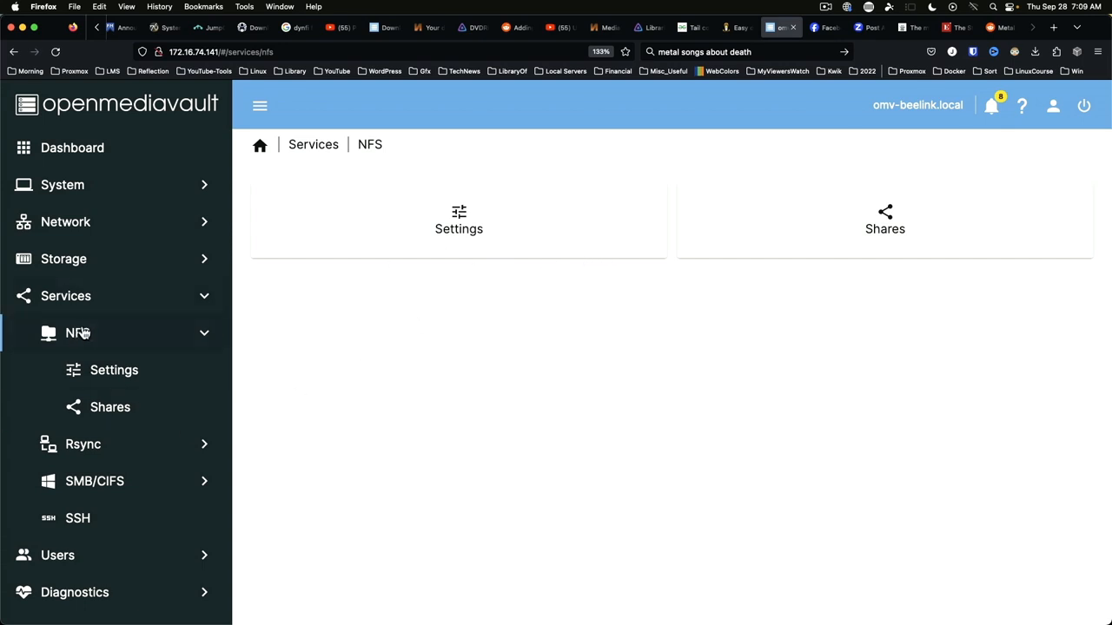
mouse_move(80, 336)
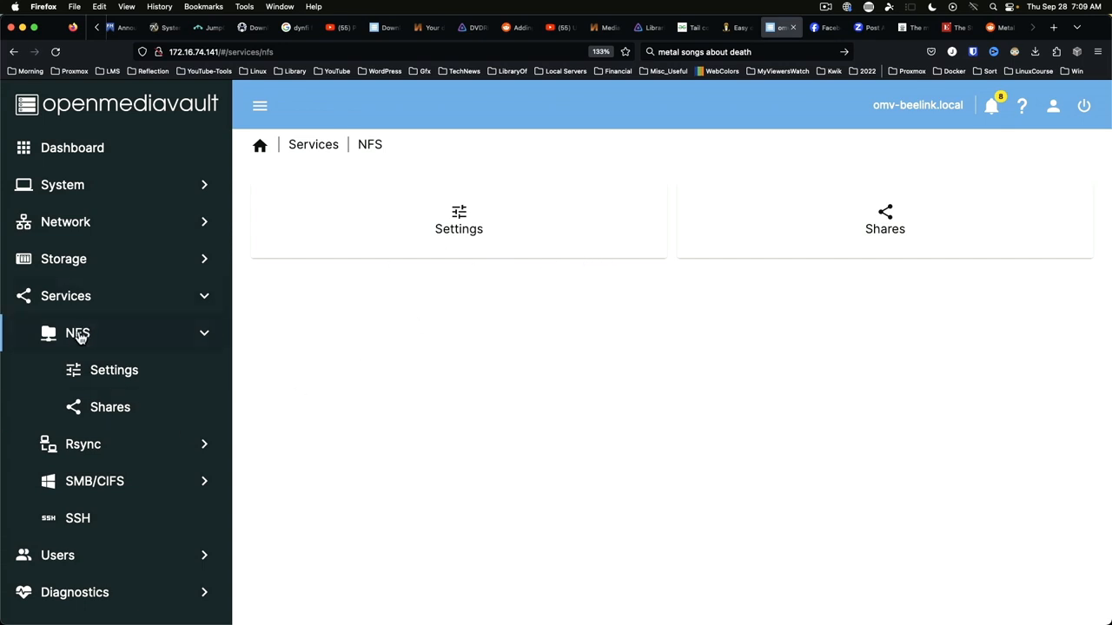